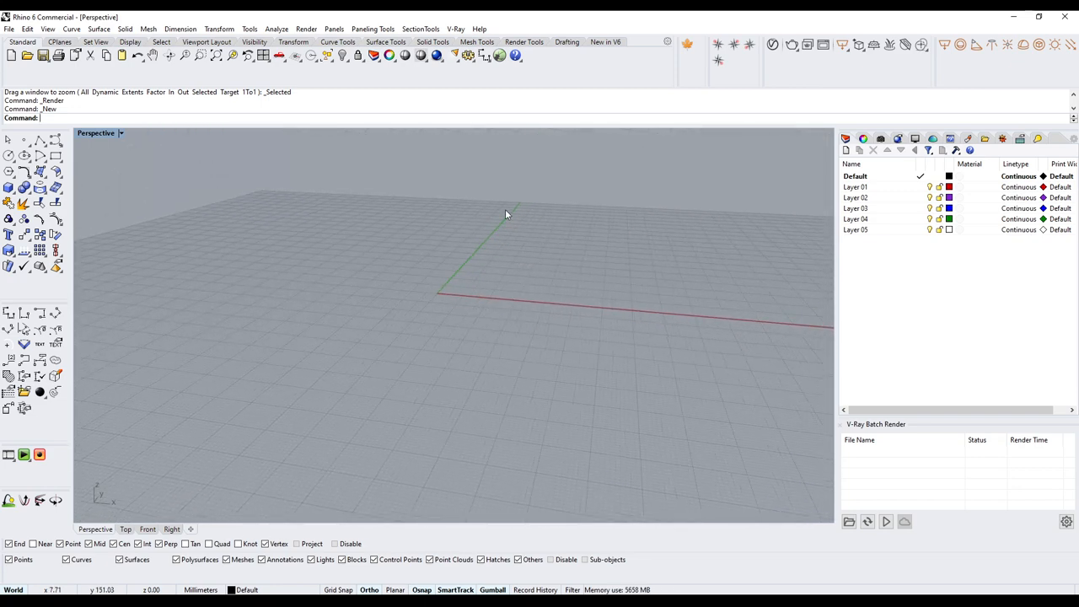
Step: Make Default the current layer, draw a 100 mm circle at the origin and select it
left_click_drag(506, 214, 438, 329)
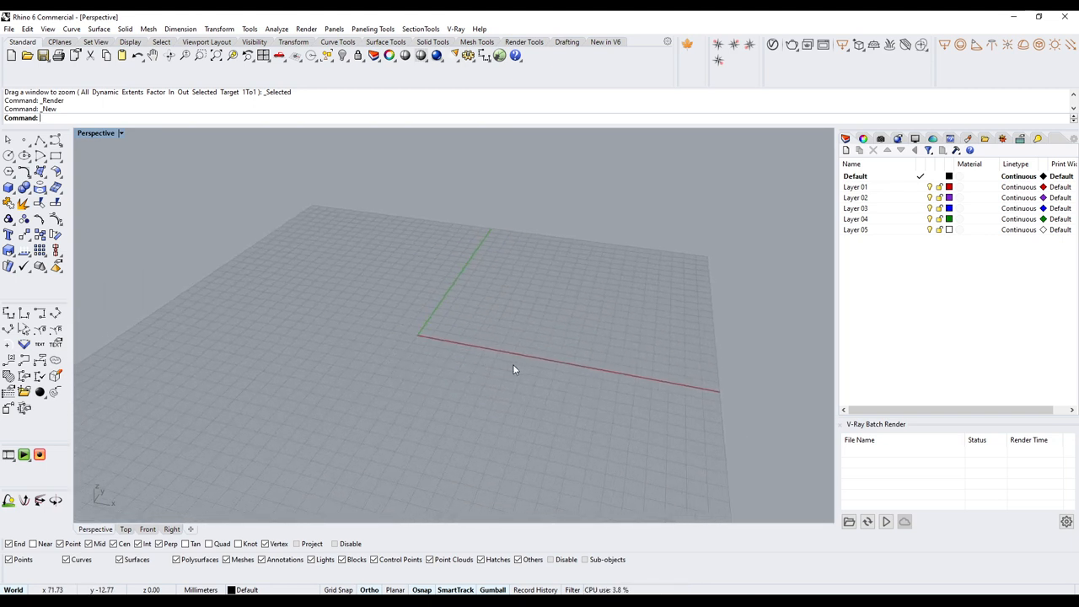
mouse_move(562, 332)
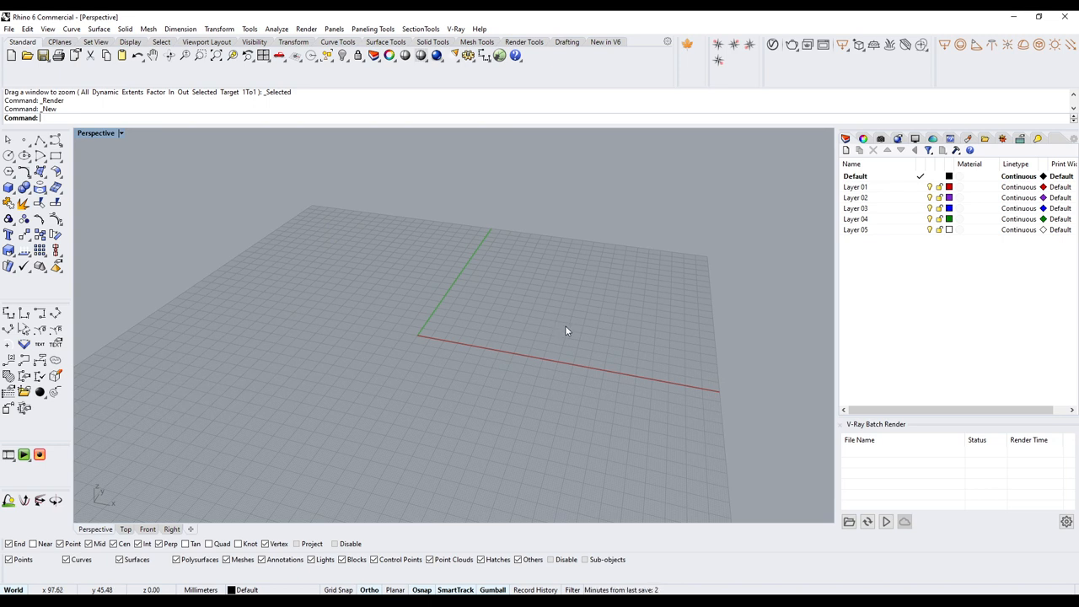
mouse_move(471, 370)
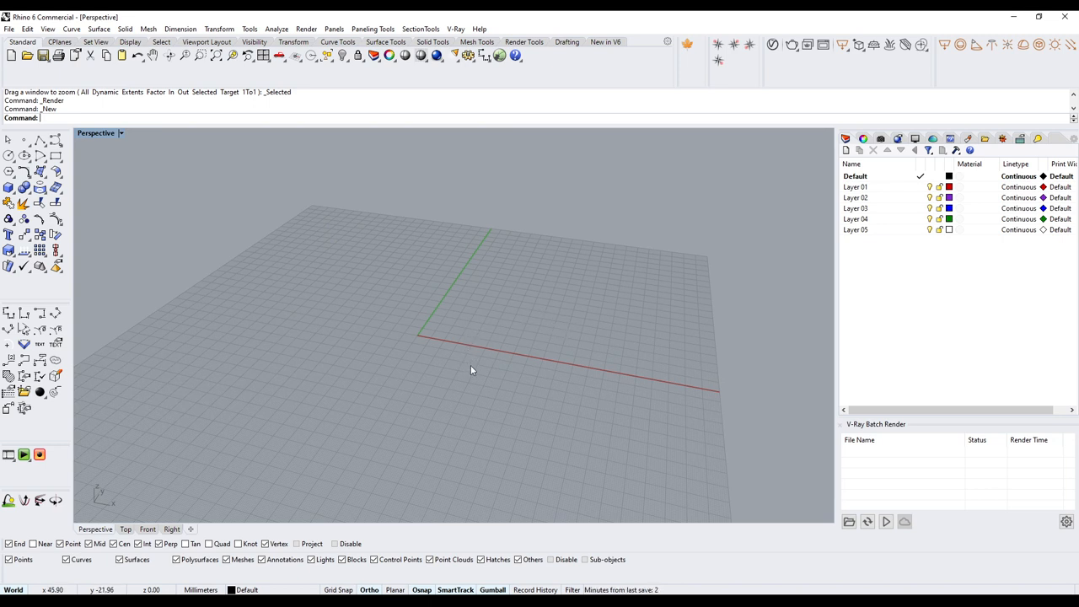
mouse_move(532, 364)
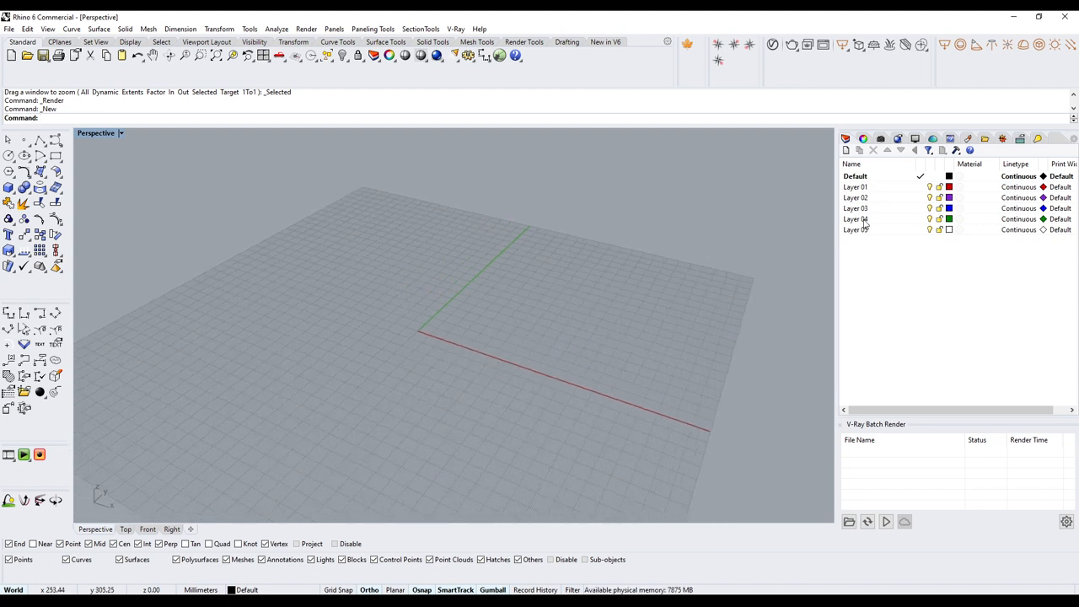
left_click(855, 175)
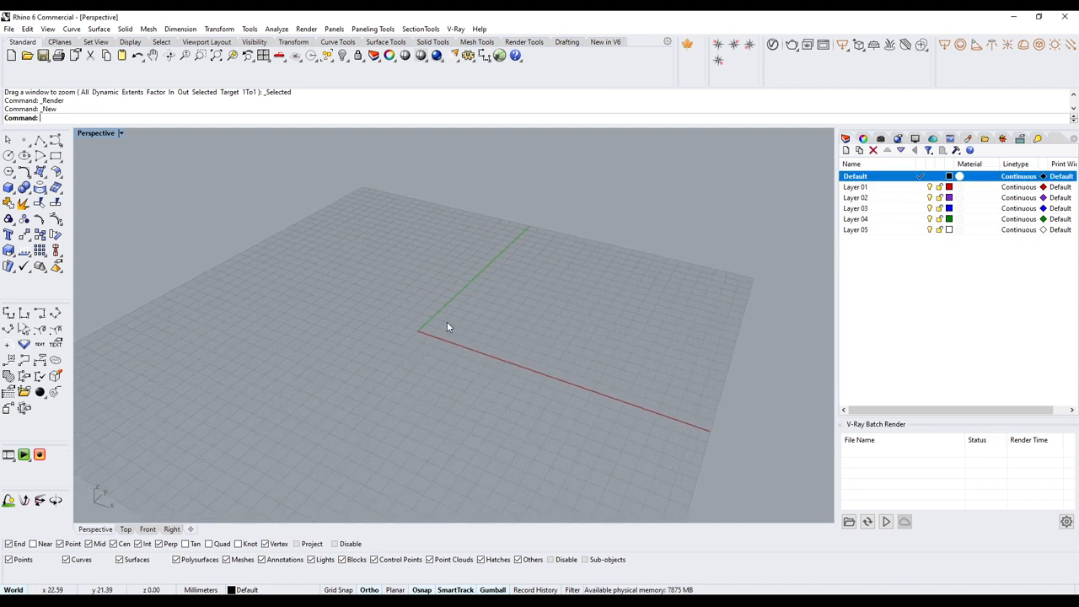
left_click(8, 155)
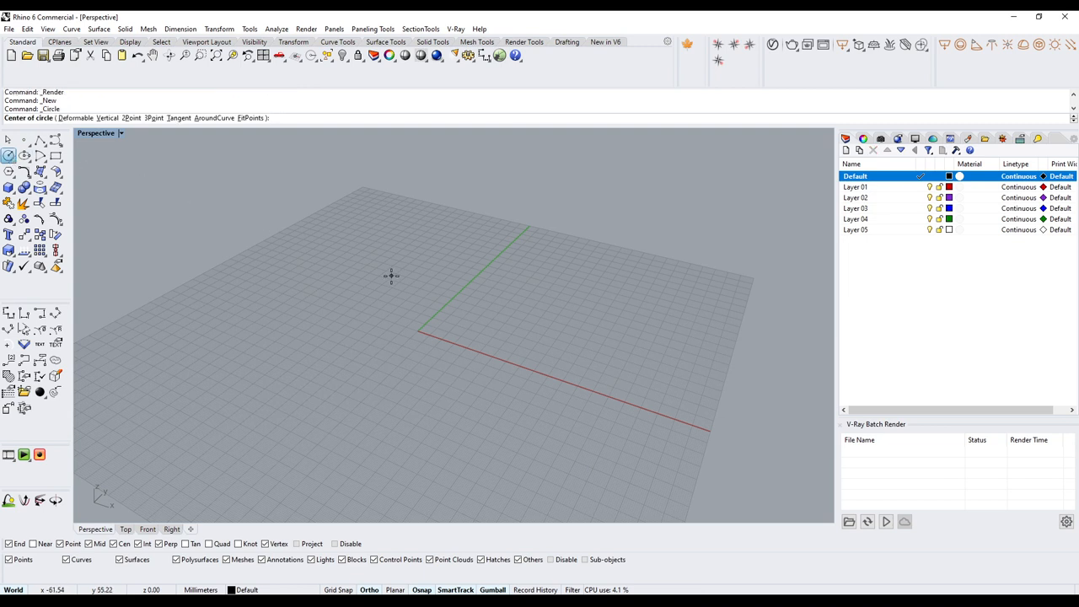
left_click(417, 331)
type("100")
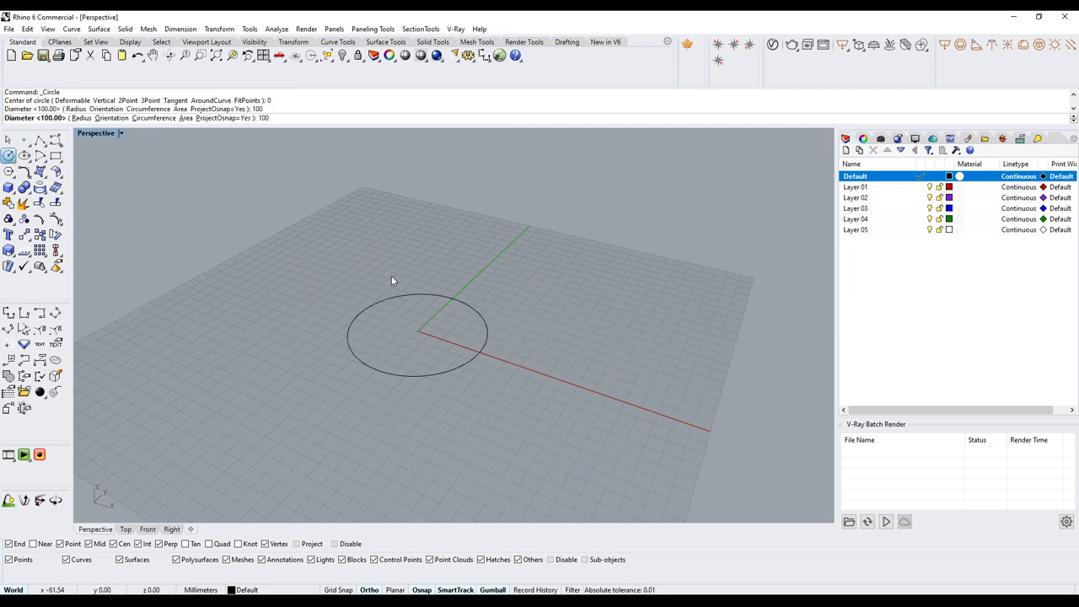
left_click(416, 332)
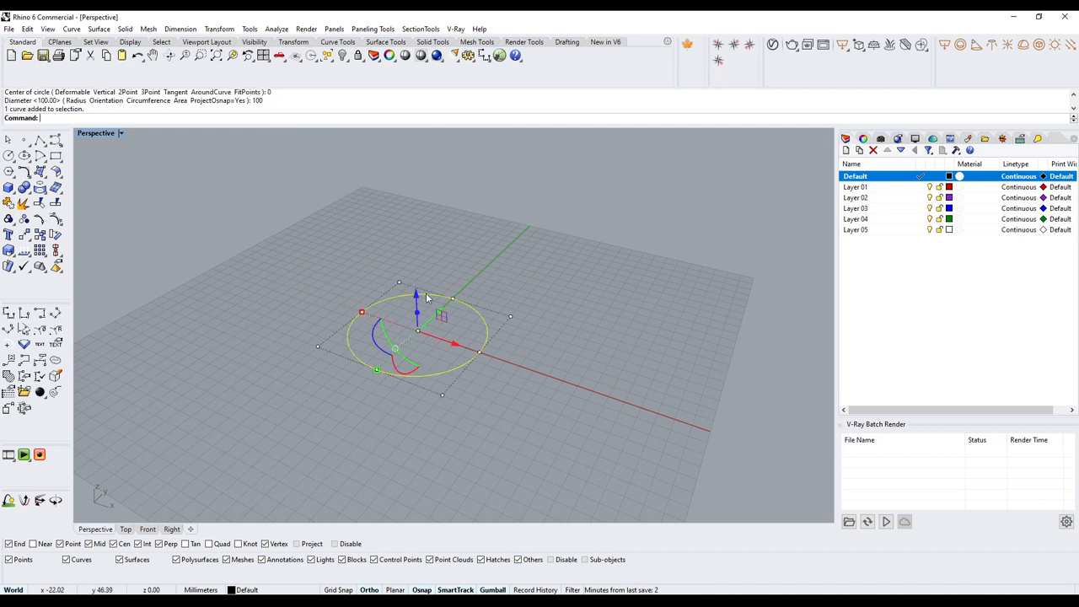
mouse_move(420, 319)
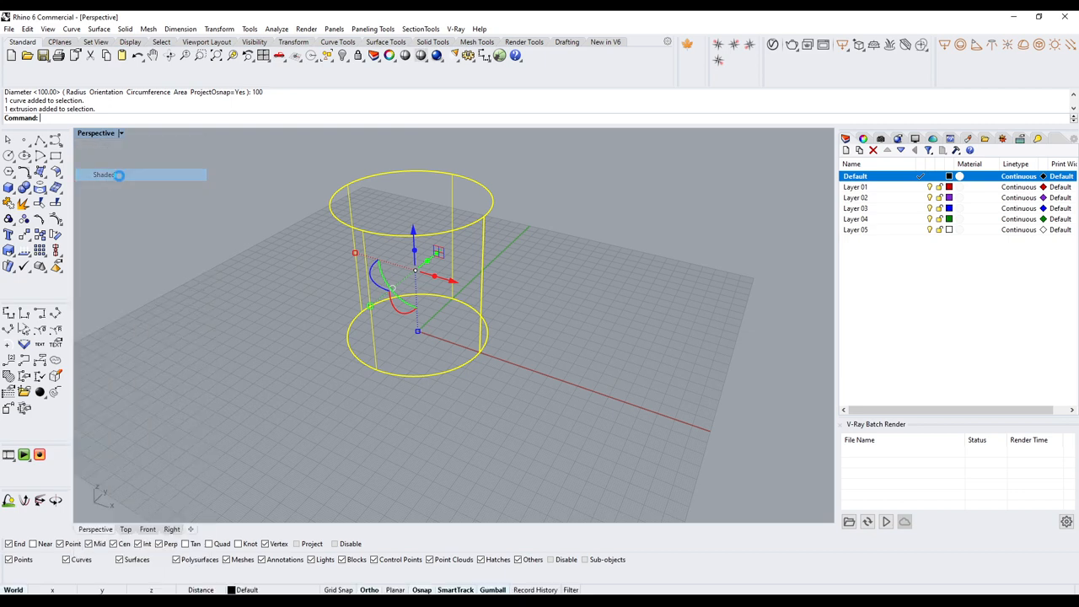
Step: Switch the Perspective viewport to Shaded, orbit and select the cylinder, then switch to Rendered
left_click(141, 175)
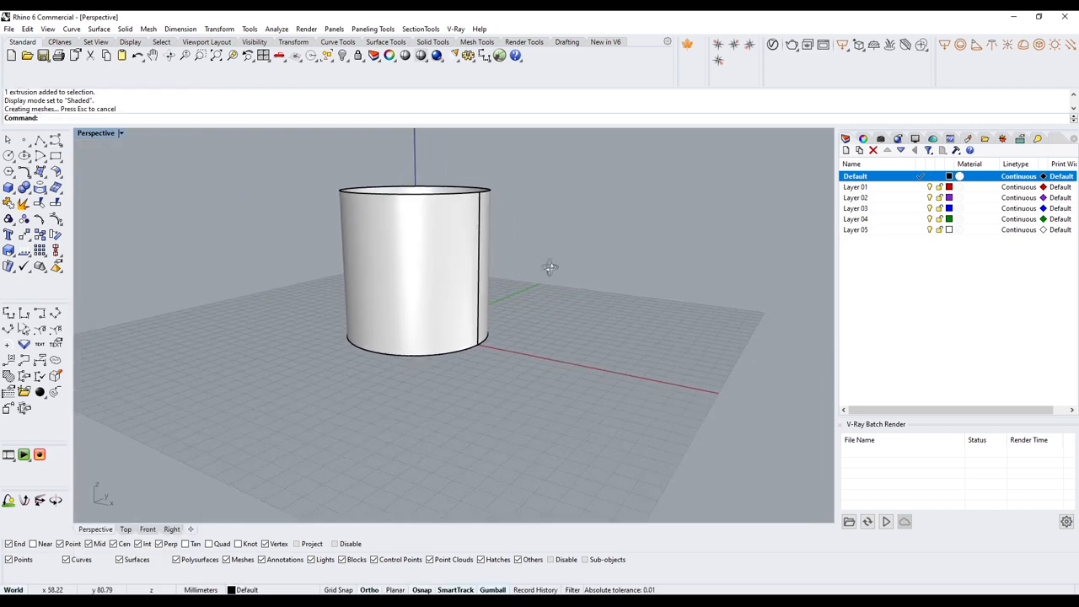
left_click_drag(549, 268, 629, 278)
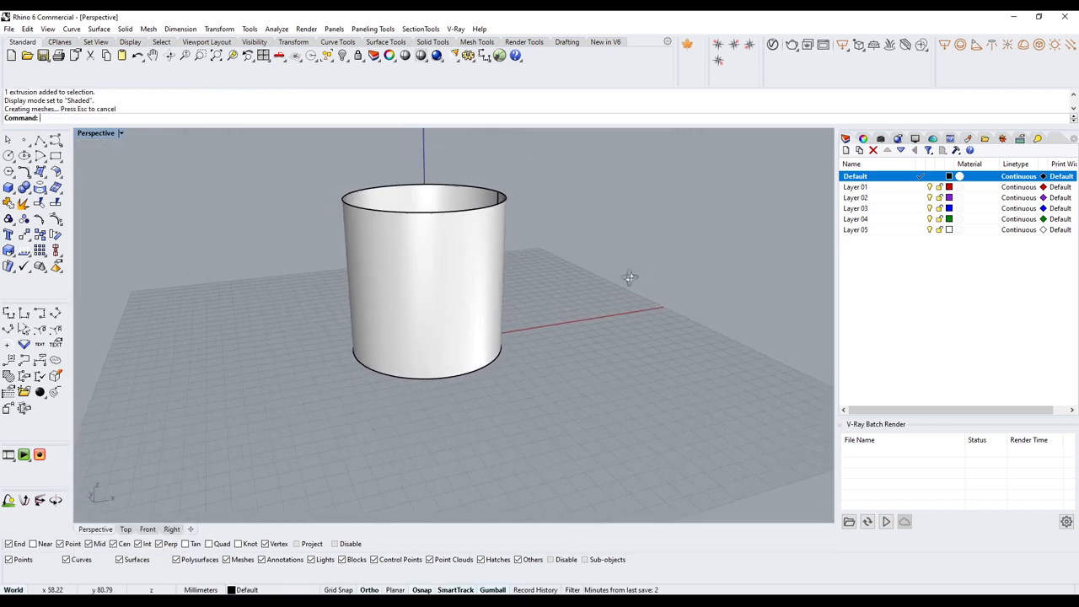
left_click(421, 278)
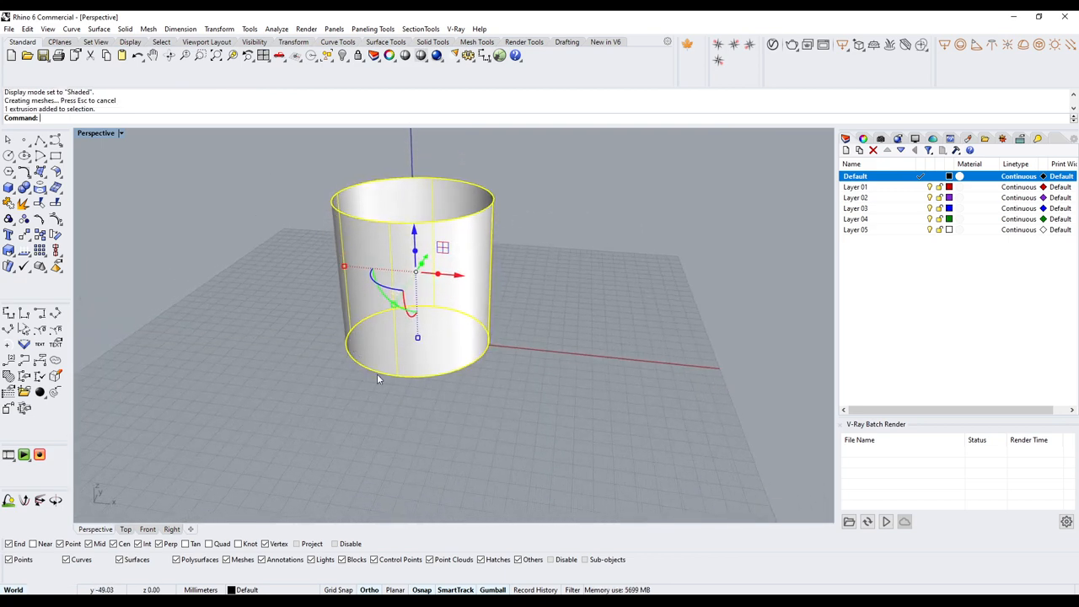
mouse_move(553, 233)
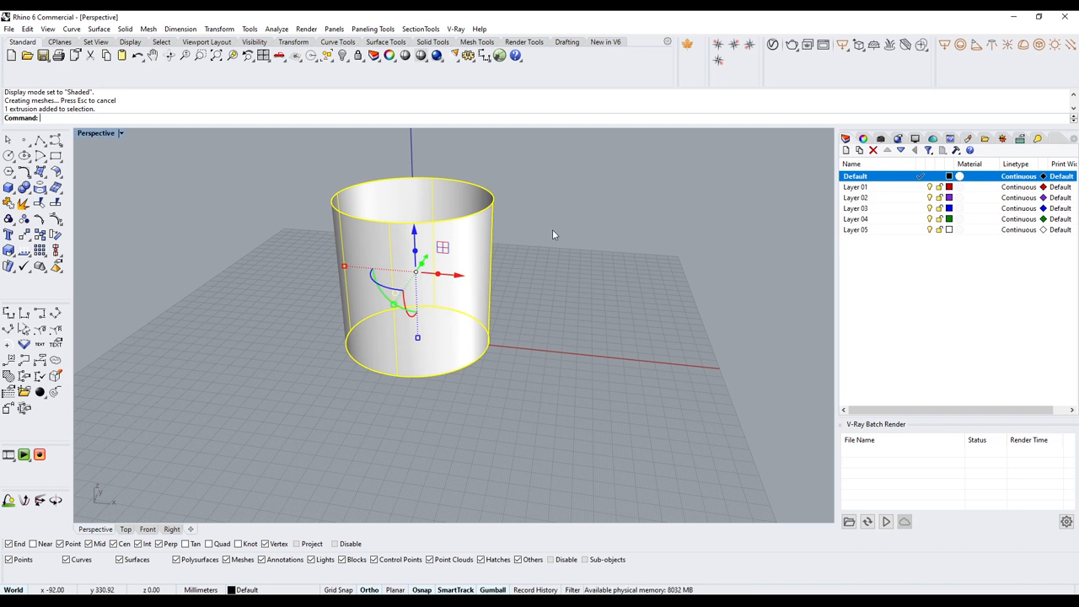
mouse_move(337, 199)
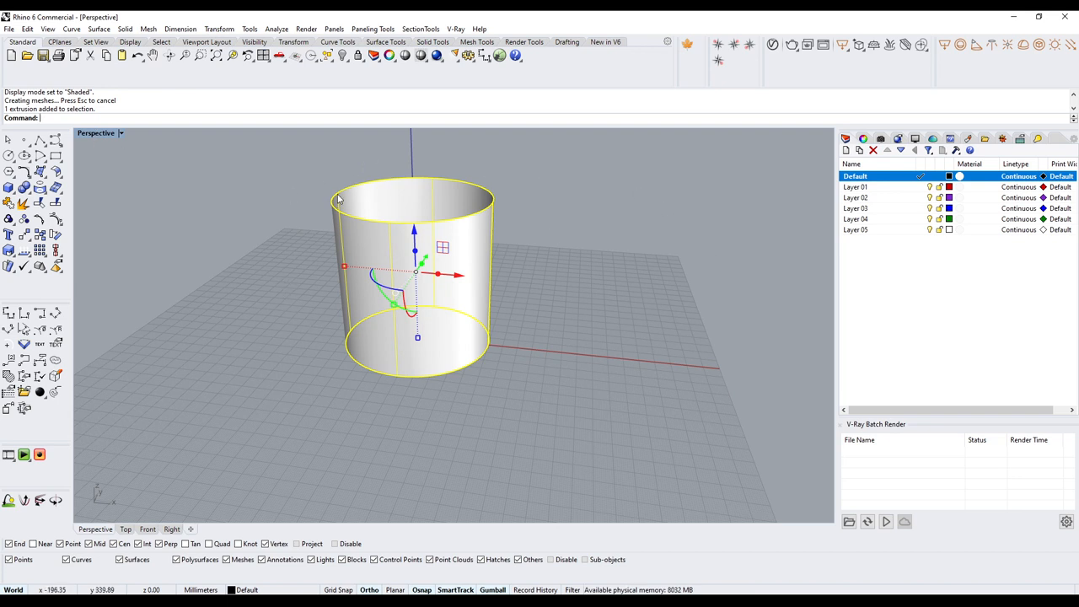
left_click(100, 134)
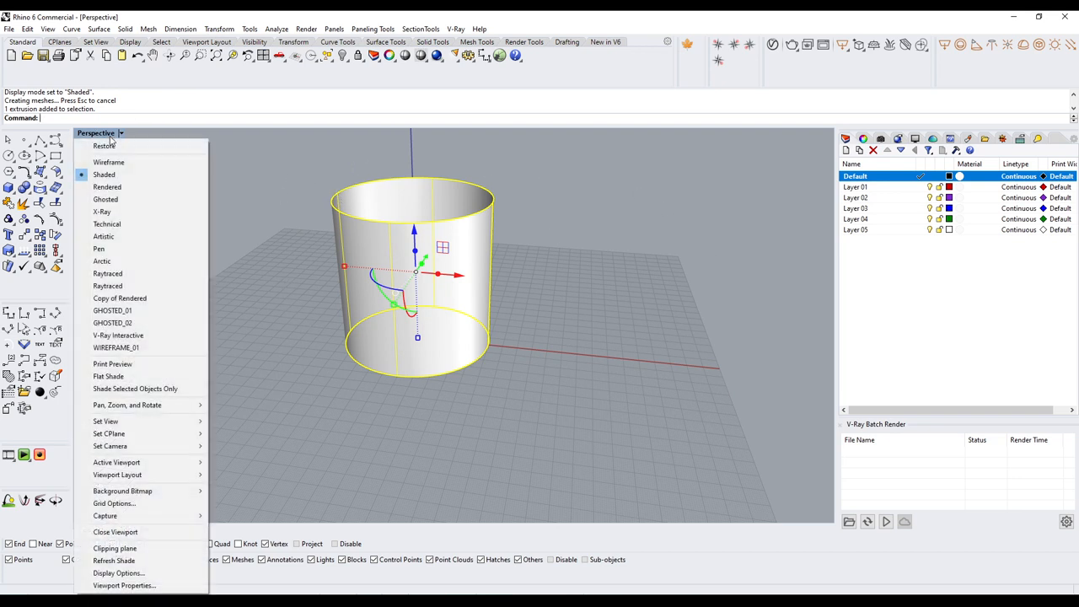
left_click(107, 186)
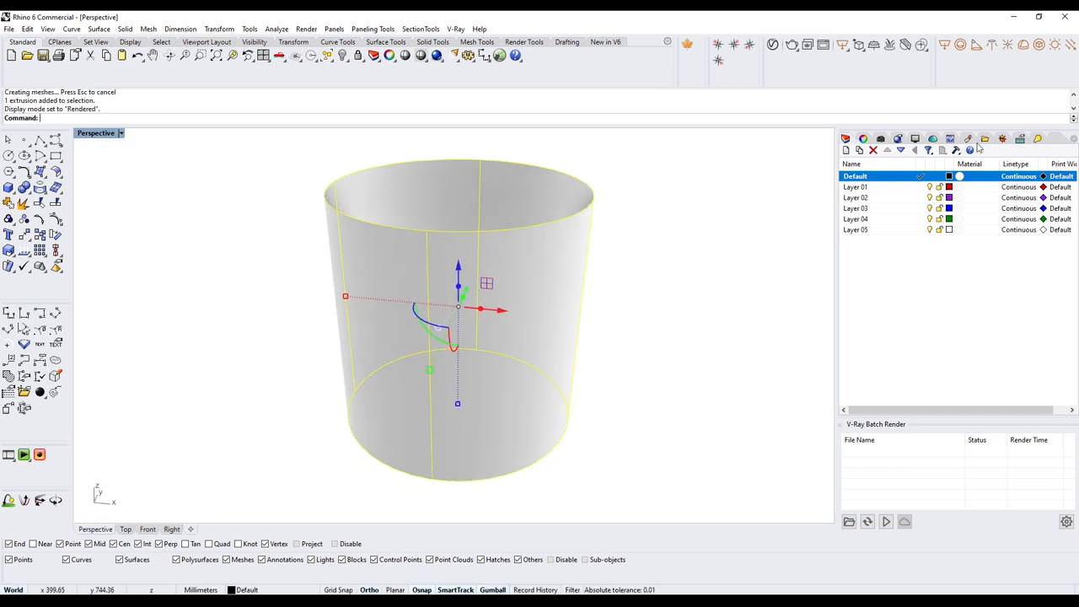
mouse_move(969, 144)
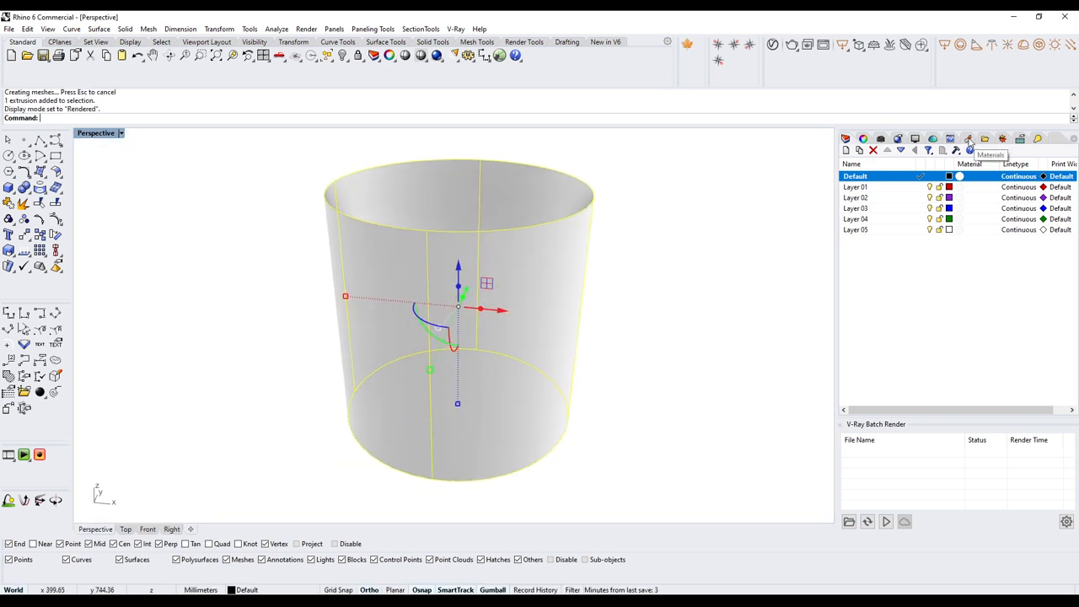
Step: Add a Custom material named MAT1 and scroll down to its Textures section
left_click(970, 138)
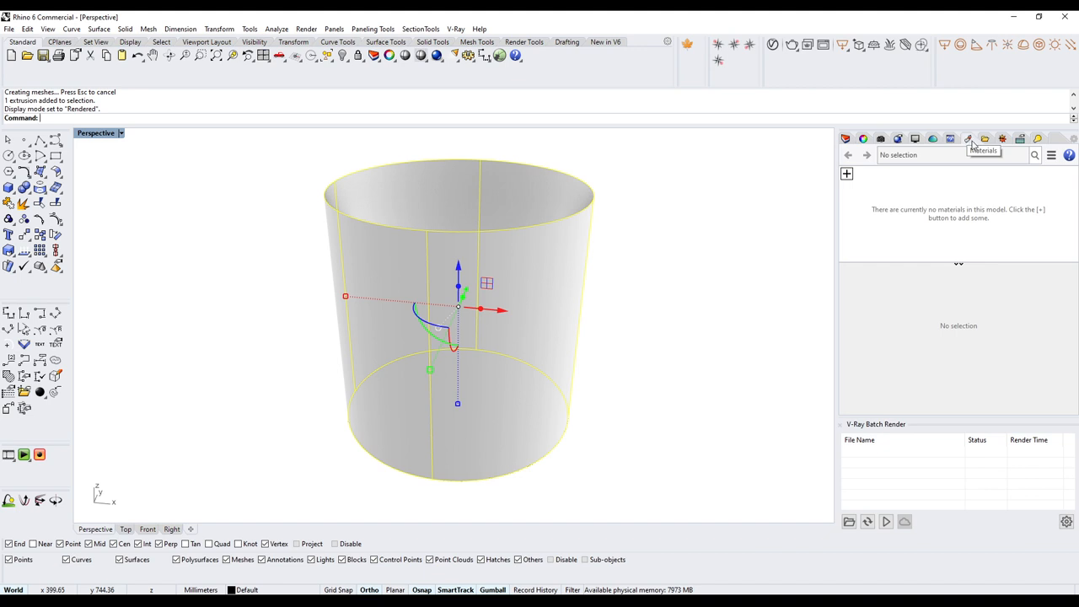
mouse_move(803, 205)
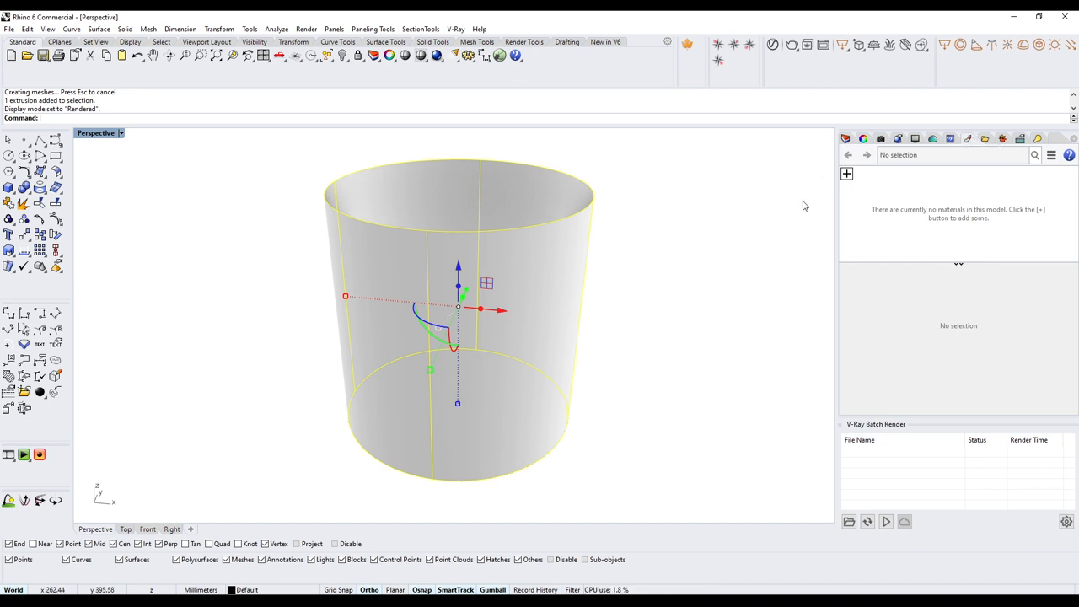
left_click(846, 174)
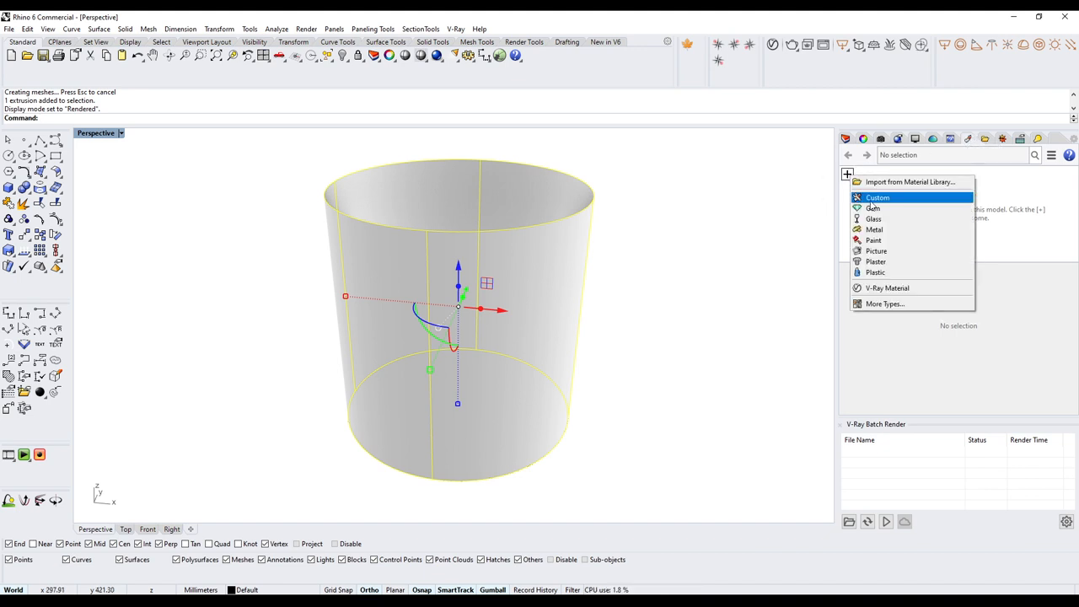
left_click(877, 197)
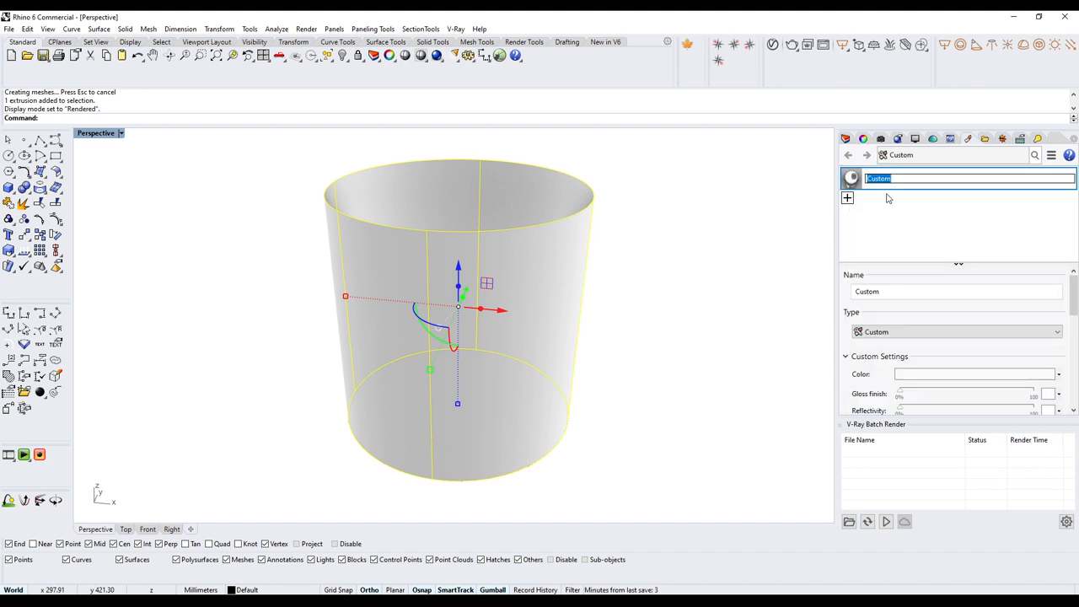
type("MAT1")
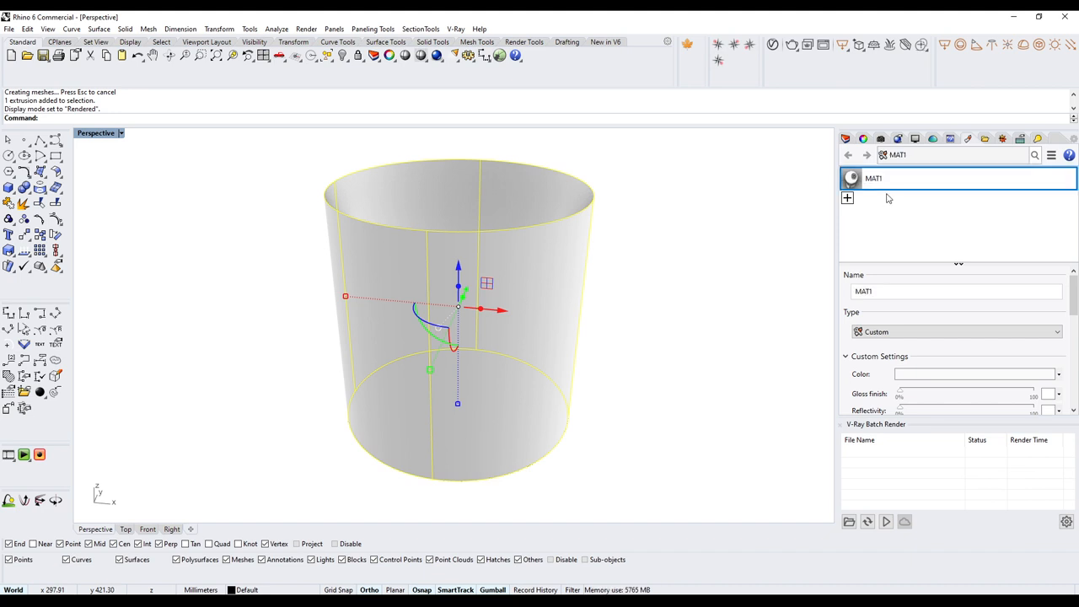
scroll("down", 3)
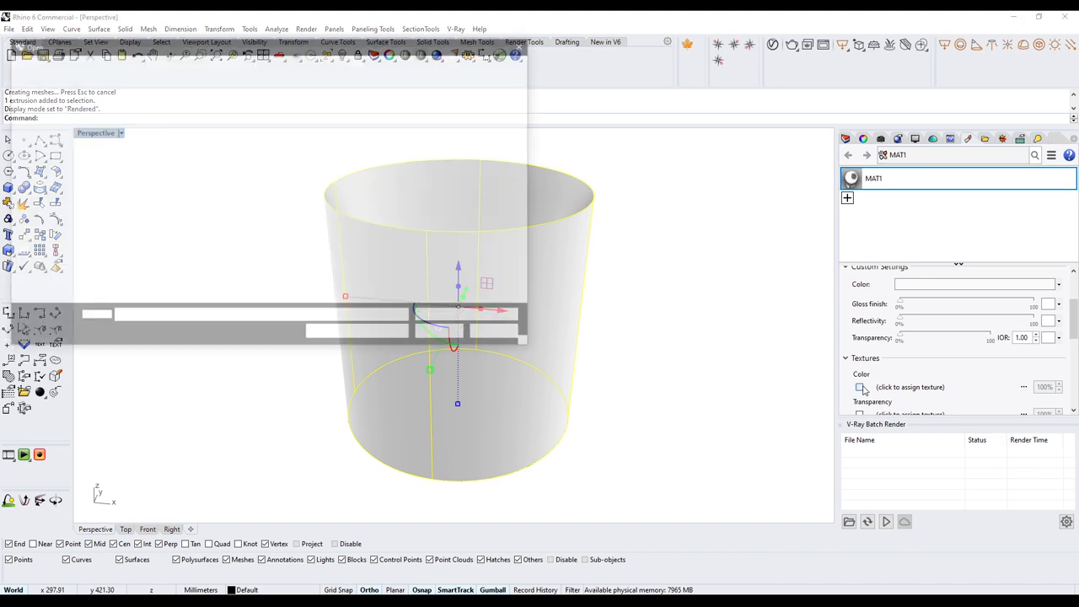
Step: Browse the roof texture folders to brown_ceramic_roof_22_30 and select its height JPG
left_click(860, 387)
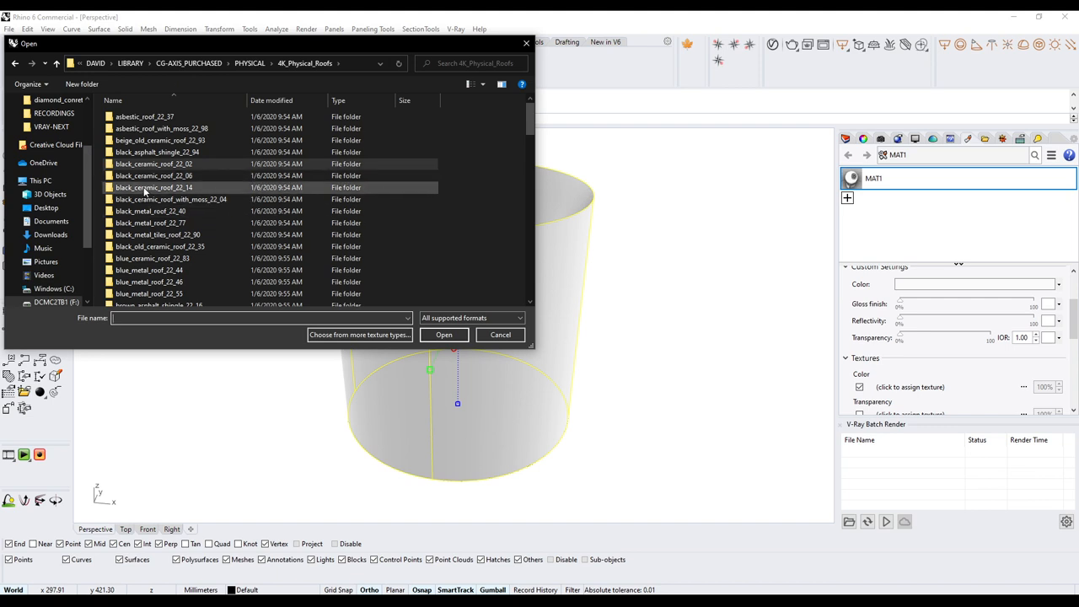
left_click(154, 176)
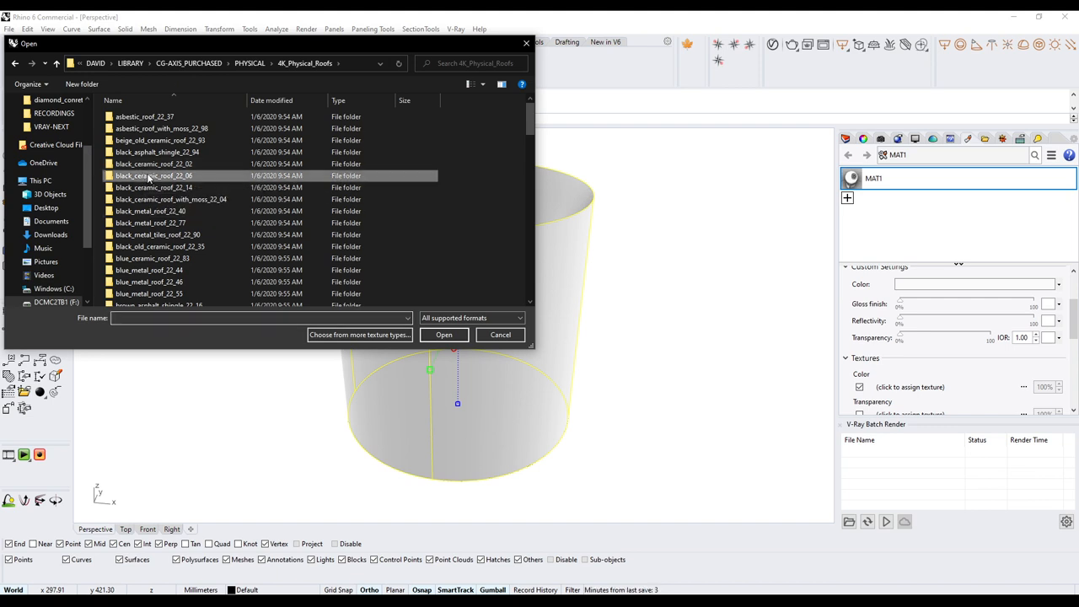
double_click(154, 175)
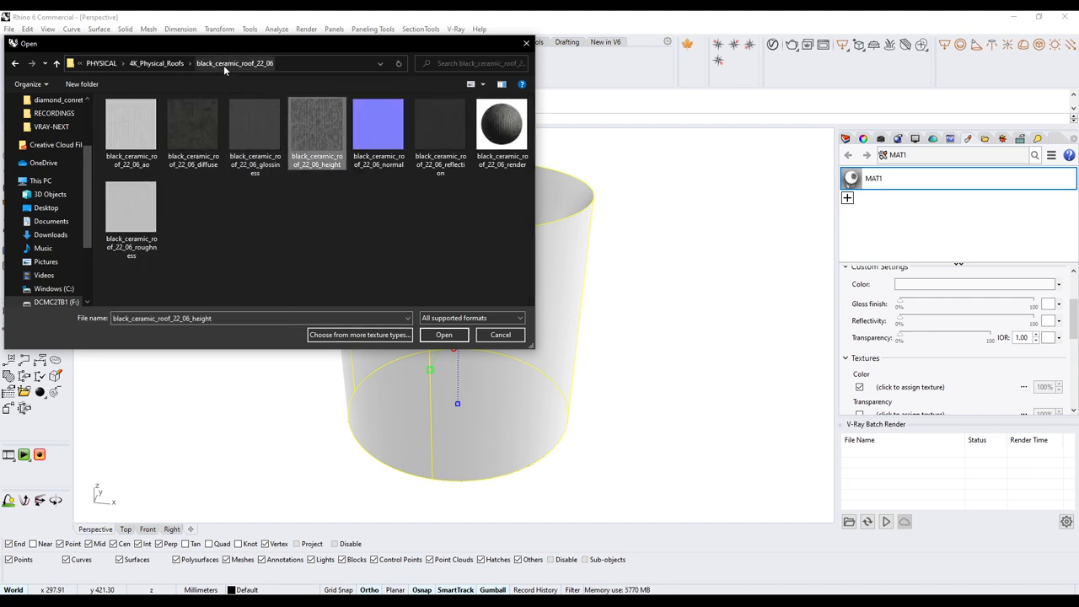
mouse_move(370, 298)
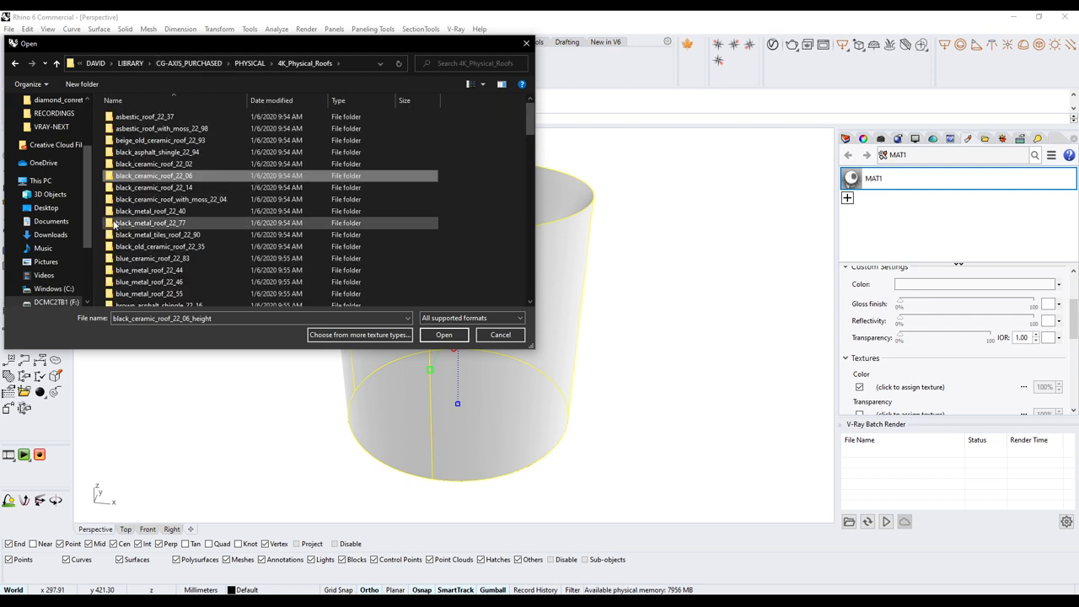
mouse_move(141, 241)
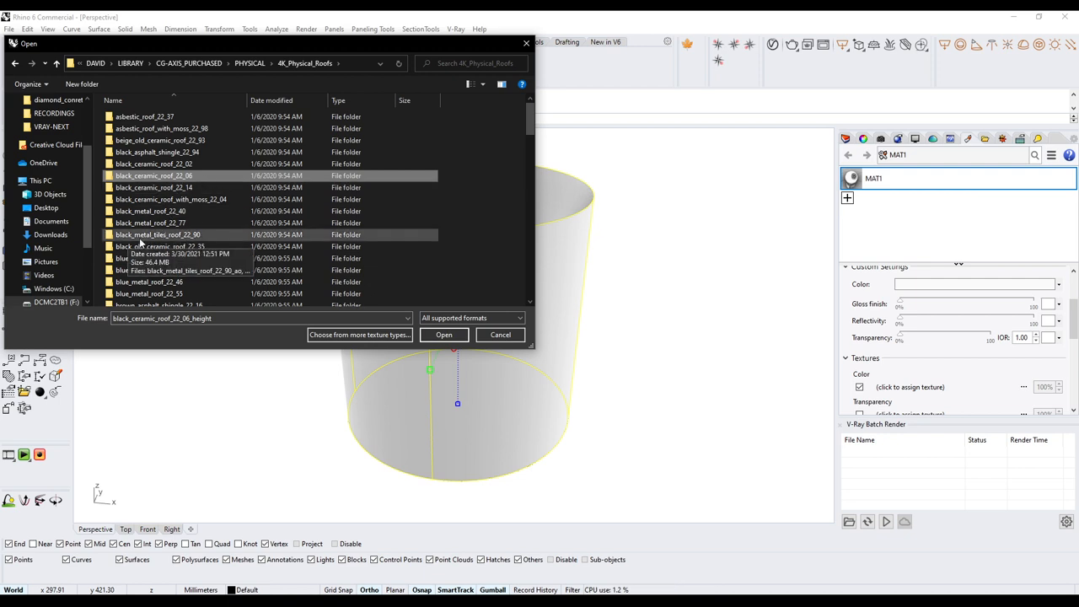
scroll("down", 3)
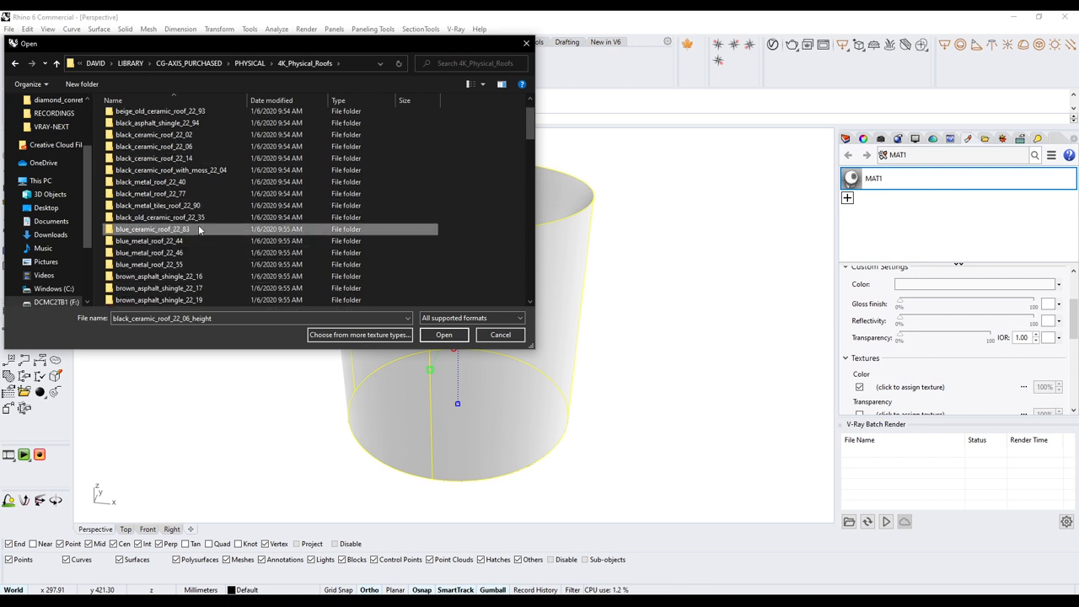
double_click(152, 228)
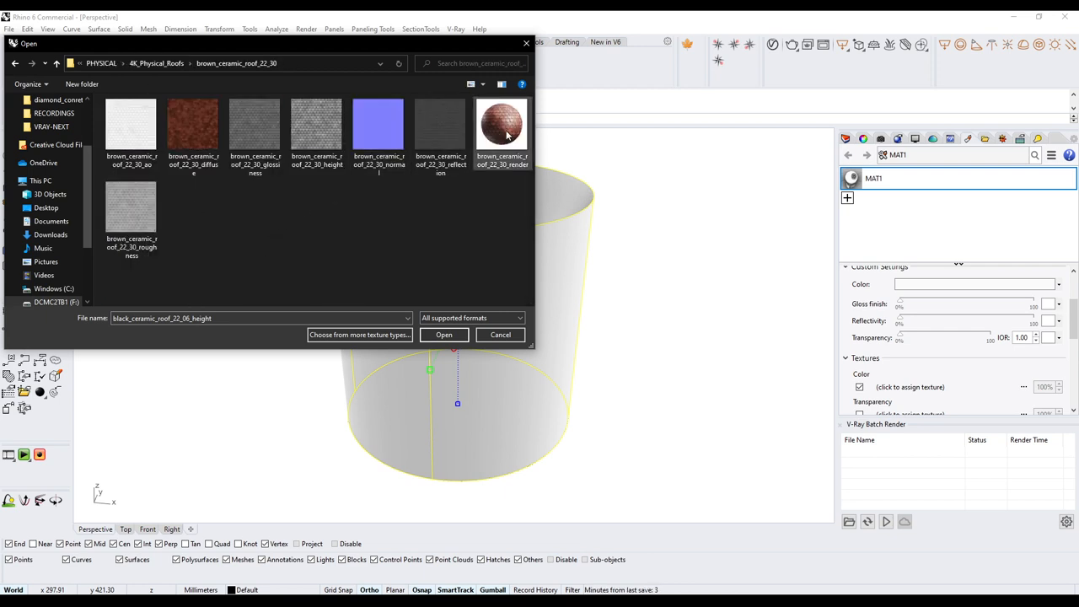
mouse_move(317, 126)
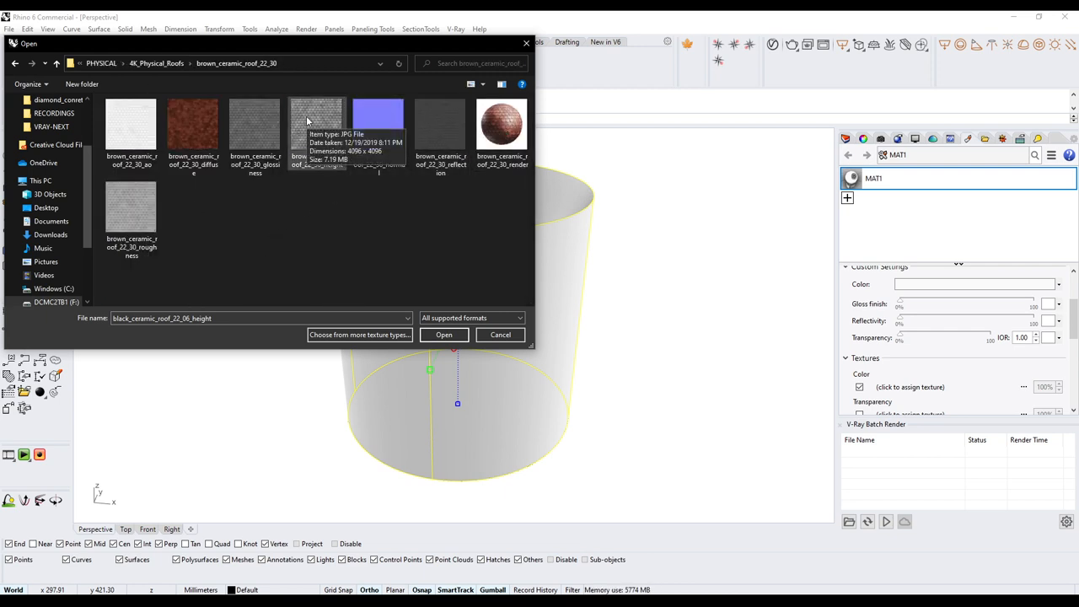
left_click(317, 127)
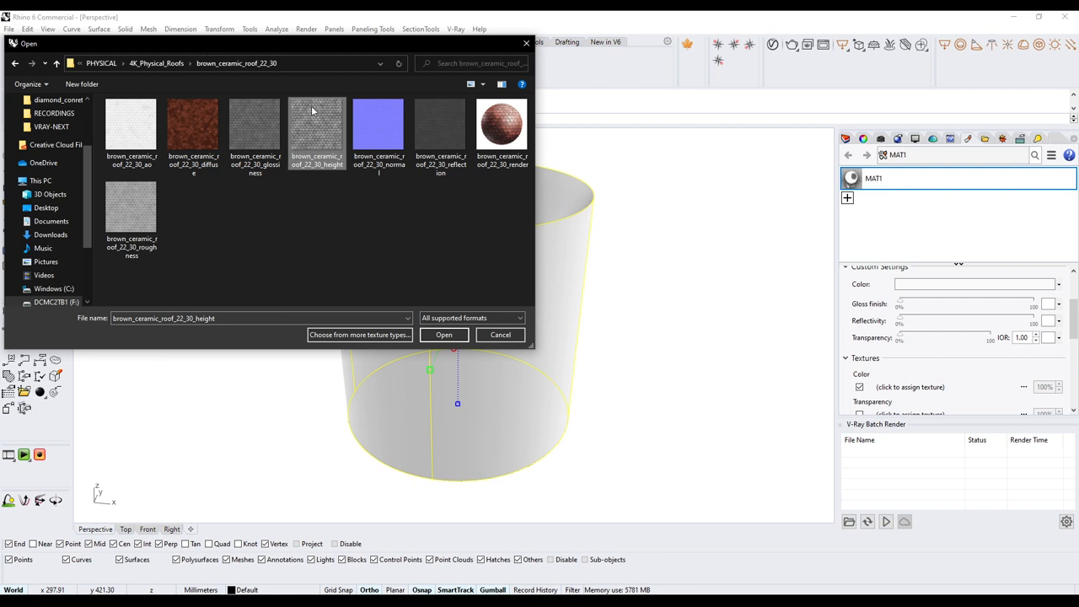
mouse_move(331, 140)
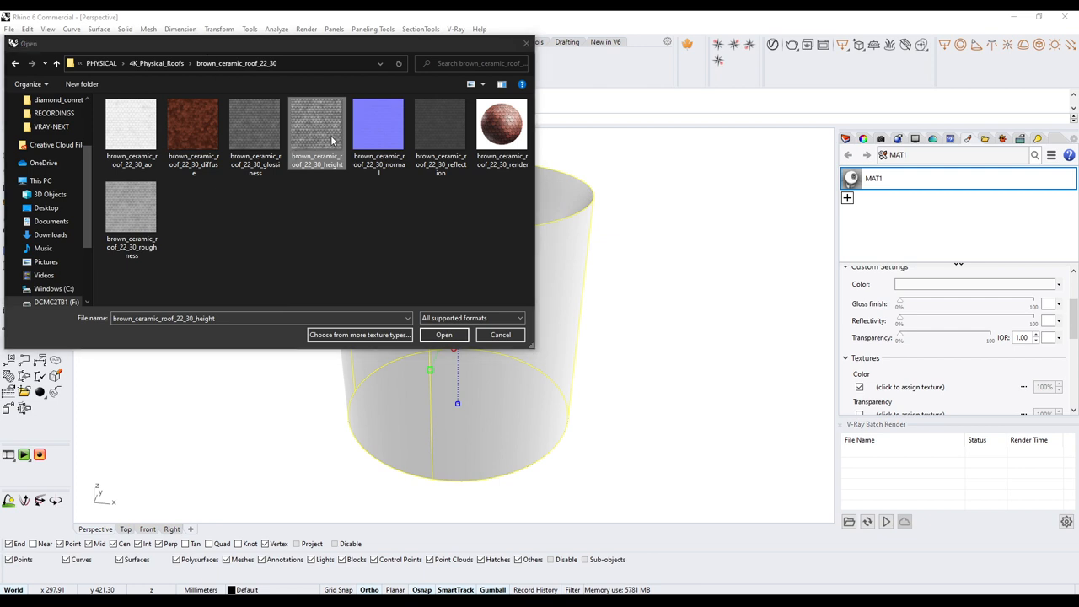
Step: Preview the height JPG in Photos, zooming in and out on the tiles
double_click(317, 127)
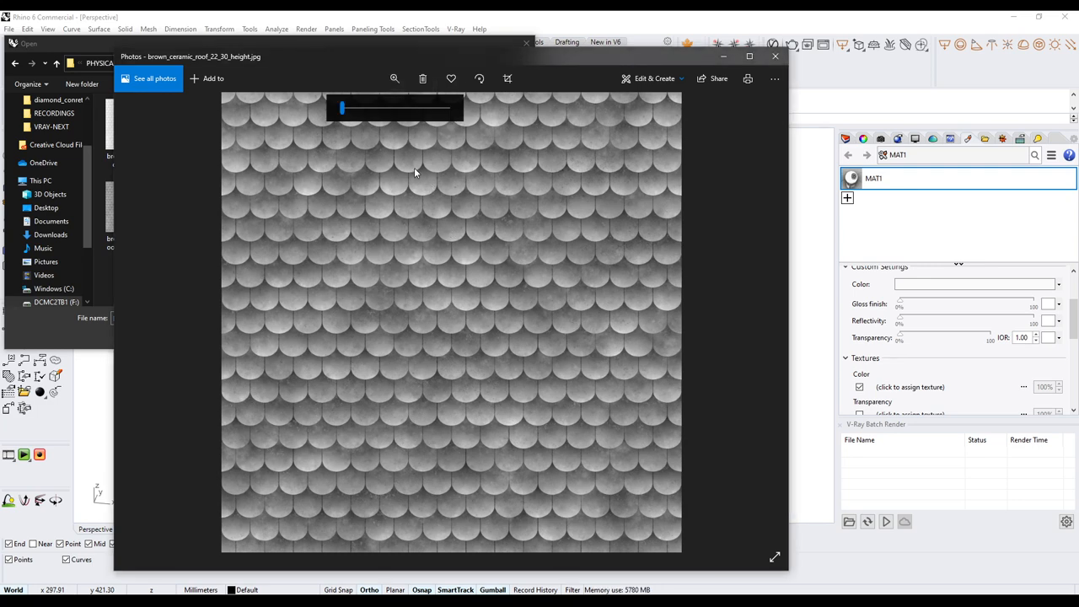
left_click_drag(341, 109, 384, 110)
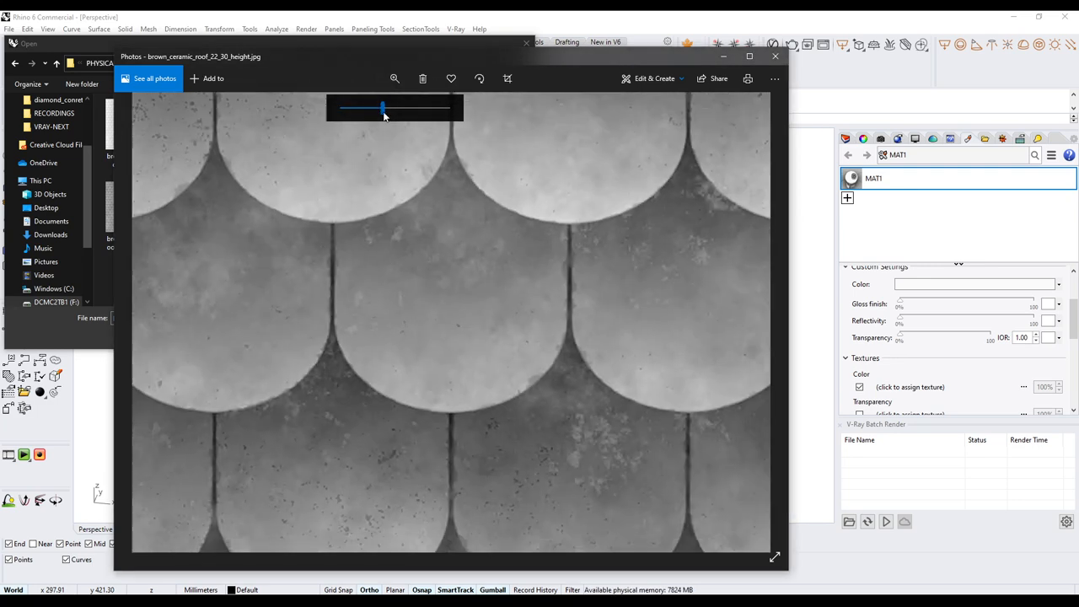
left_click_drag(383, 108, 368, 108)
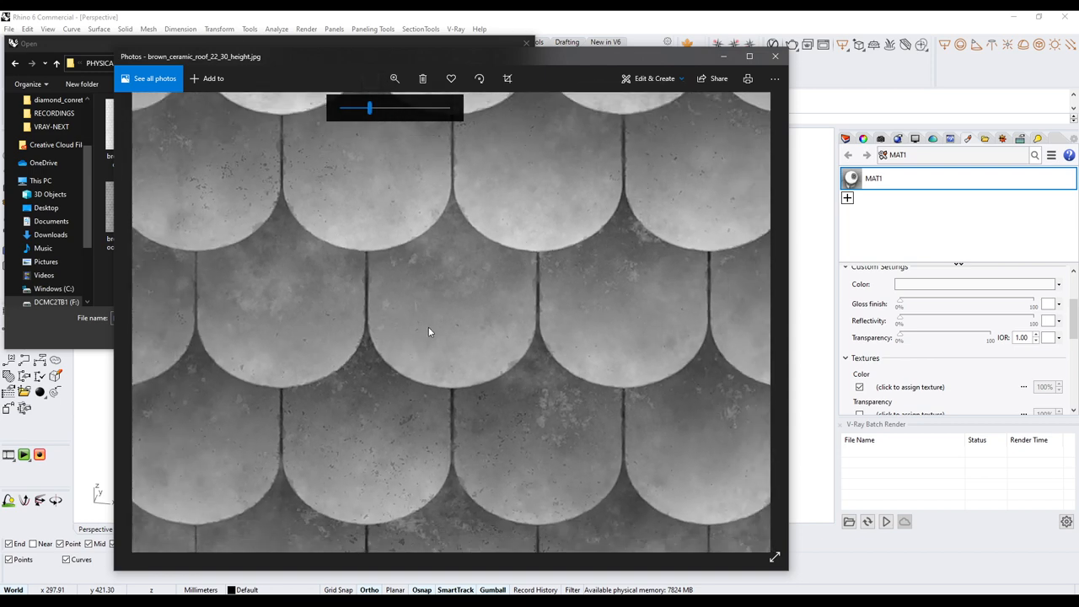
mouse_move(408, 418)
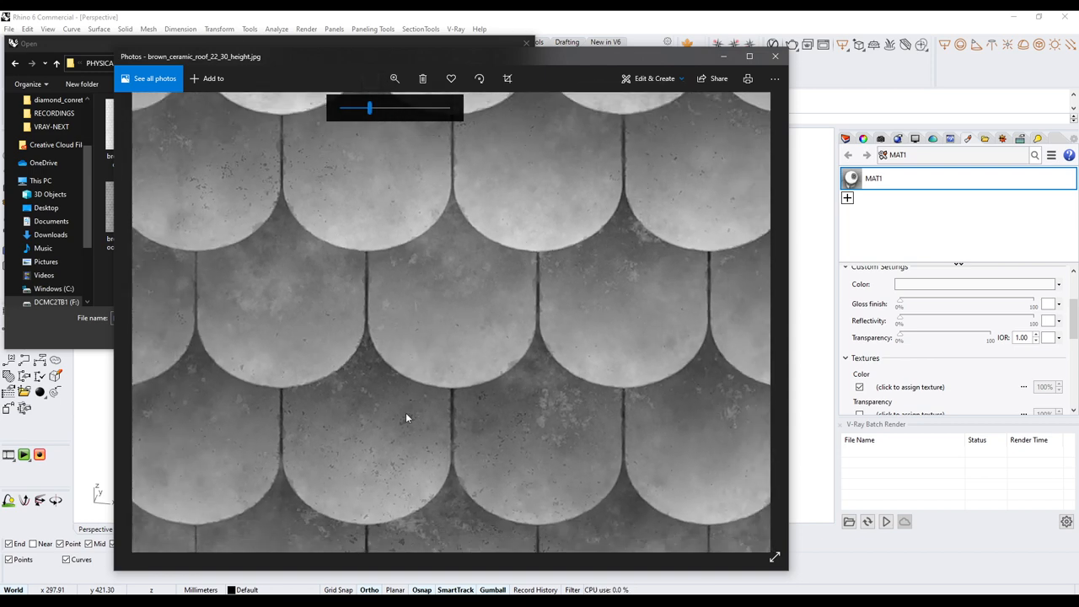
left_click_drag(369, 108, 352, 108)
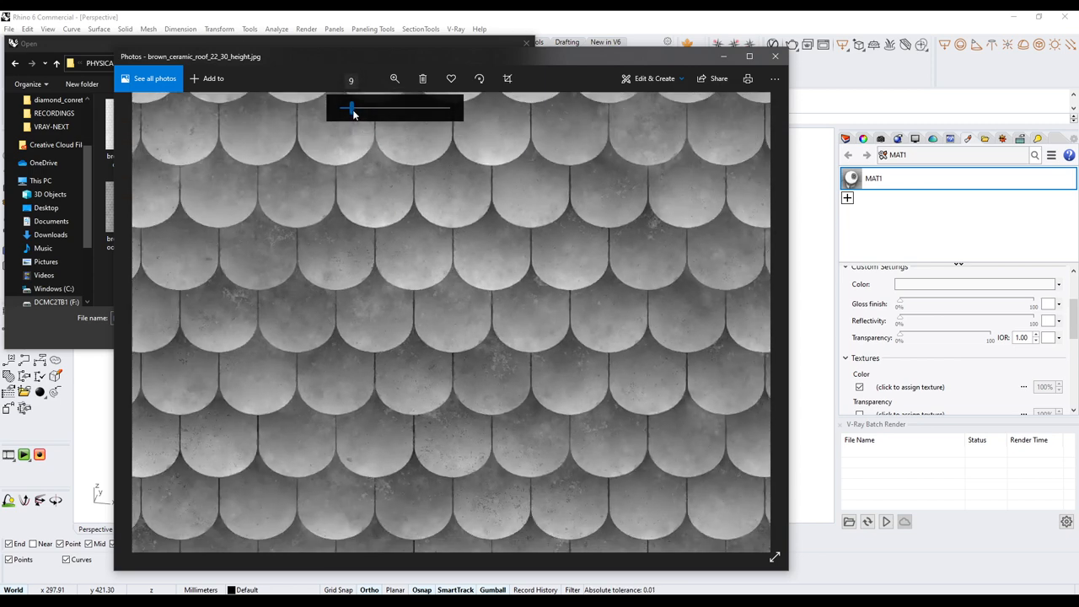
left_click_drag(351, 108, 380, 108)
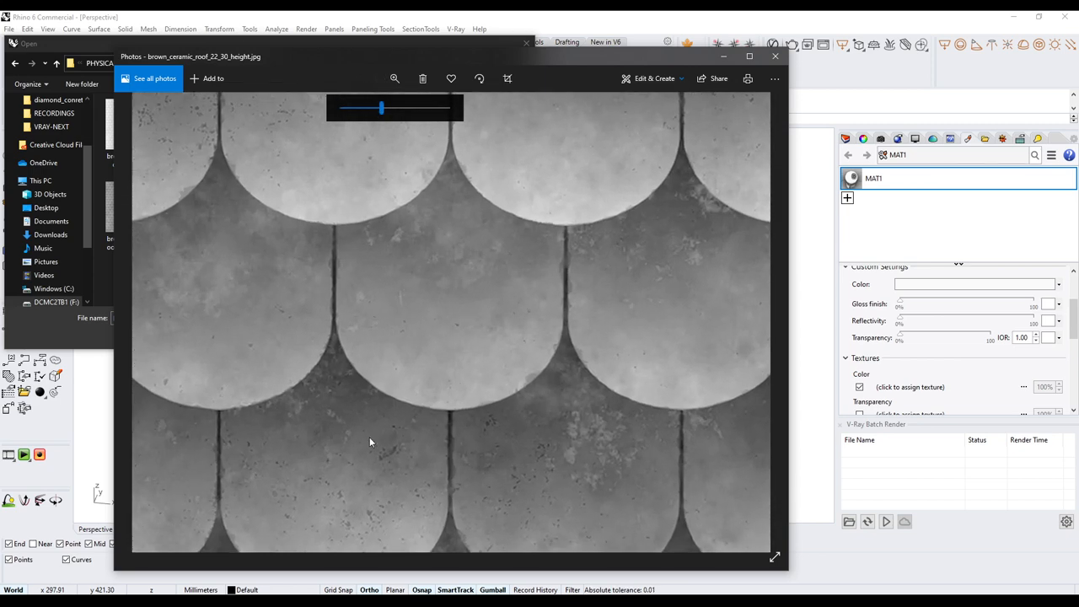
mouse_move(409, 229)
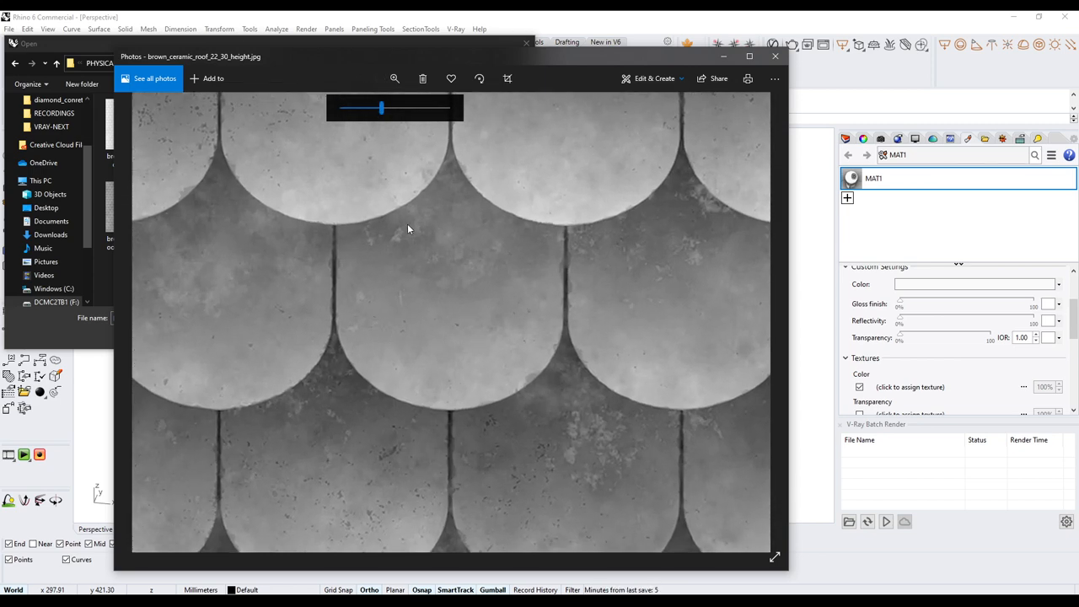
left_click_drag(379, 107, 389, 107)
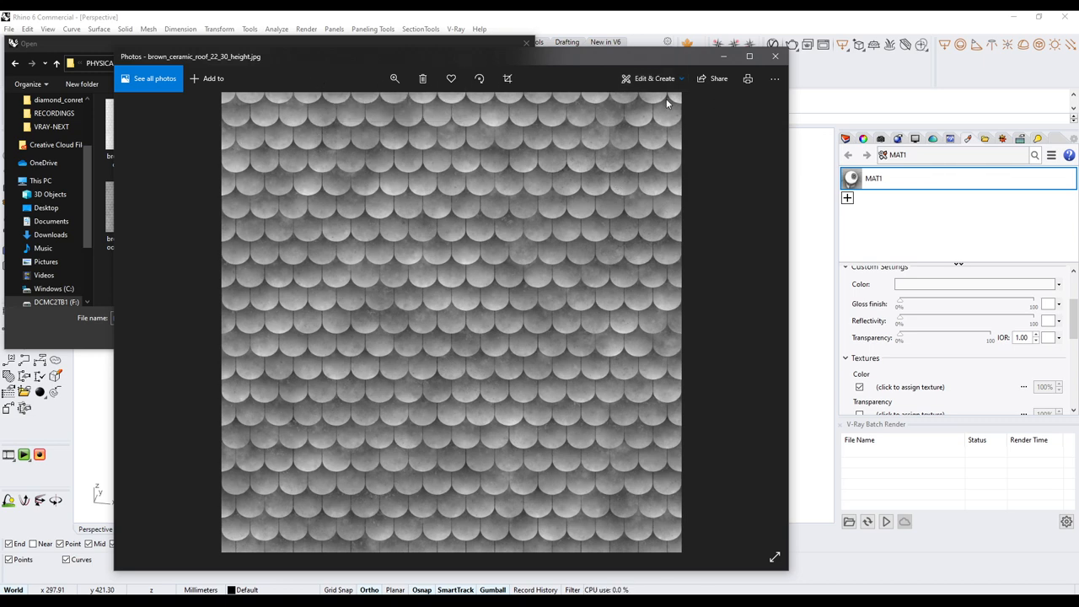
mouse_move(779, 46)
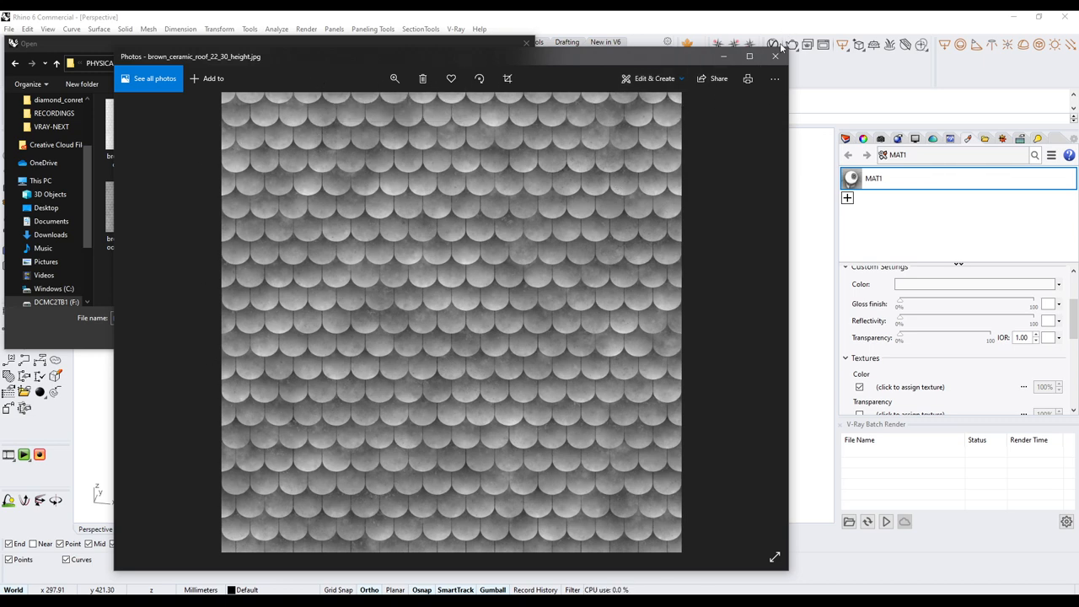
Step: Close Photos and load brown_ceramic_roof_22_30_height as MAT1's colour texture
left_click(774, 56)
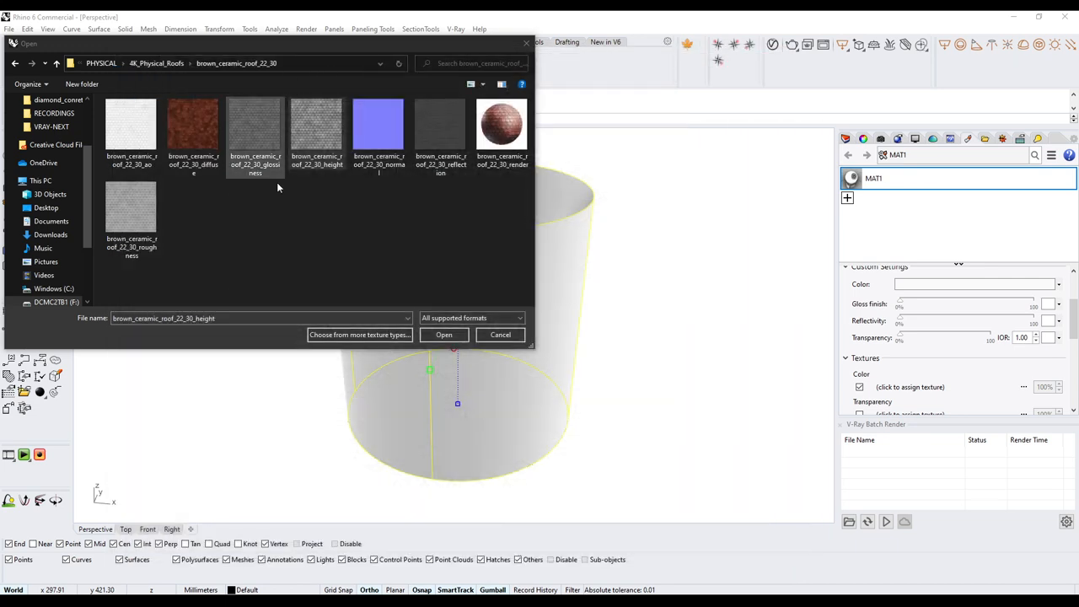
left_click(316, 130)
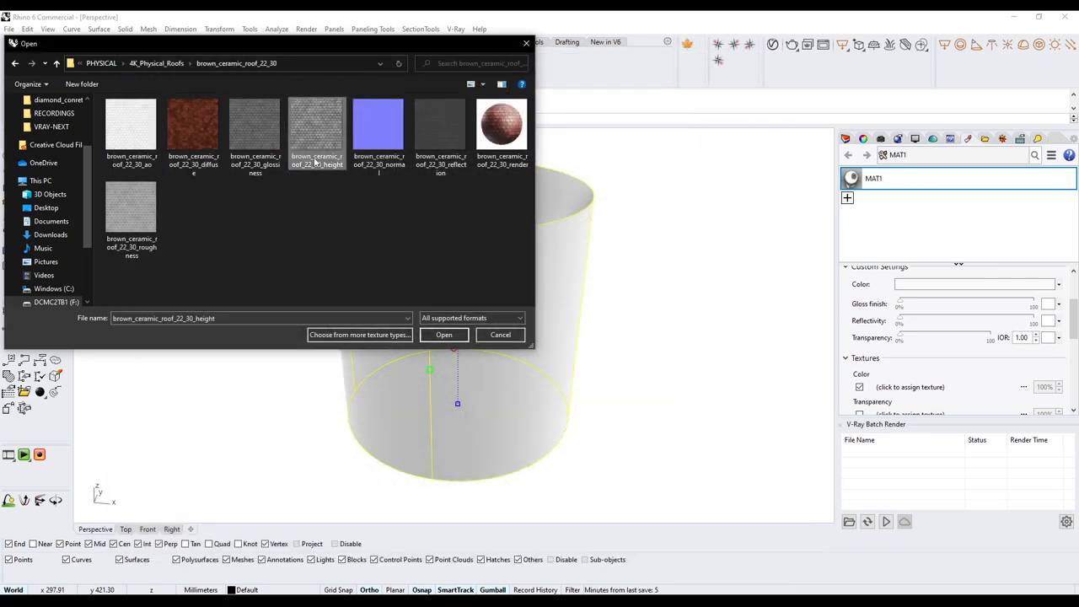
left_click(443, 335)
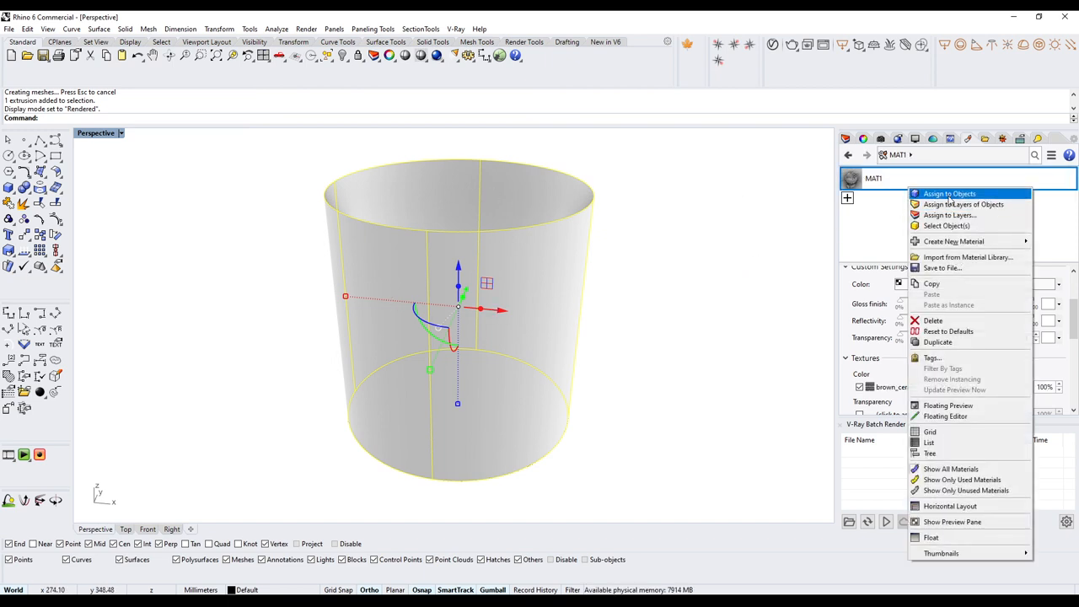
Step: Assign MAT1 to the cylinder from the Materials panel
left_click(950, 193)
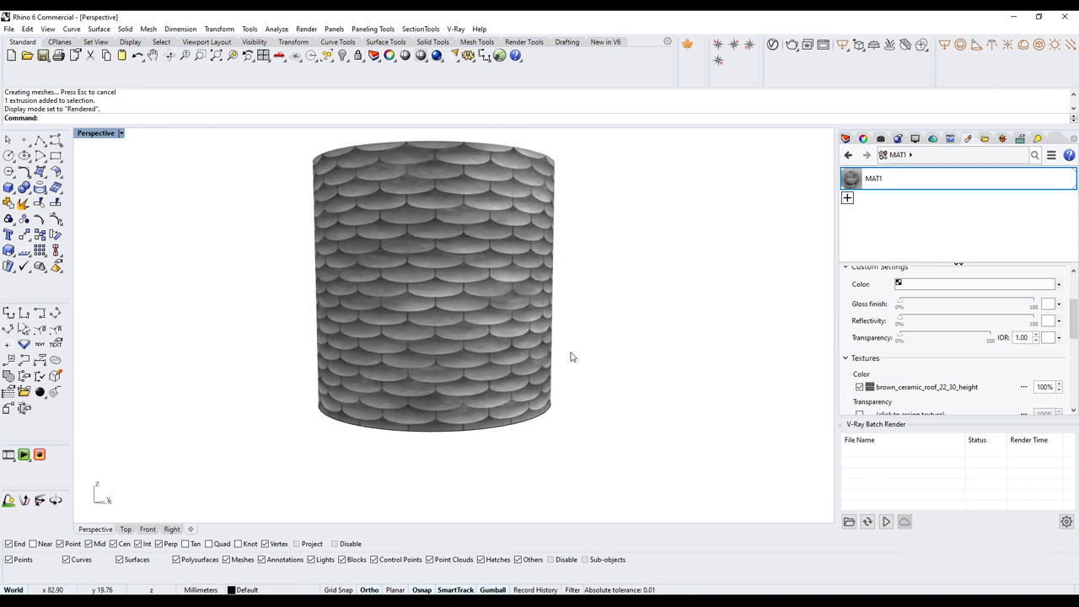
mouse_move(330, 183)
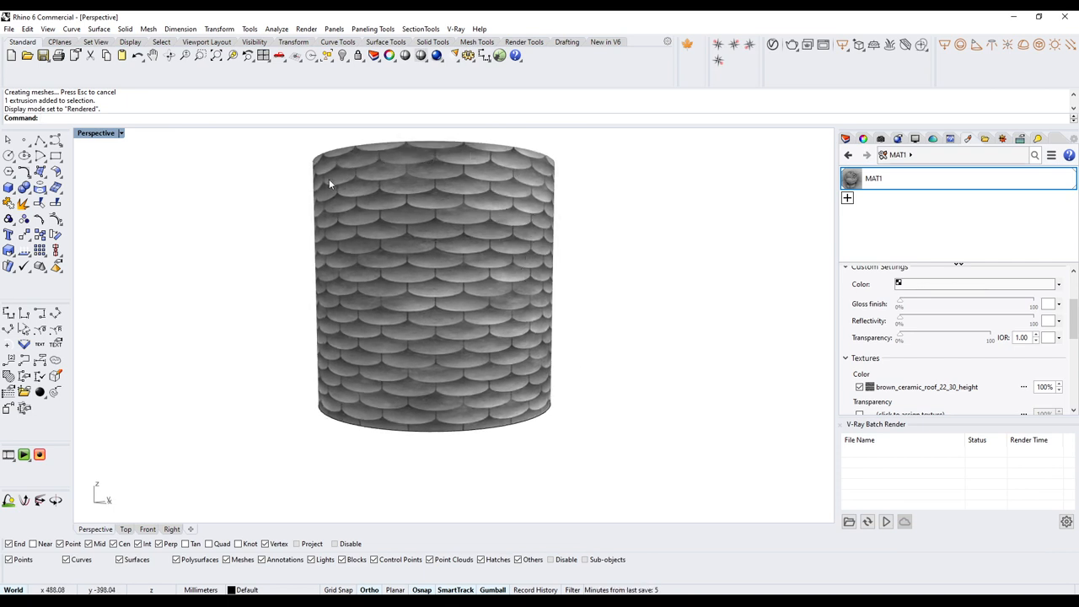
mouse_move(464, 319)
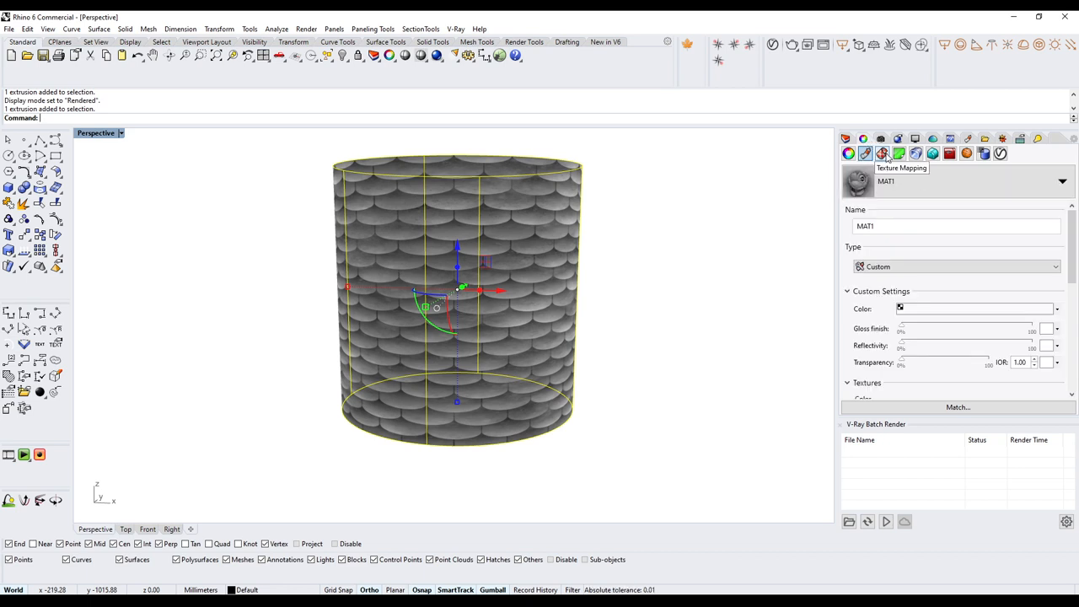
Step: Apply cylindrical texture mapping and drag its height handle up to enlarge the tiles
left_click(881, 152)
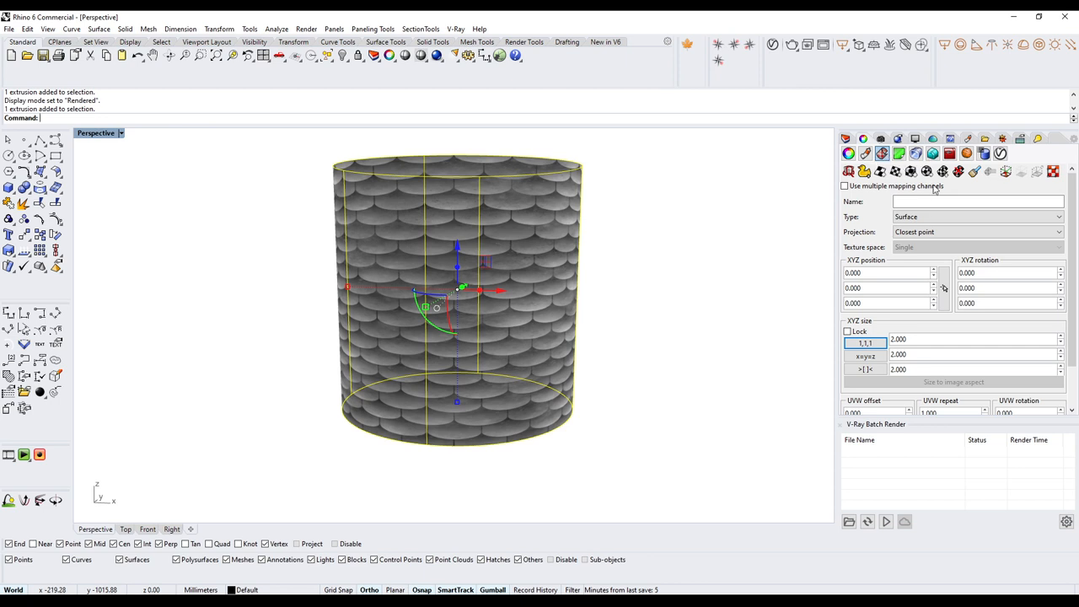
mouse_move(926, 171)
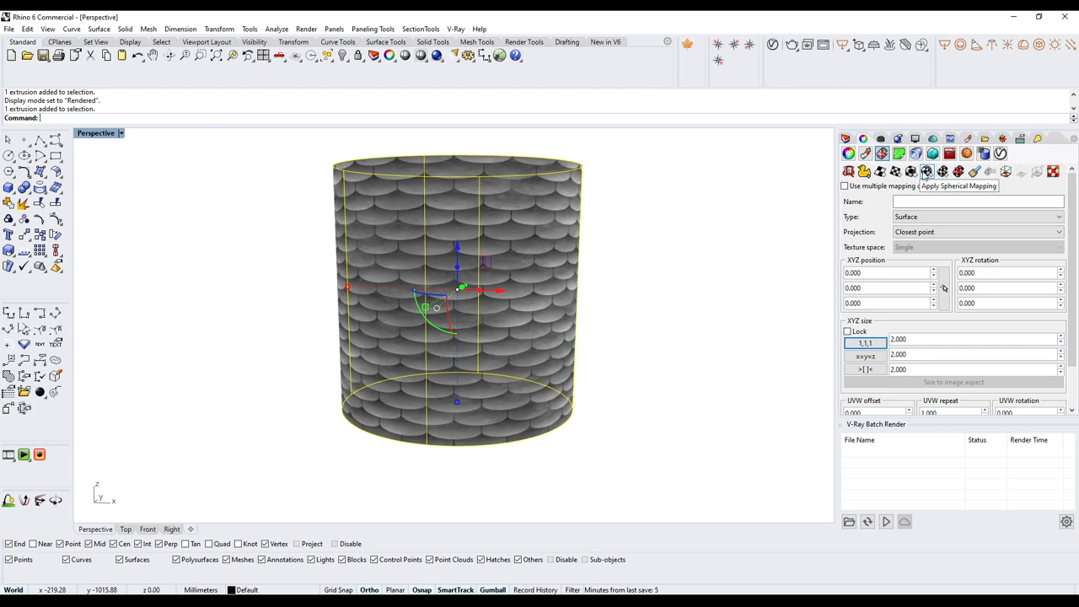
mouse_move(895, 171)
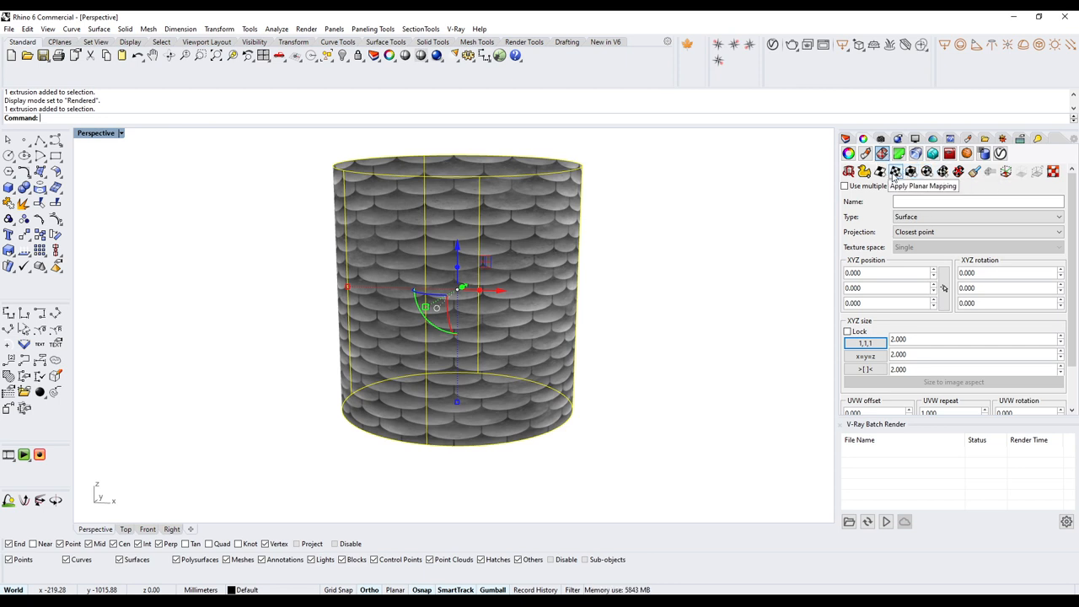
left_click(896, 172)
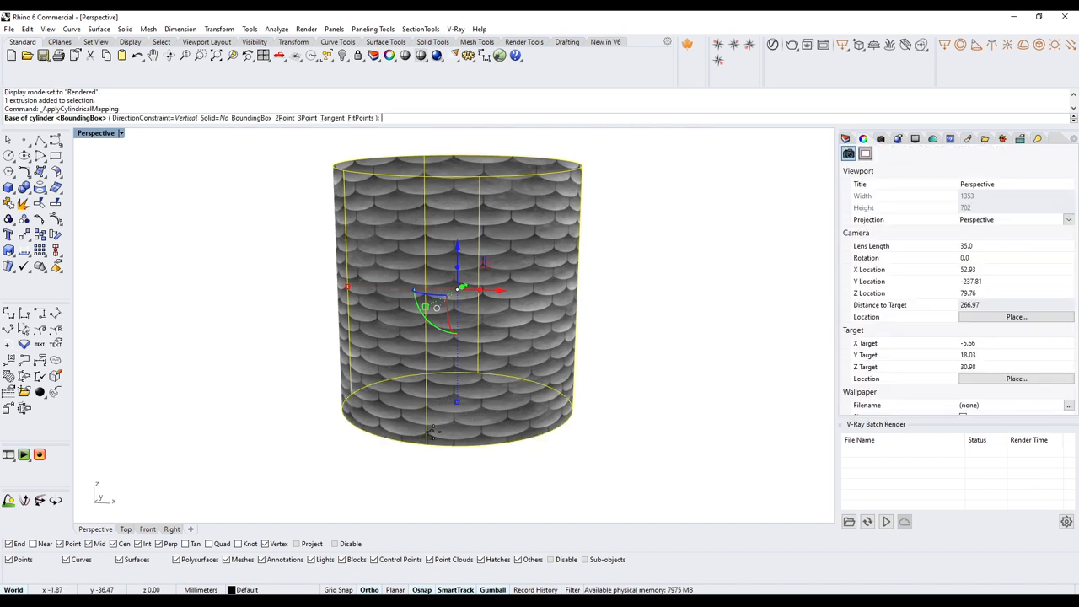
mouse_move(455, 402)
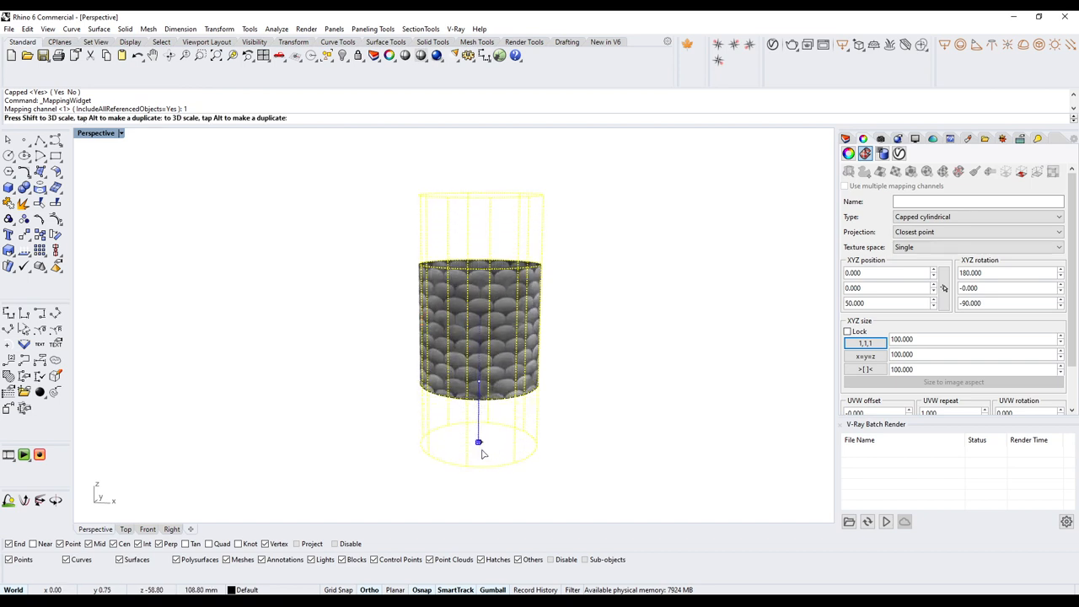
left_click_drag(478, 441, 478, 476)
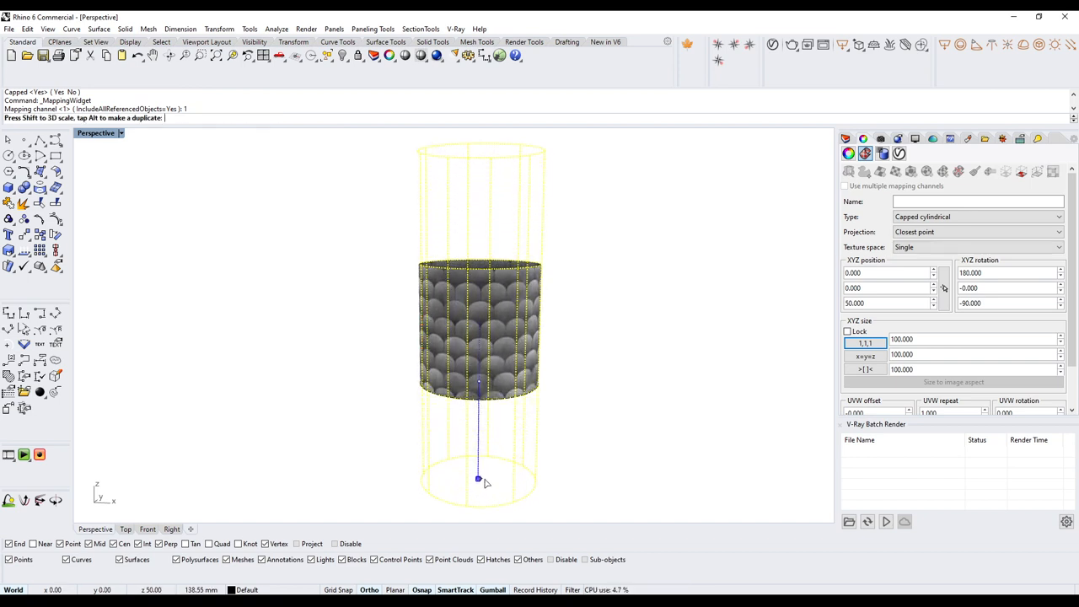
mouse_move(493, 483)
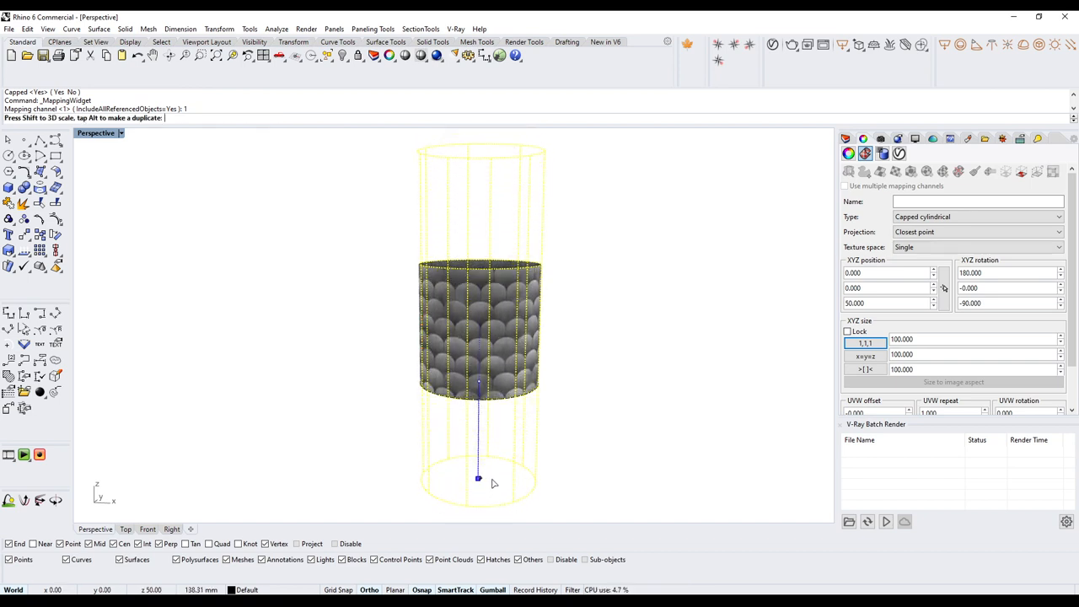
left_click_drag(478, 480, 478, 495)
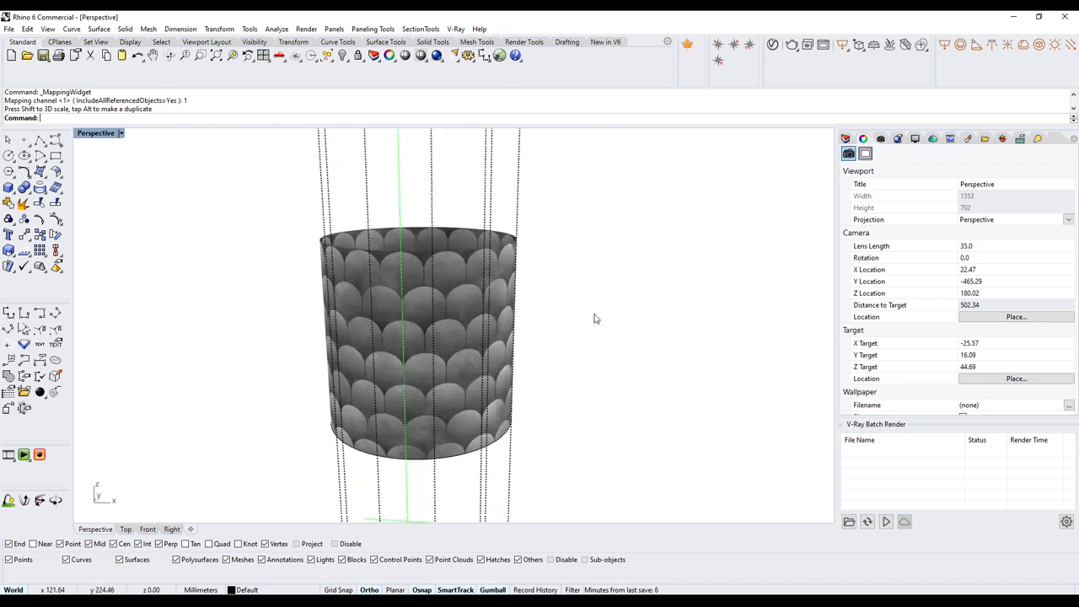
Step: Reselect the cylinder, then deselect and reselect it to preview the capped cylindrical mapping
left_click(413, 337)
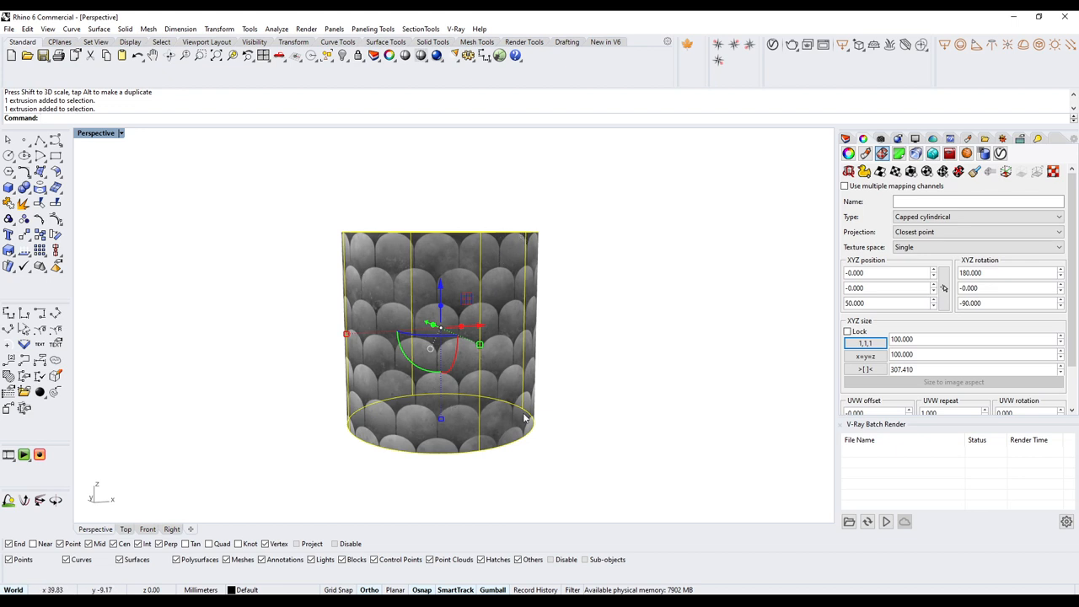
mouse_move(888, 188)
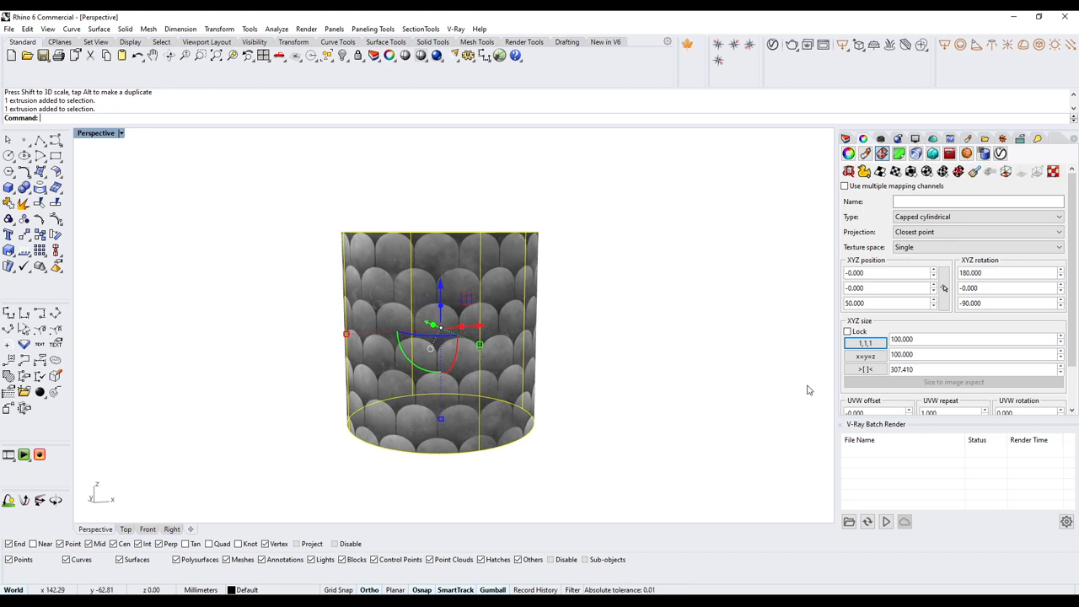
mouse_move(984, 145)
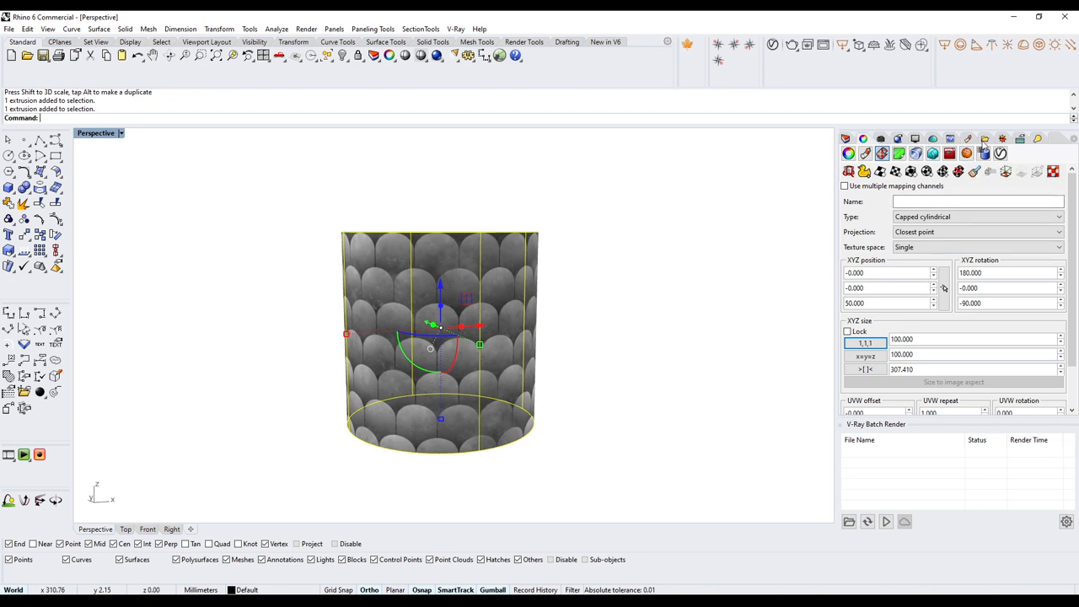
mouse_move(565, 301)
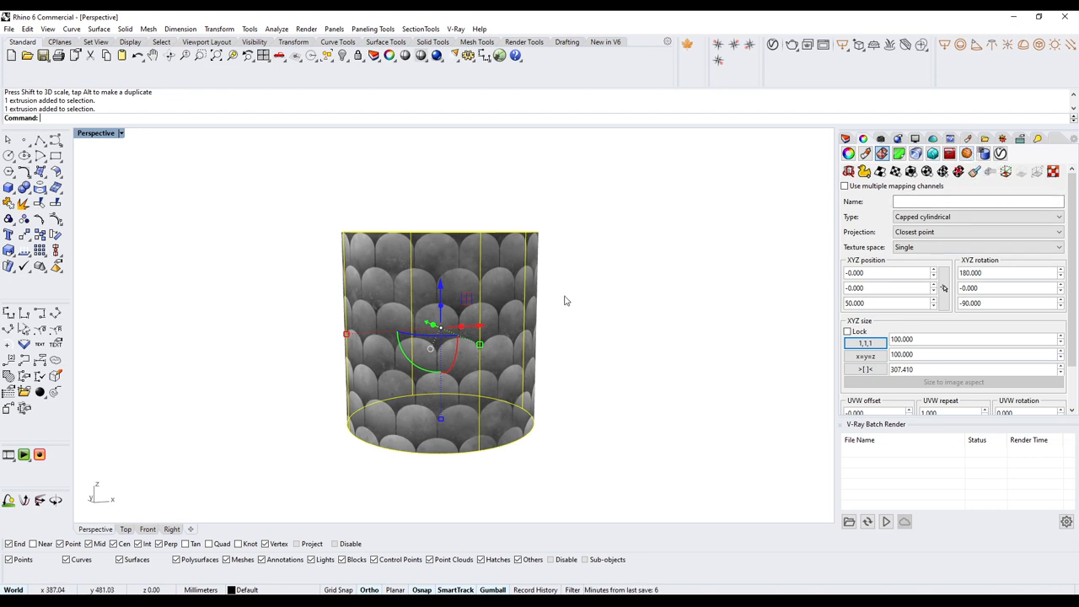
mouse_move(968, 154)
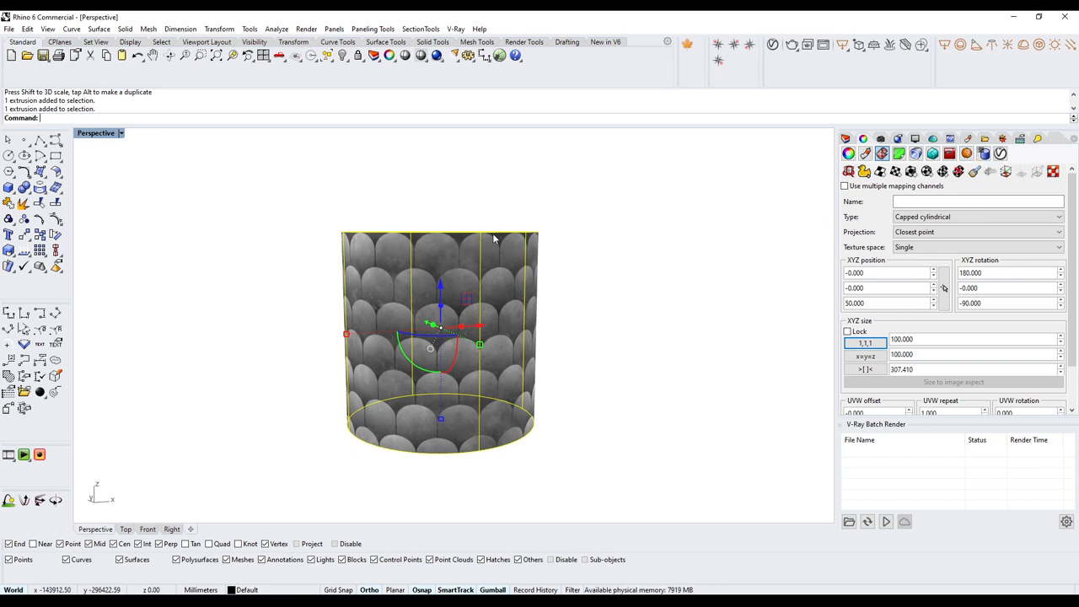
mouse_move(334, 385)
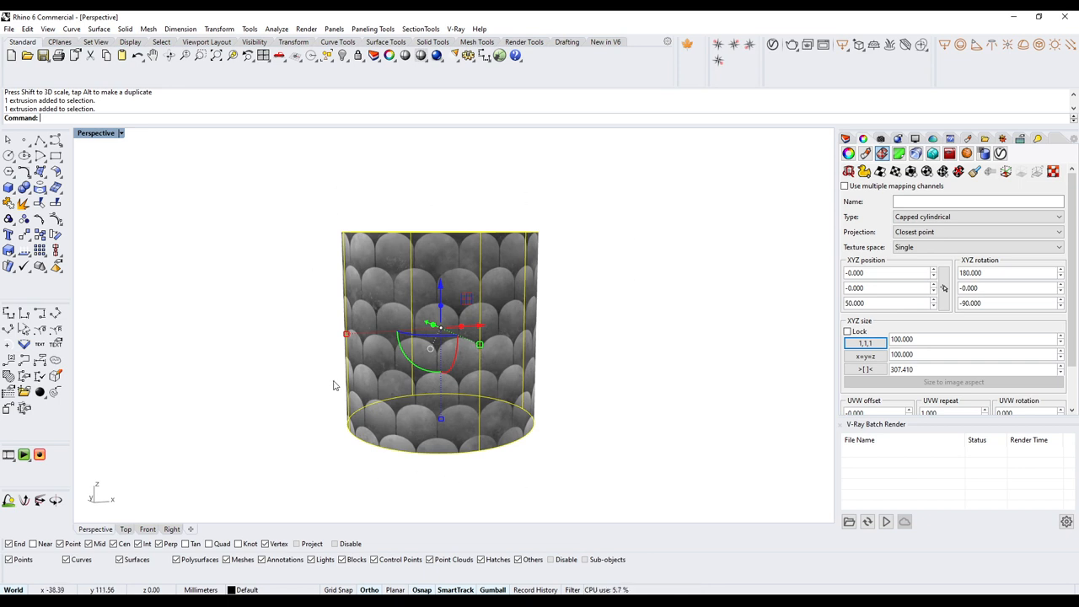
mouse_move(284, 346)
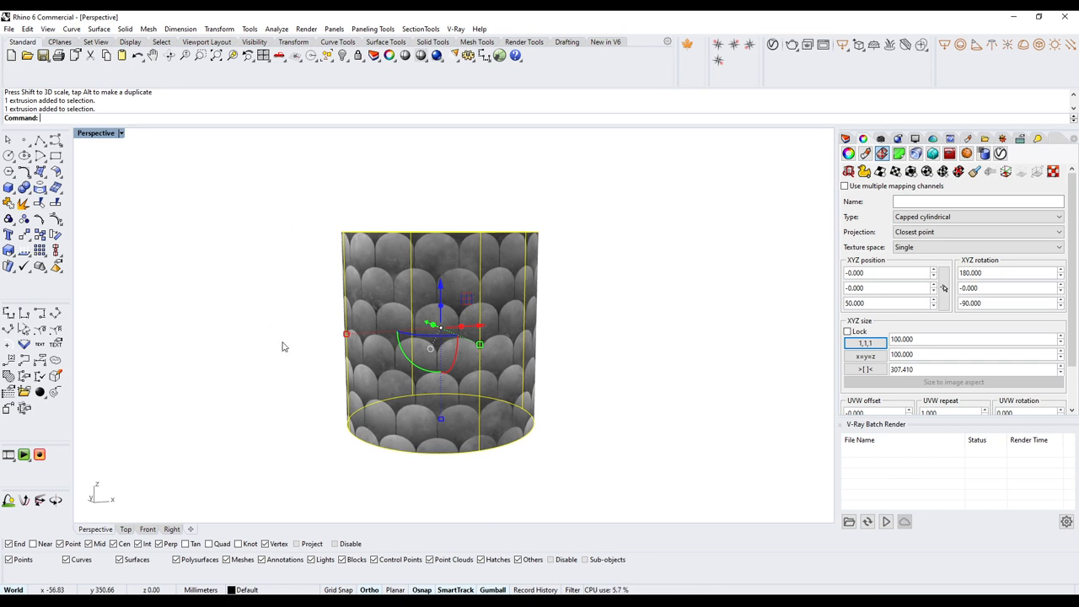
mouse_move(485, 456)
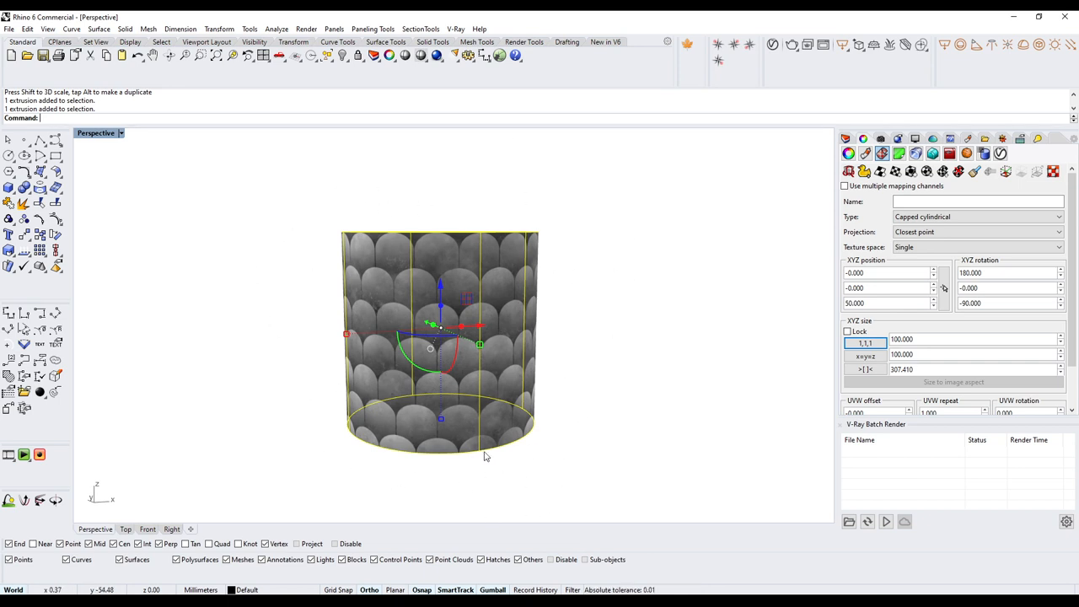
mouse_move(446, 325)
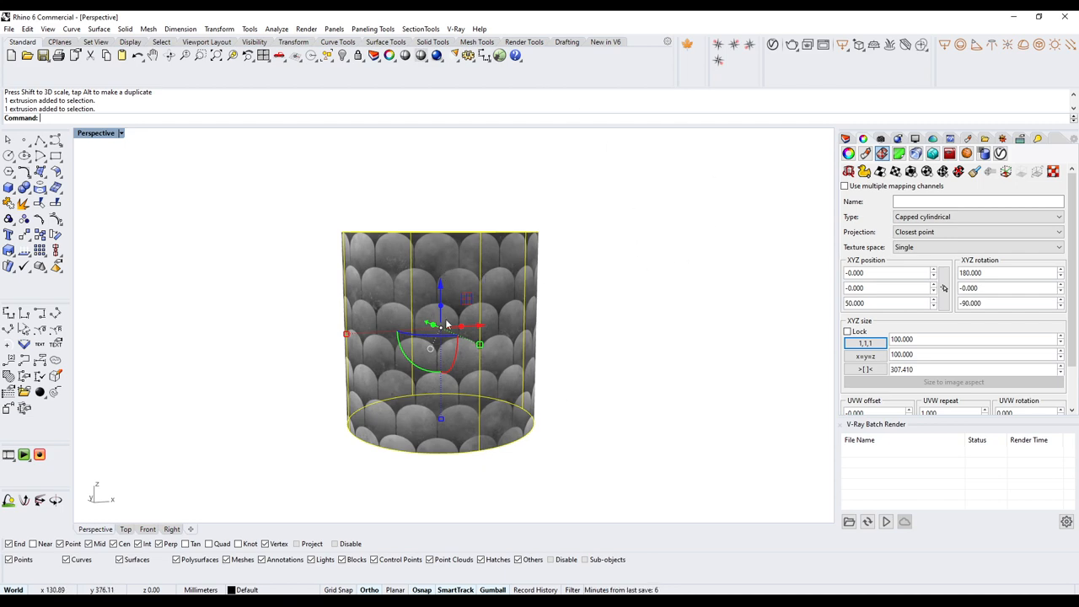
left_click(575, 300)
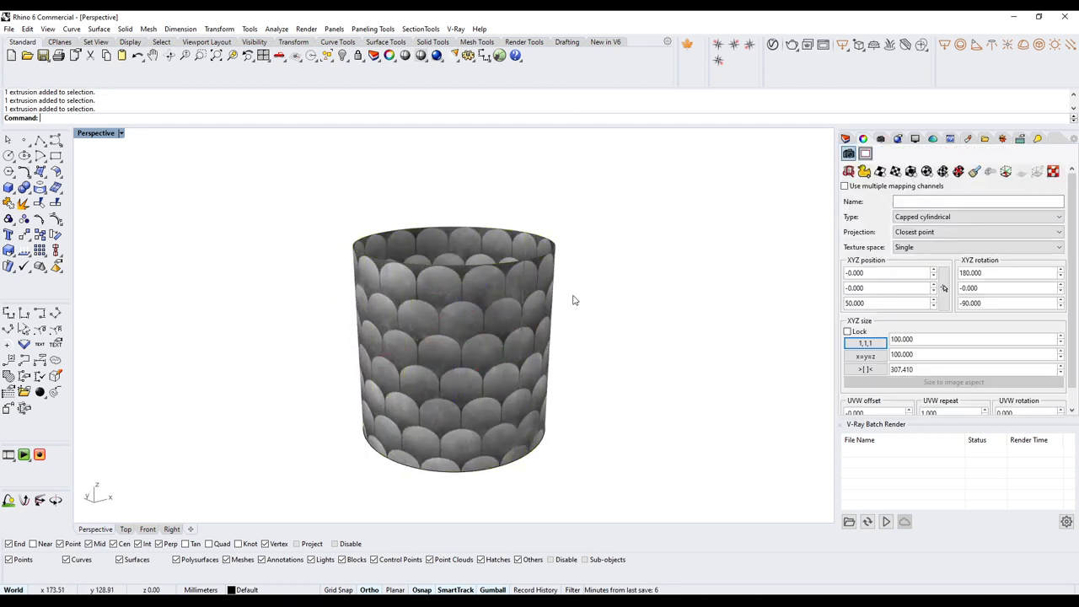
left_click(453, 345)
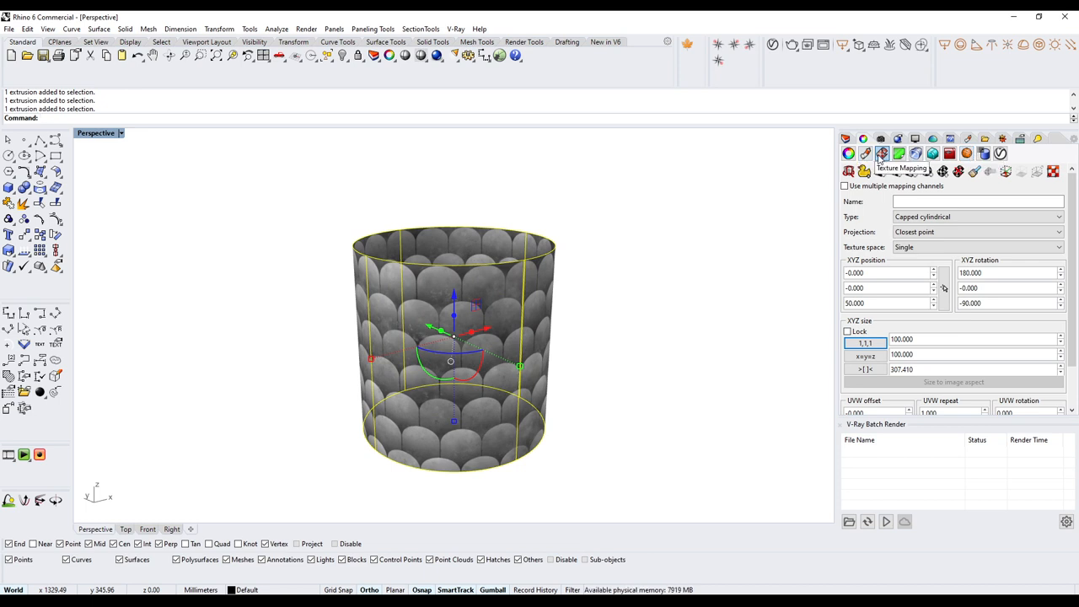
mouse_move(966, 153)
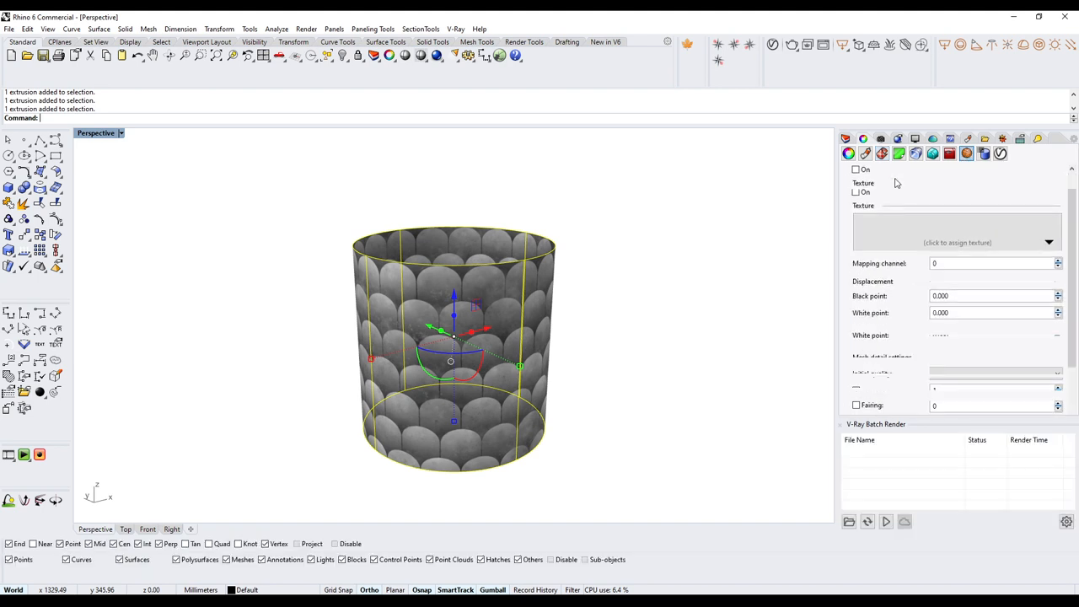
Step: Load brown_ceramic_roof_22_30_height as a Bitmap Texture in the Displacement slot
left_click(1049, 243)
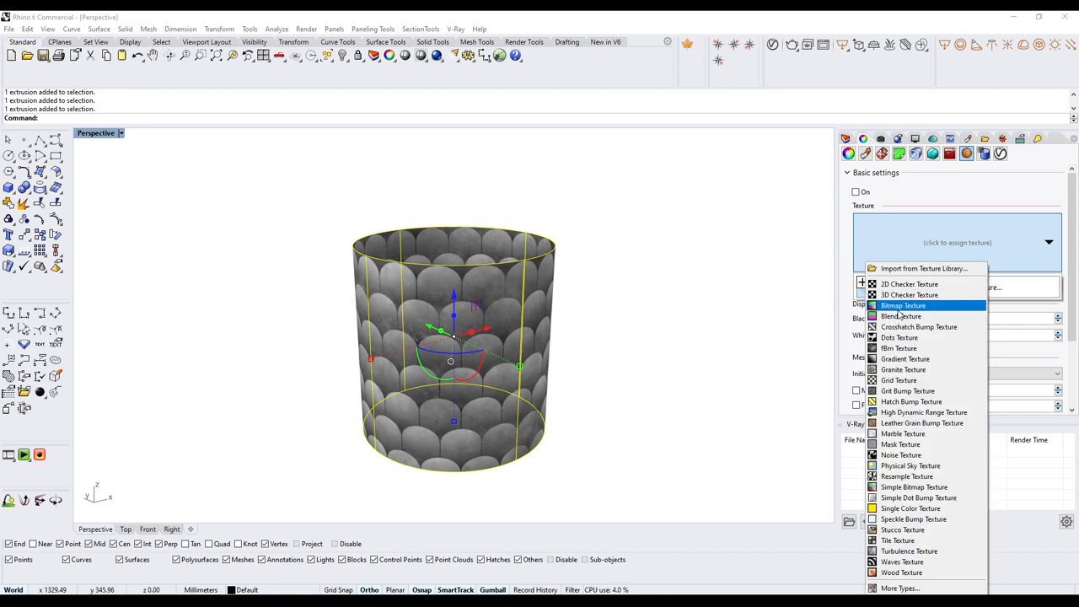
left_click(903, 305)
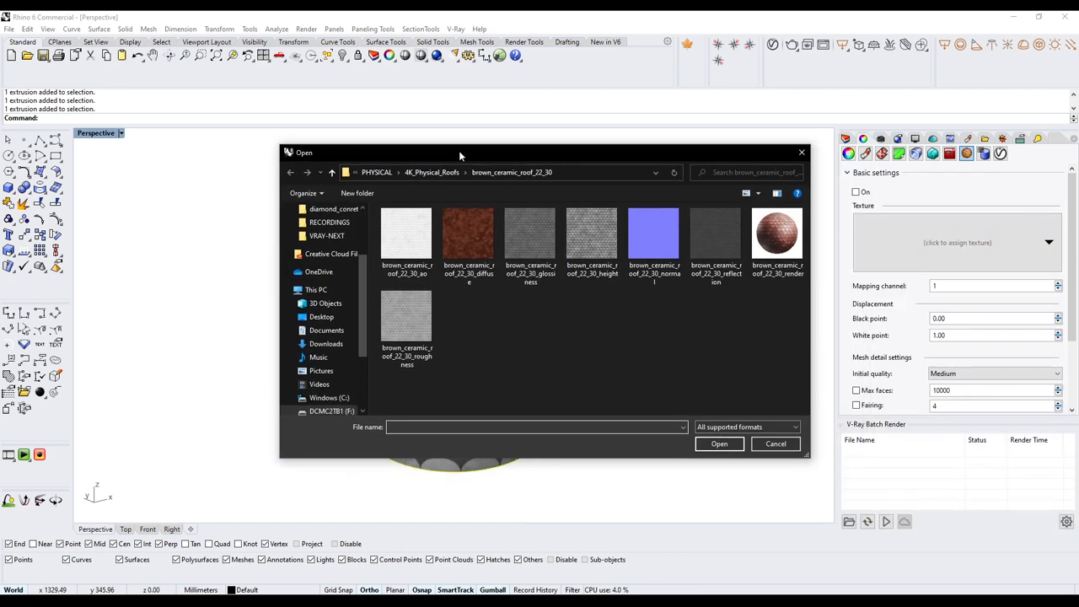
left_click(591, 237)
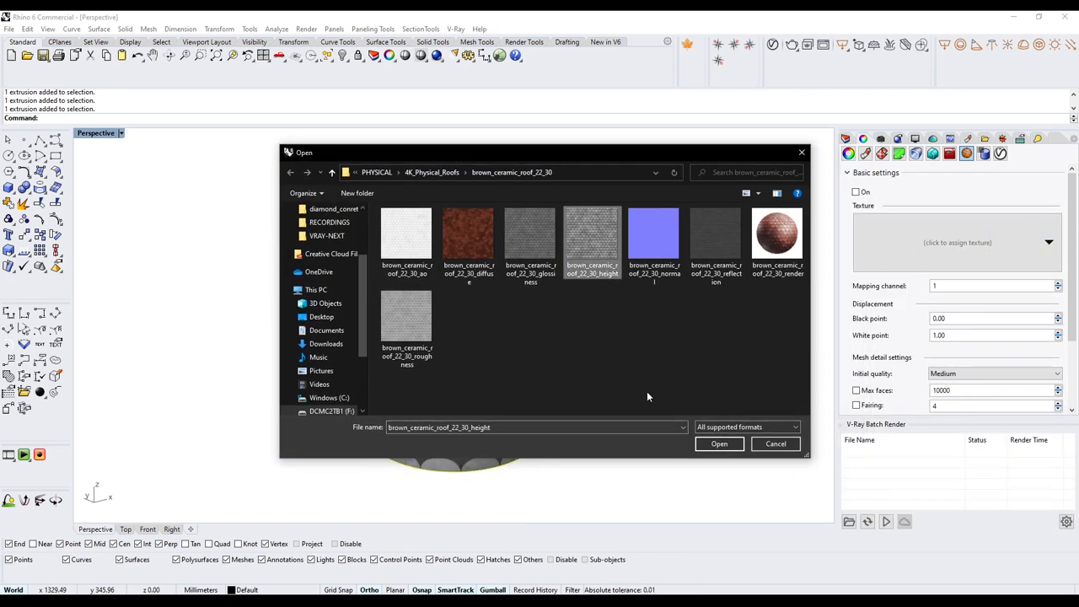
left_click(719, 443)
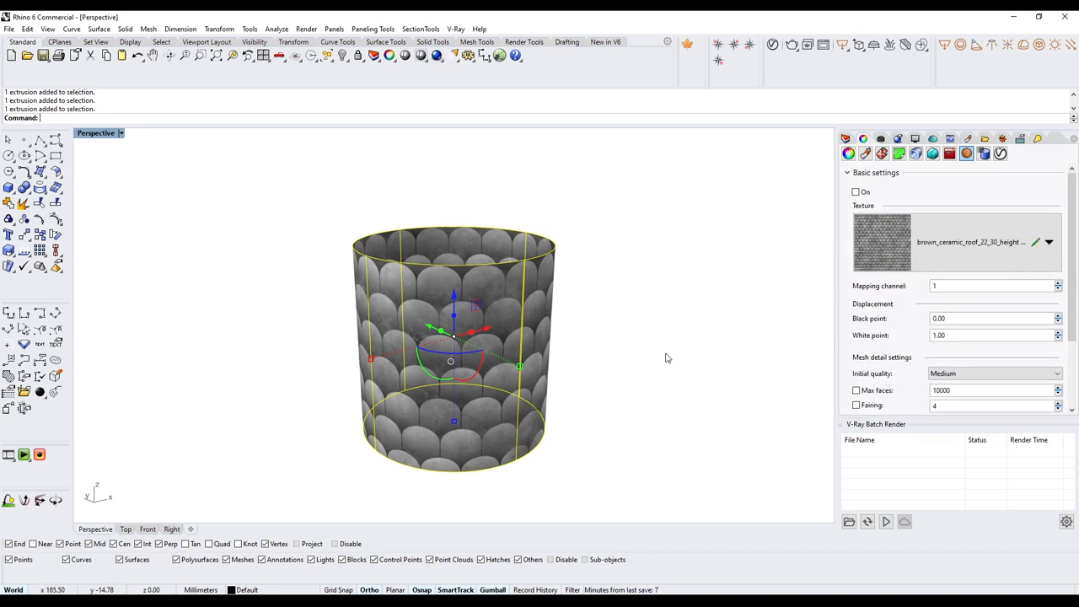
mouse_move(880, 184)
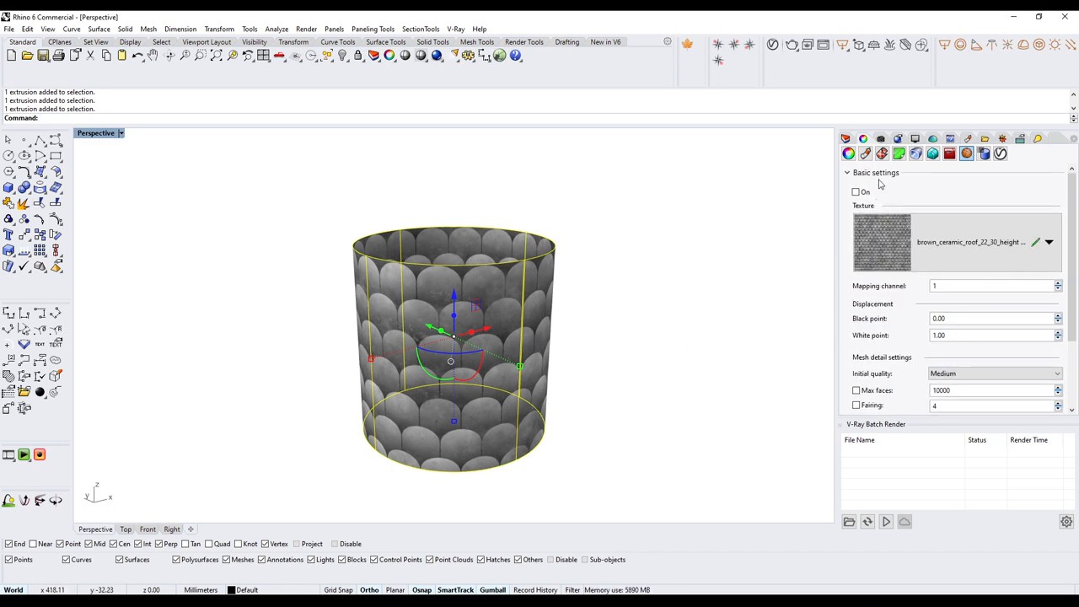
Step: Turn displacement on with White point 5 and Very high initial mesh quality
left_click(856, 192)
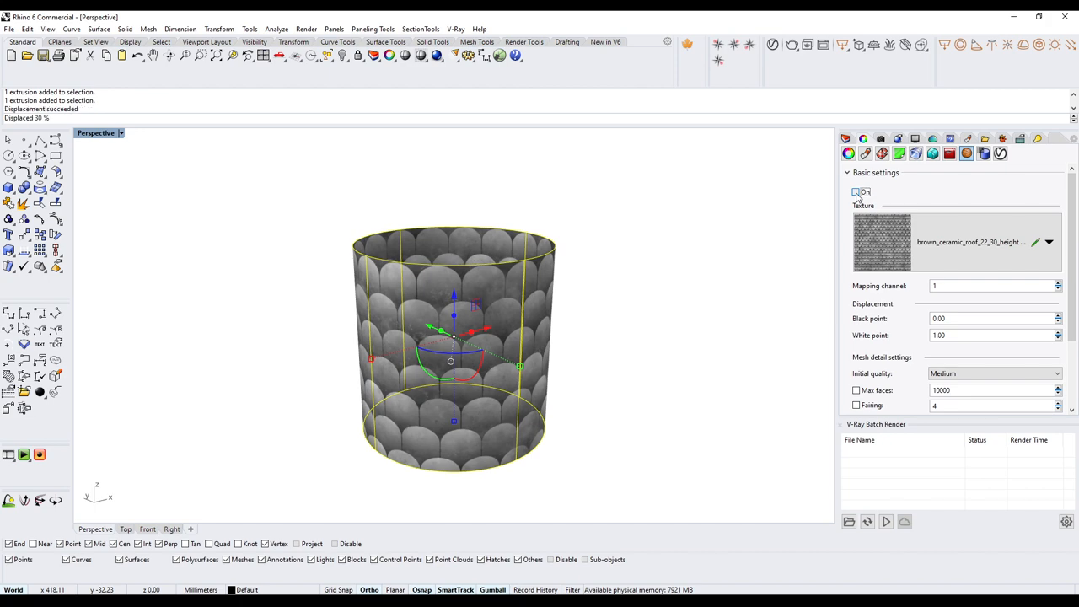
left_click(855, 191)
type("5.000")
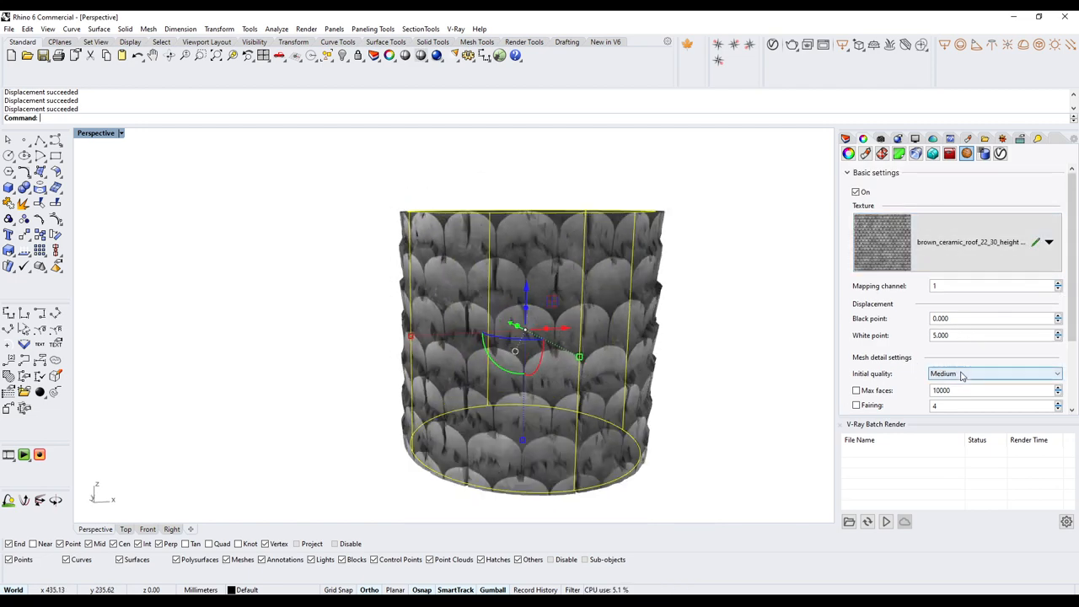
left_click(995, 374)
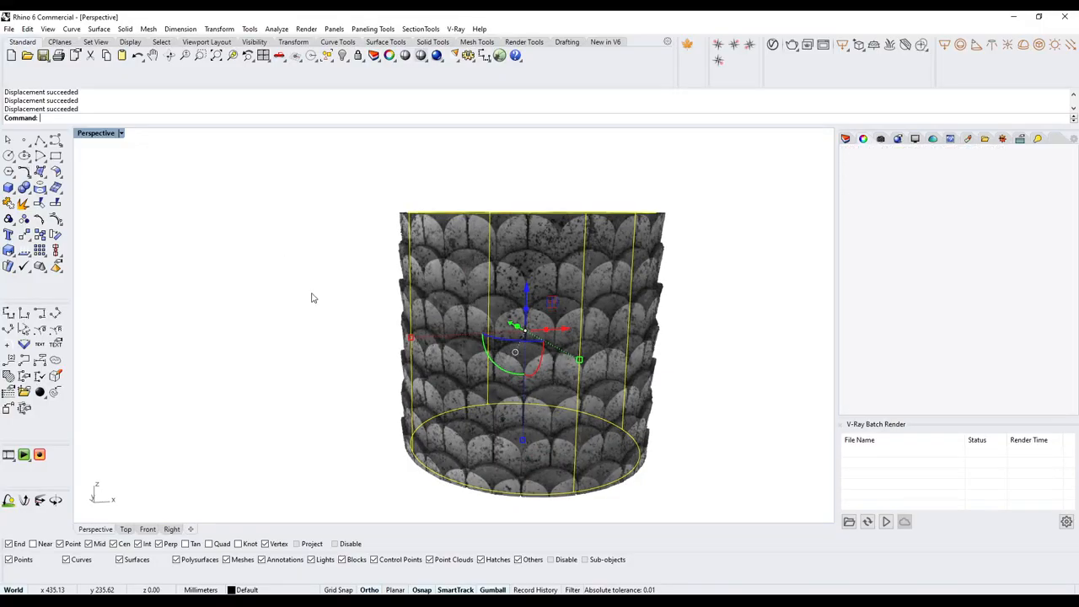
Step: Zoom in on the displaced tiles and set the Perspective viewport to Shaded
left_click_drag(312, 297, 426, 309)
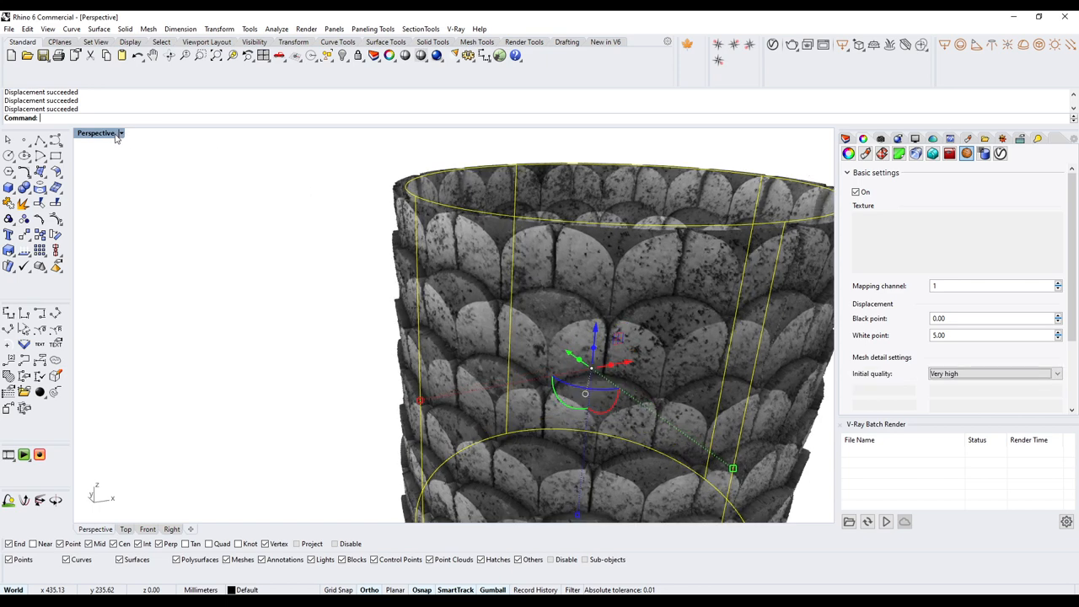
left_click(120, 133)
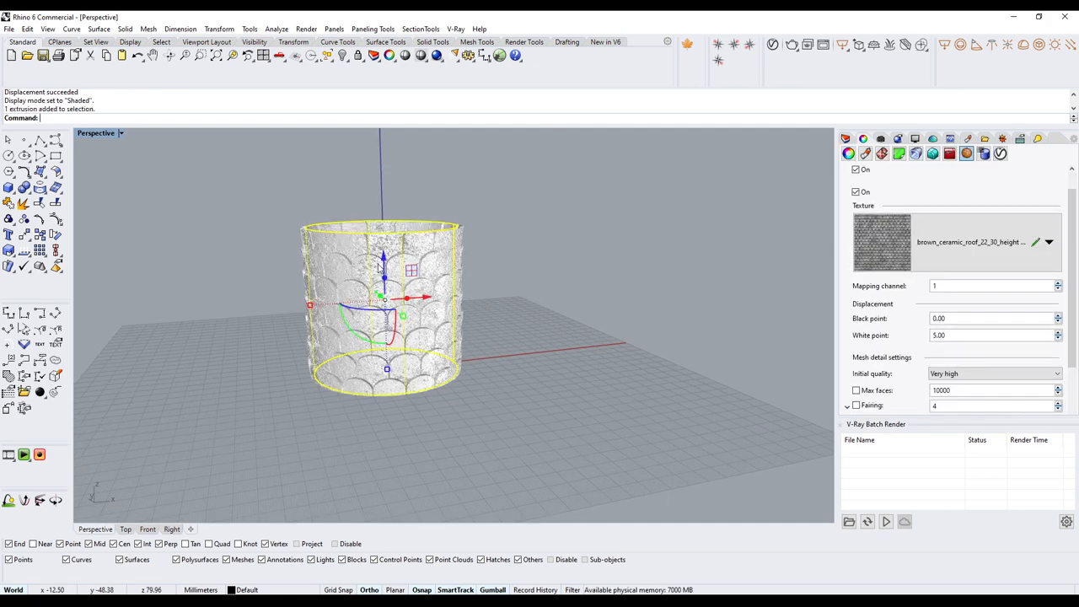
scroll("up", 3)
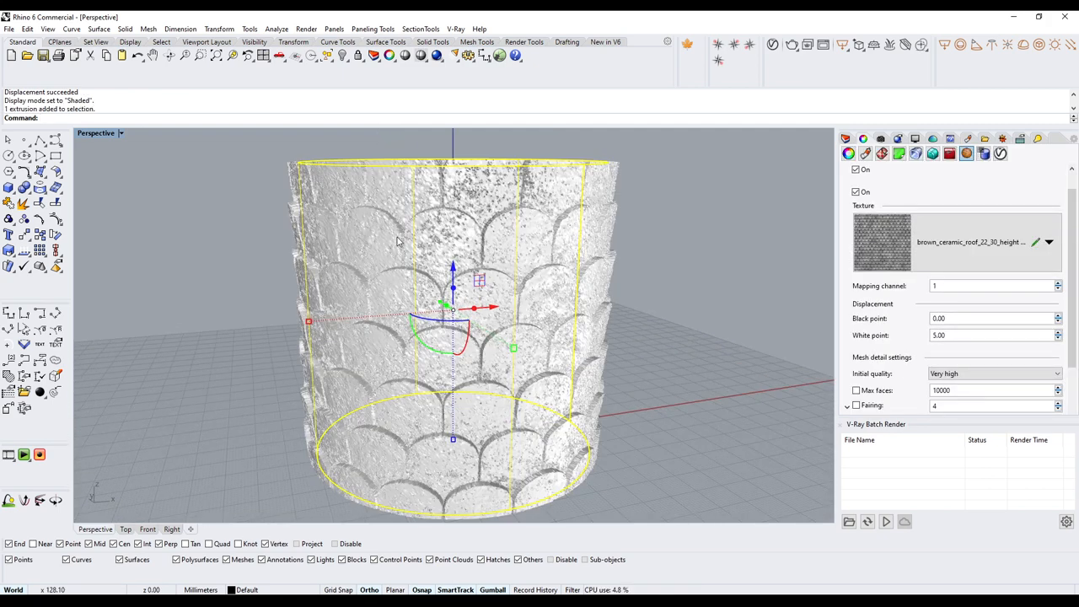
mouse_move(668, 364)
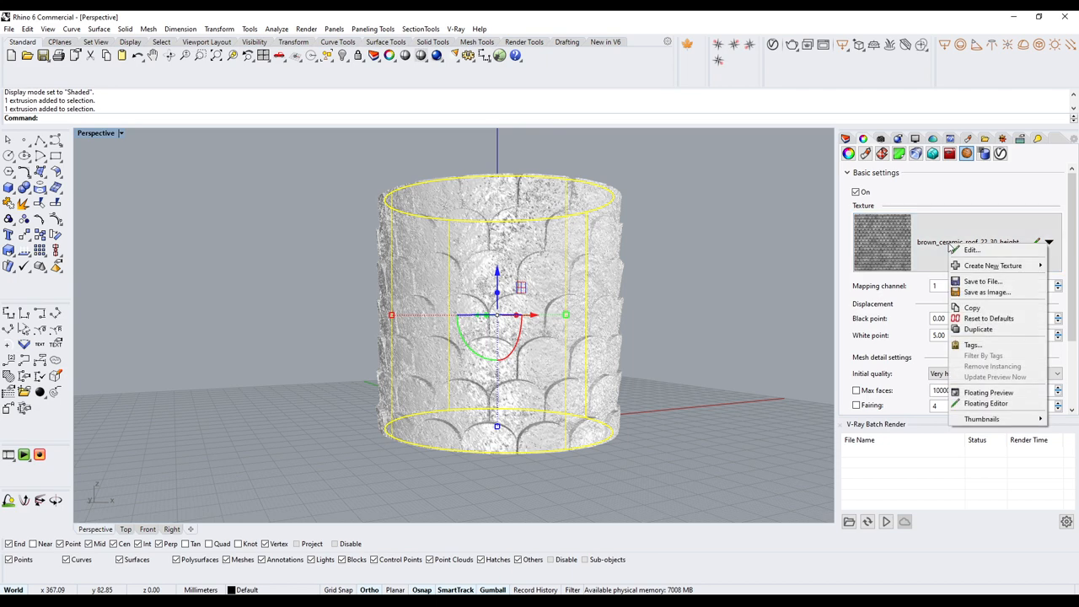
Step: Edit the height texture, set its mapping Rotation to 180°, and confirm
left_click(985, 403)
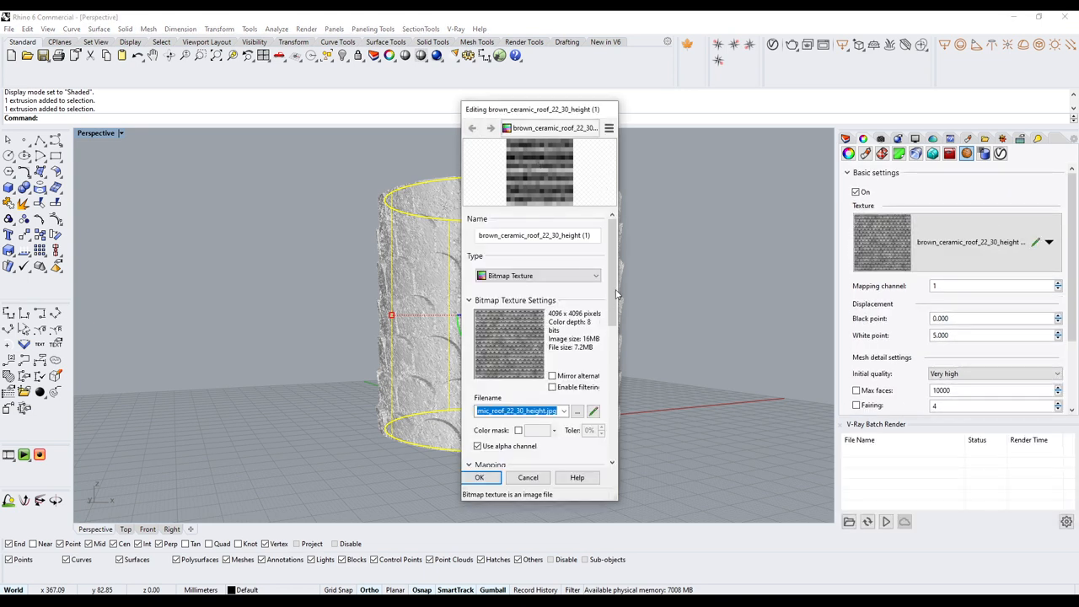
scroll("down", 3)
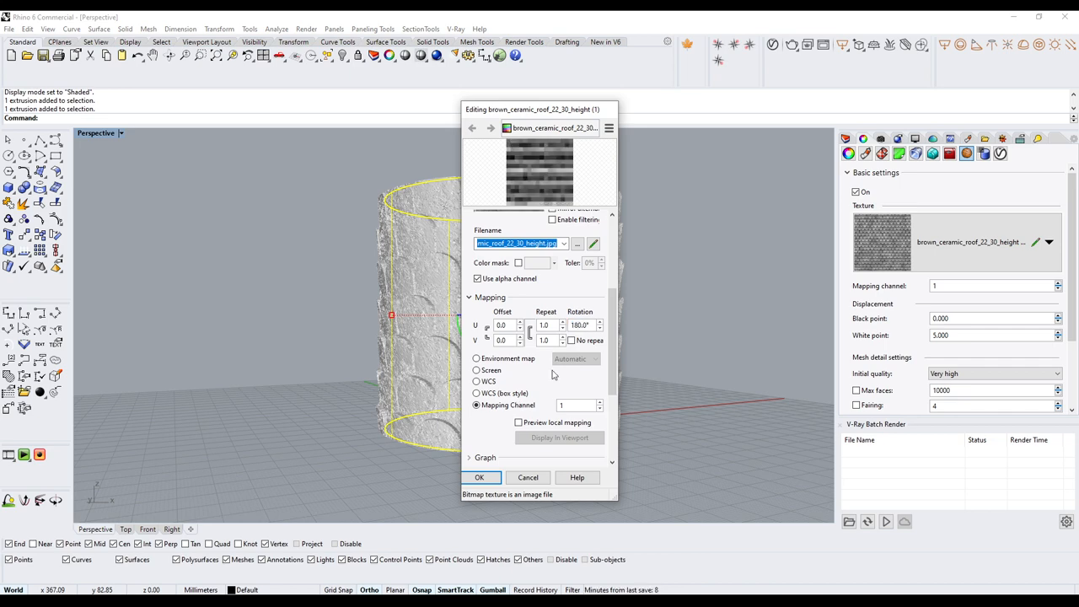
left_click(479, 477)
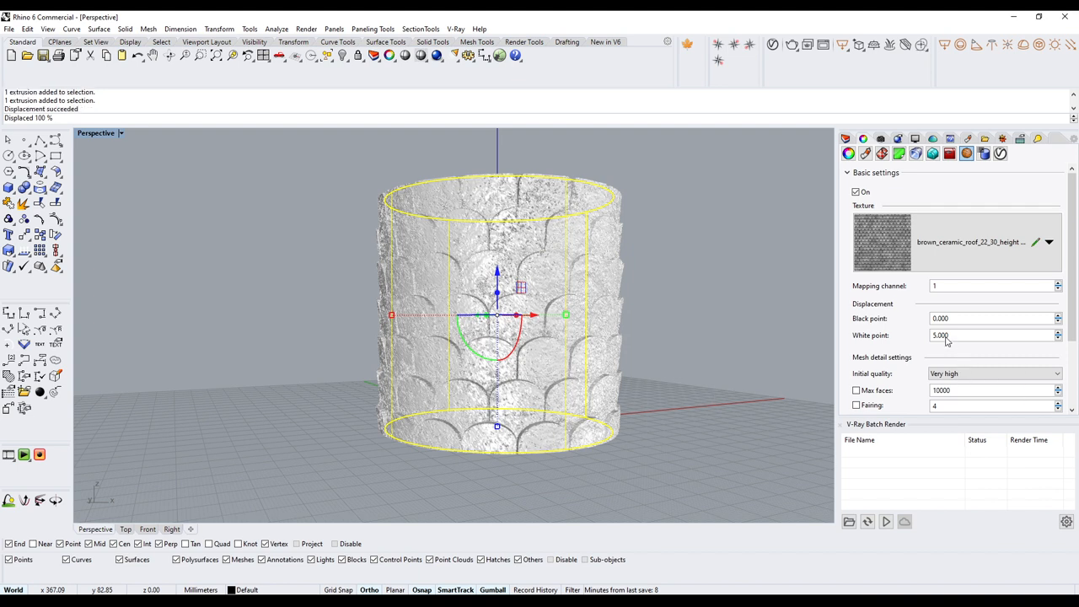
Step: Lower the displacement White point value and zoom in to check the relief
left_click(994, 335)
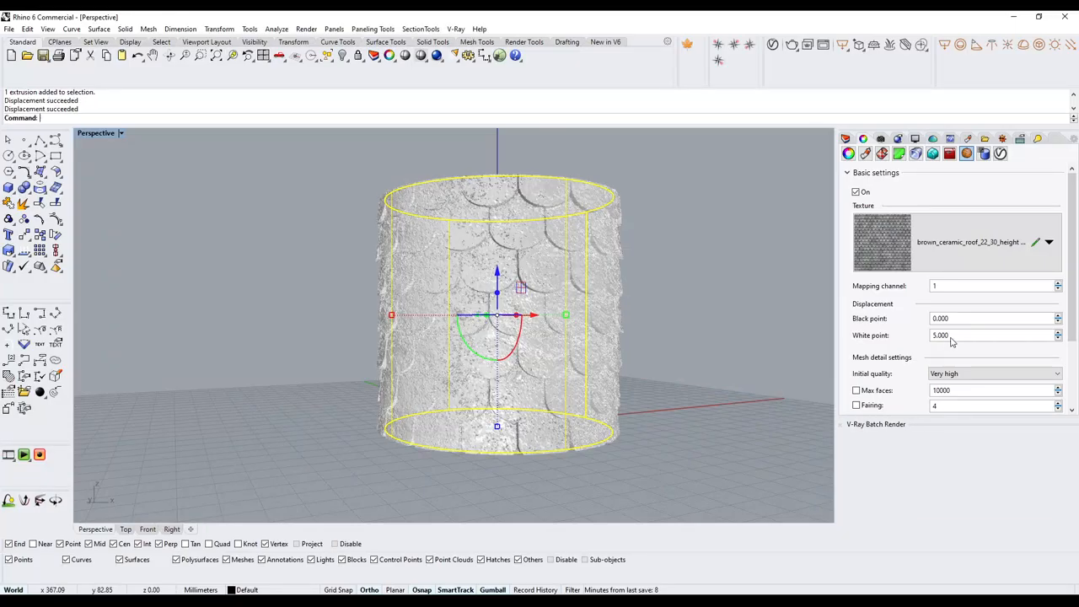
triple_click(995, 334)
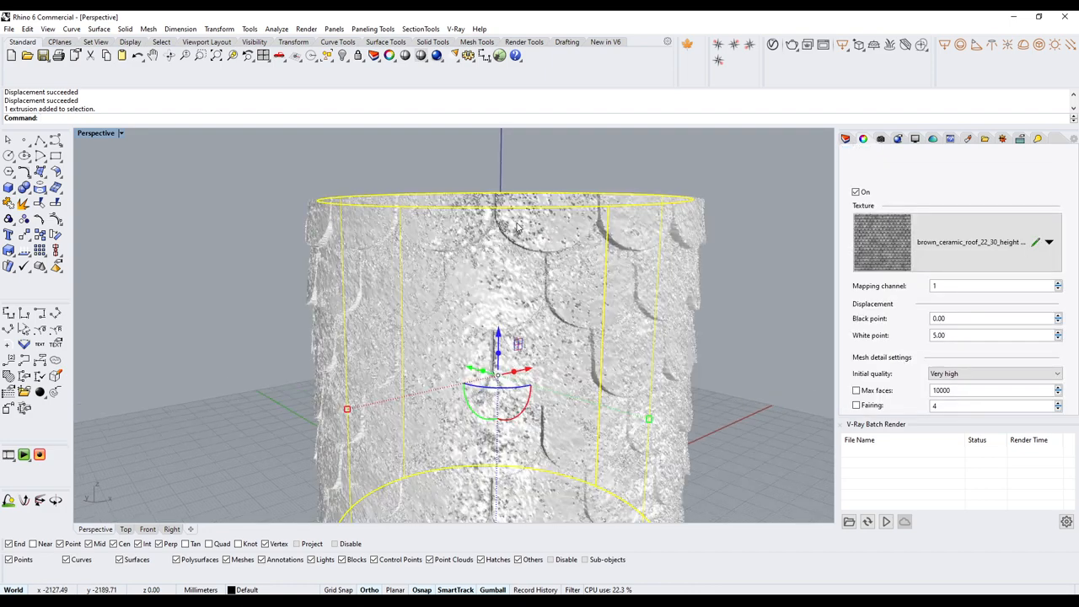
scroll("up", 3)
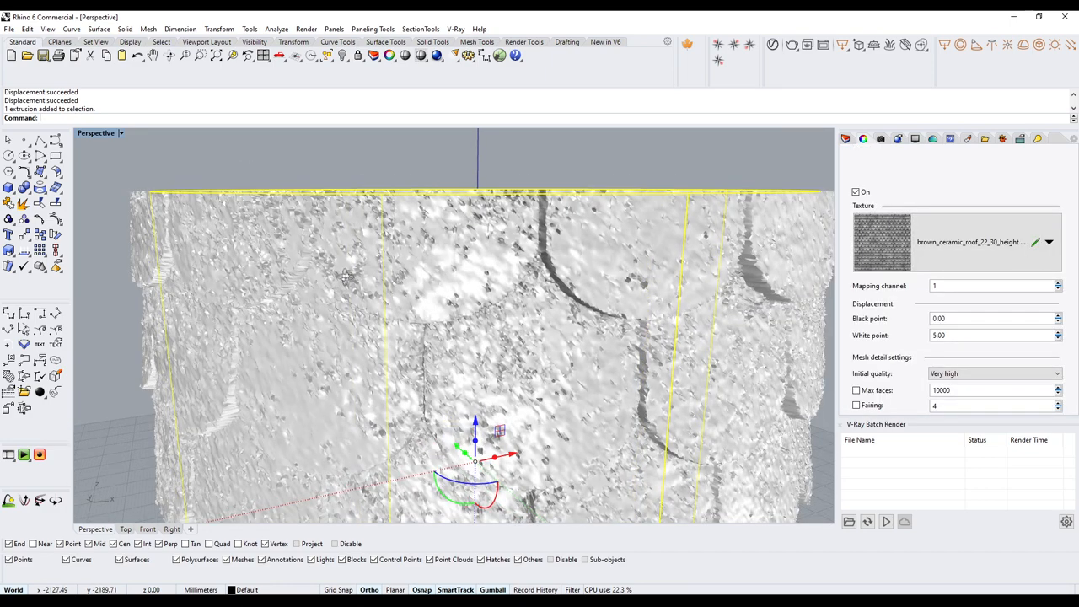
triple_click(994, 334)
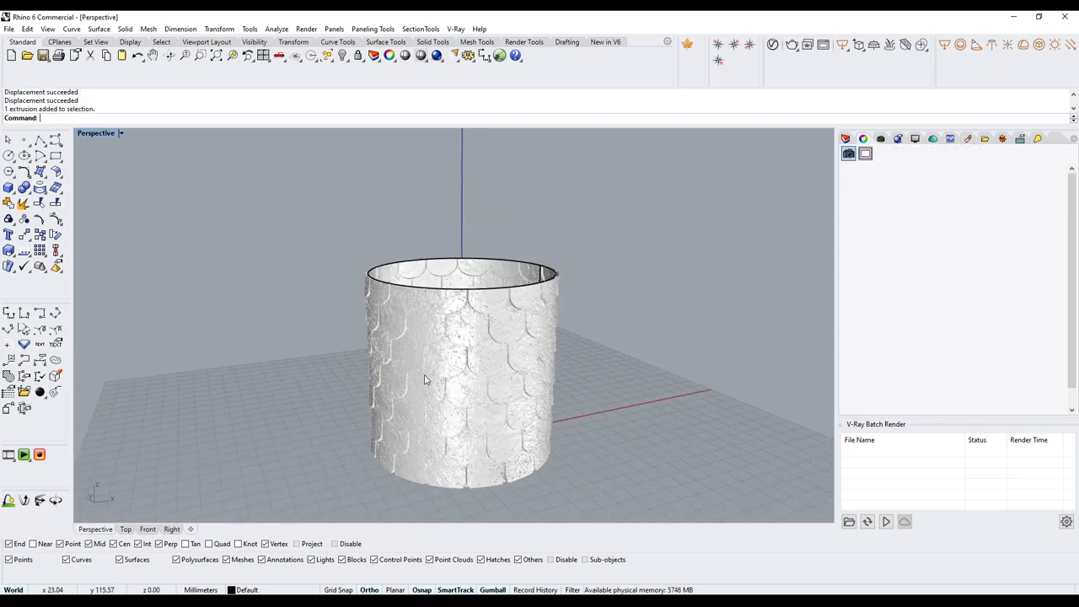
Step: Reselect the cylinder and toggle displacement back on at white point 3
left_click(426, 379)
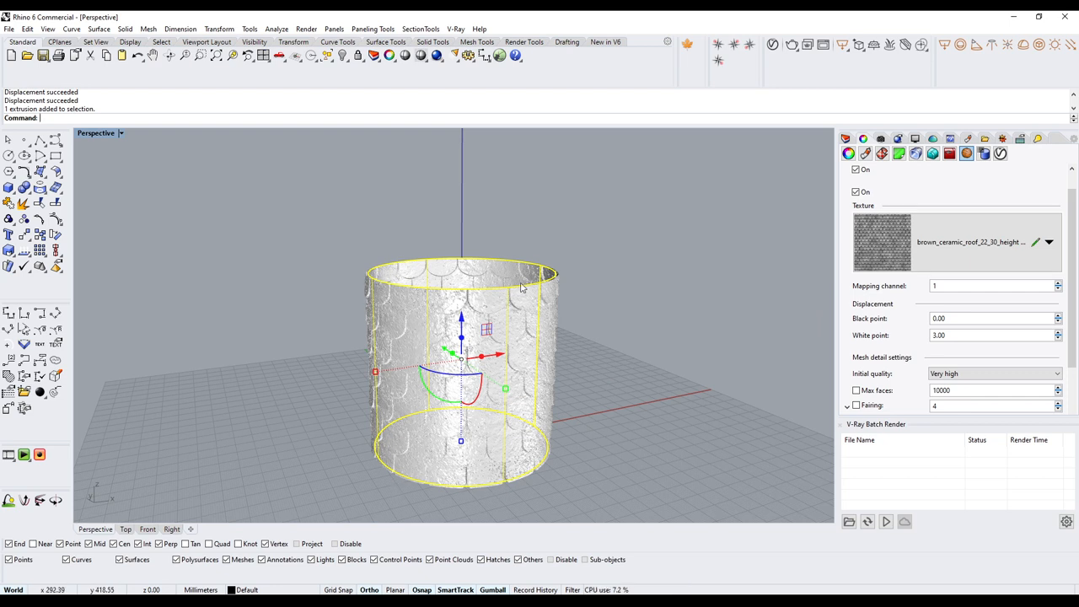
mouse_move(408, 432)
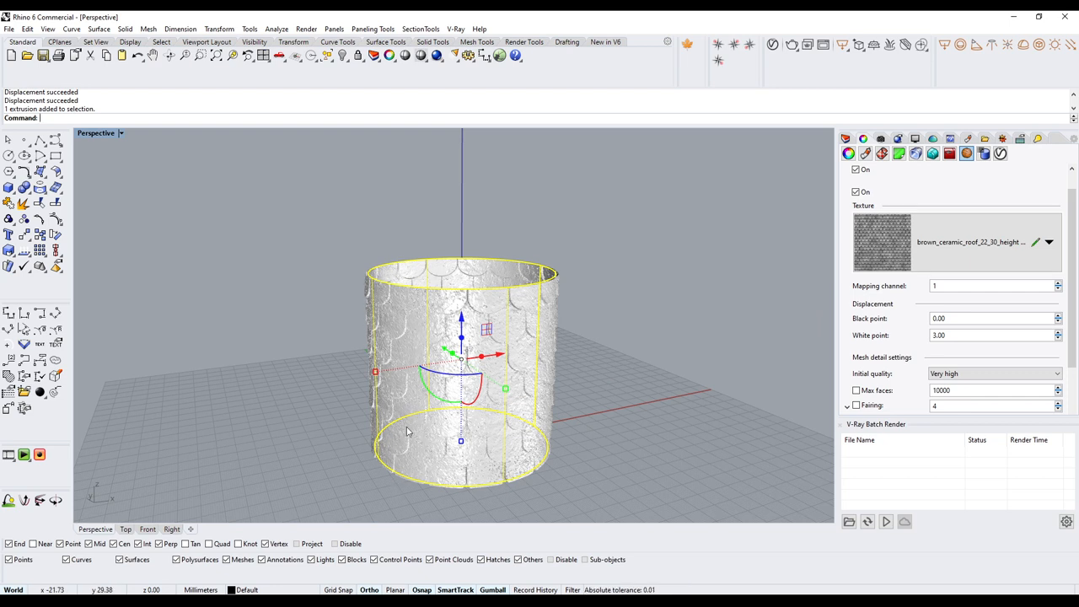
mouse_move(436, 259)
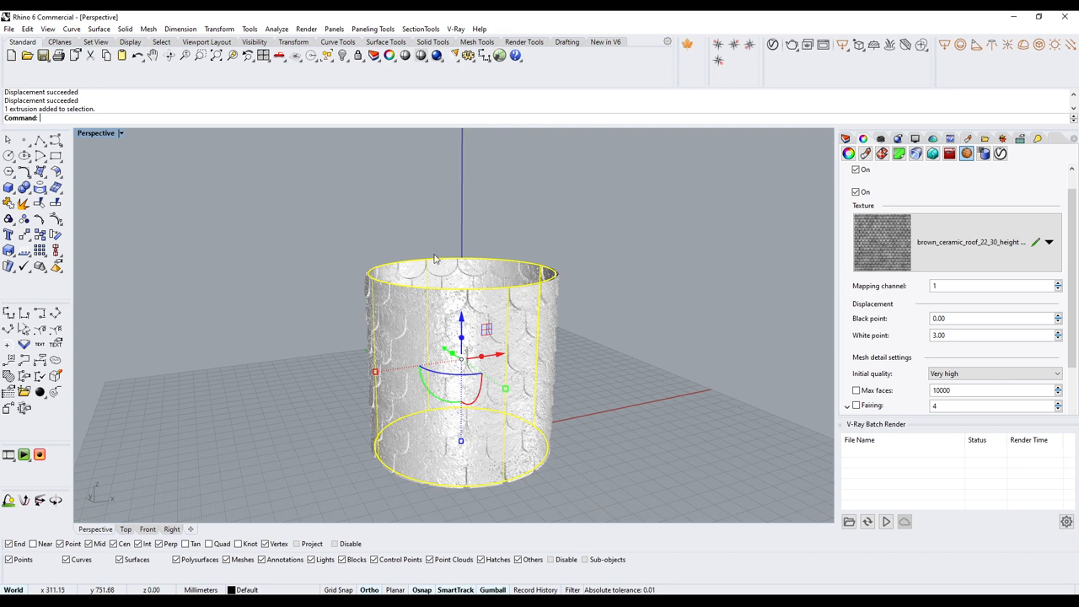
mouse_move(508, 489)
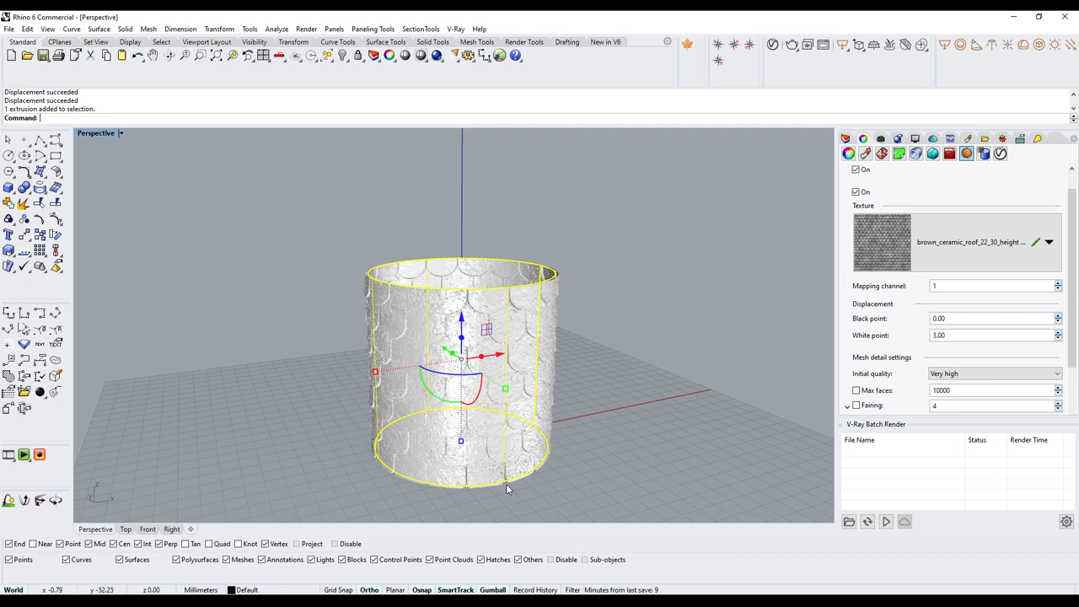
mouse_move(308, 261)
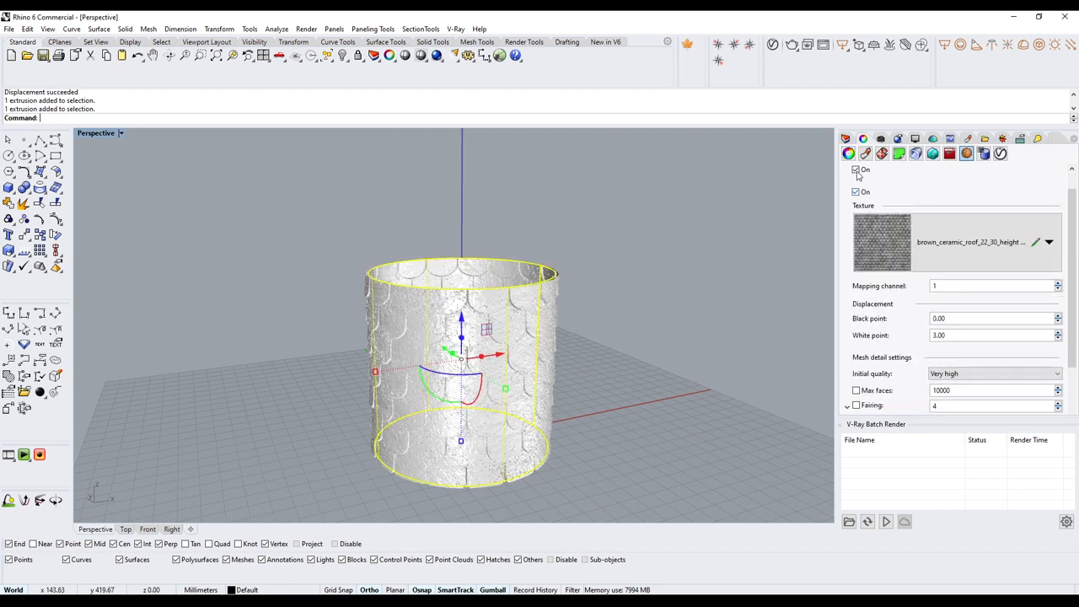
left_click(855, 169)
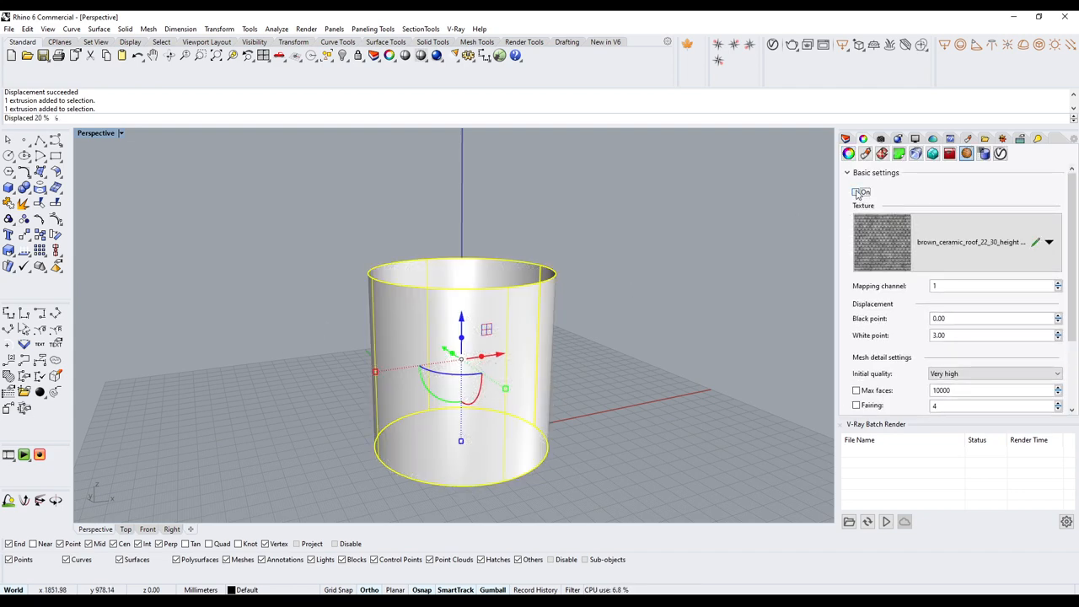
left_click(856, 191)
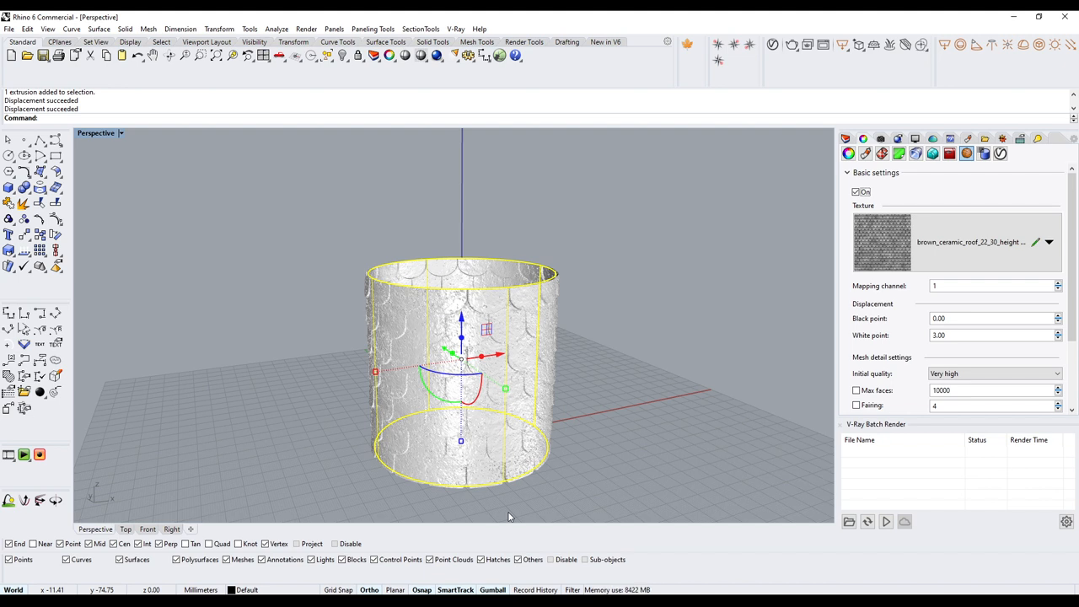
mouse_move(460, 488)
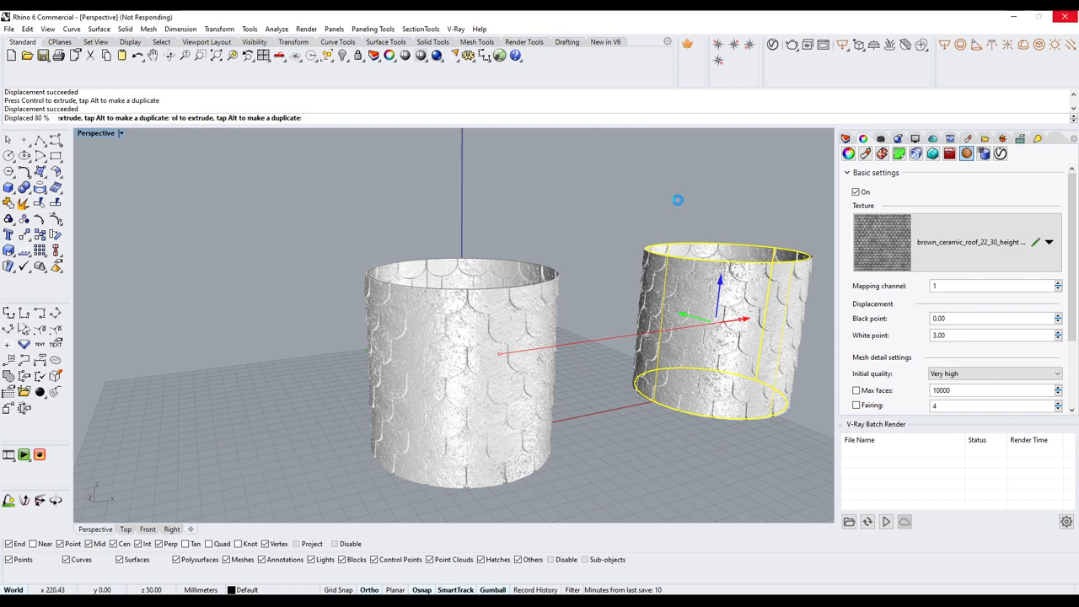
mouse_move(678, 204)
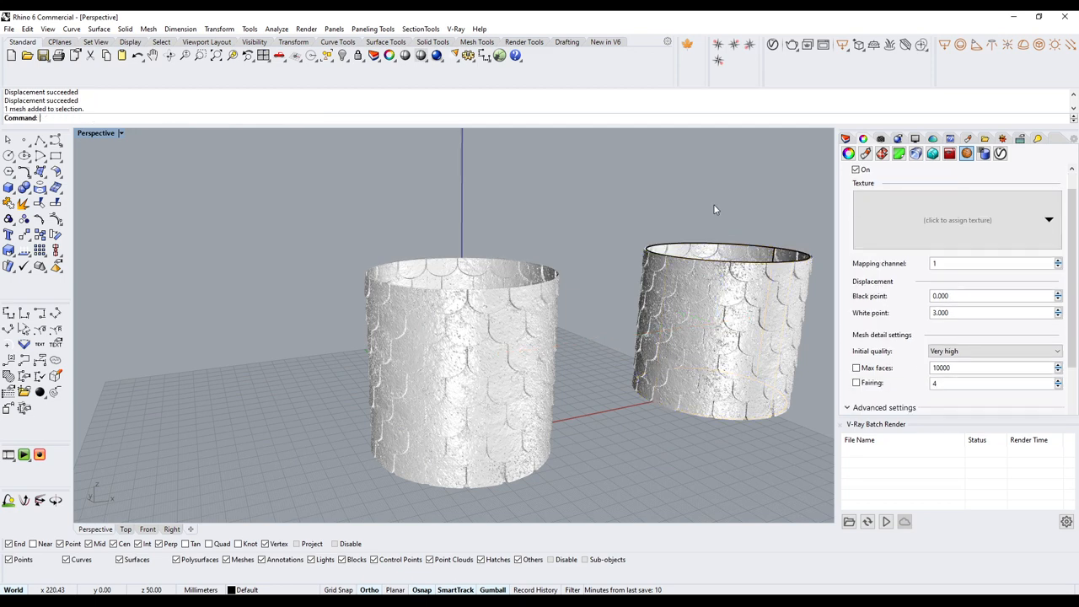
Step: Untick displacement on the moved cylinder copy and select the tiled mesh
left_click(721, 329)
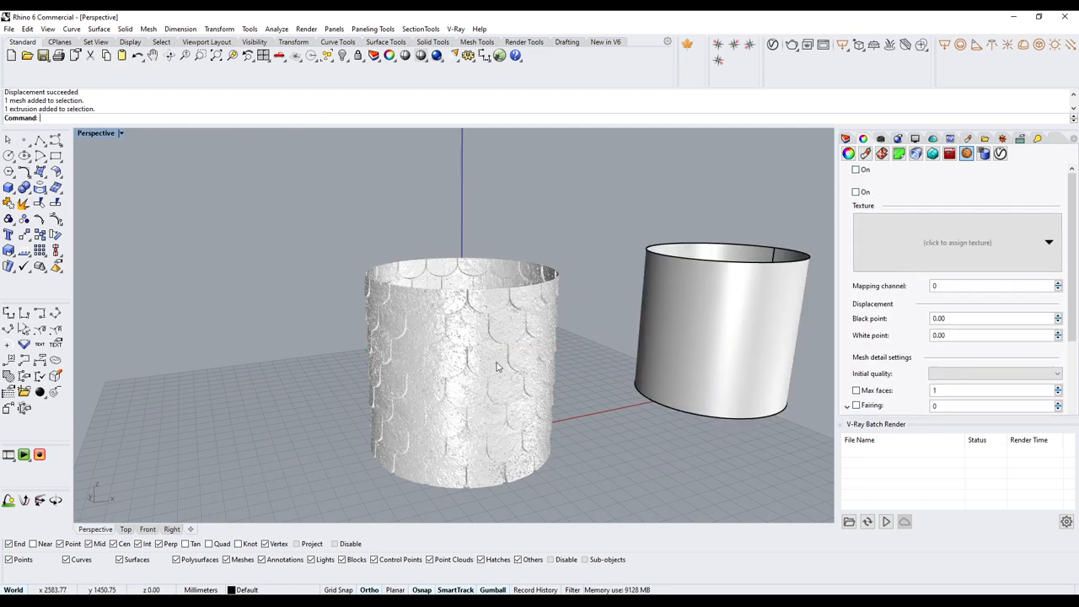
left_click(461, 366)
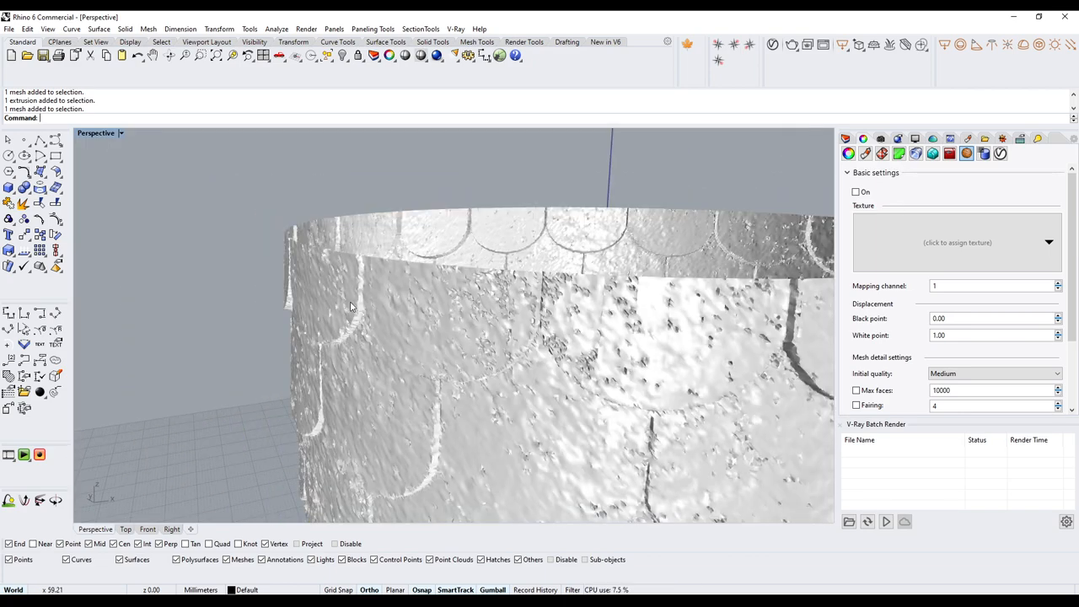
Step: Switch the Perspective viewport to Rendered display and orbit around the tiled cylinder
left_click(120, 133)
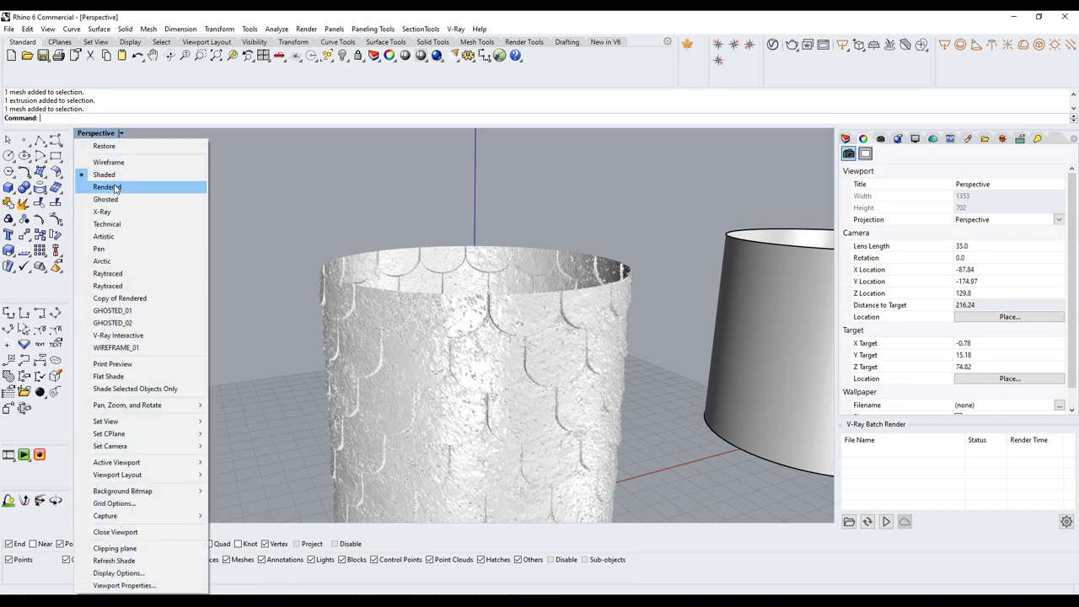
left_click(106, 186)
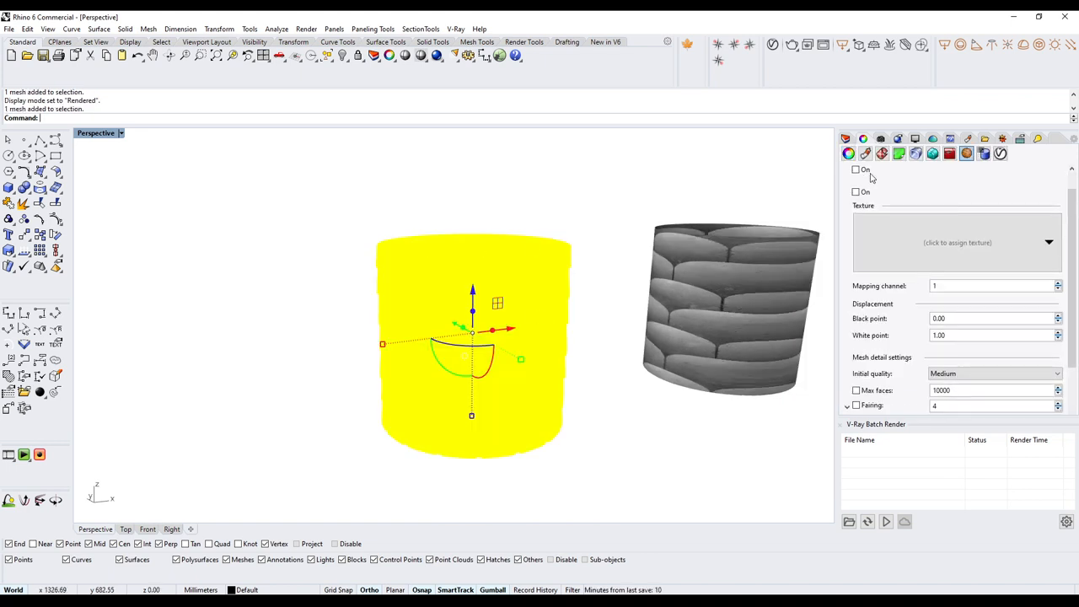
mouse_move(882, 154)
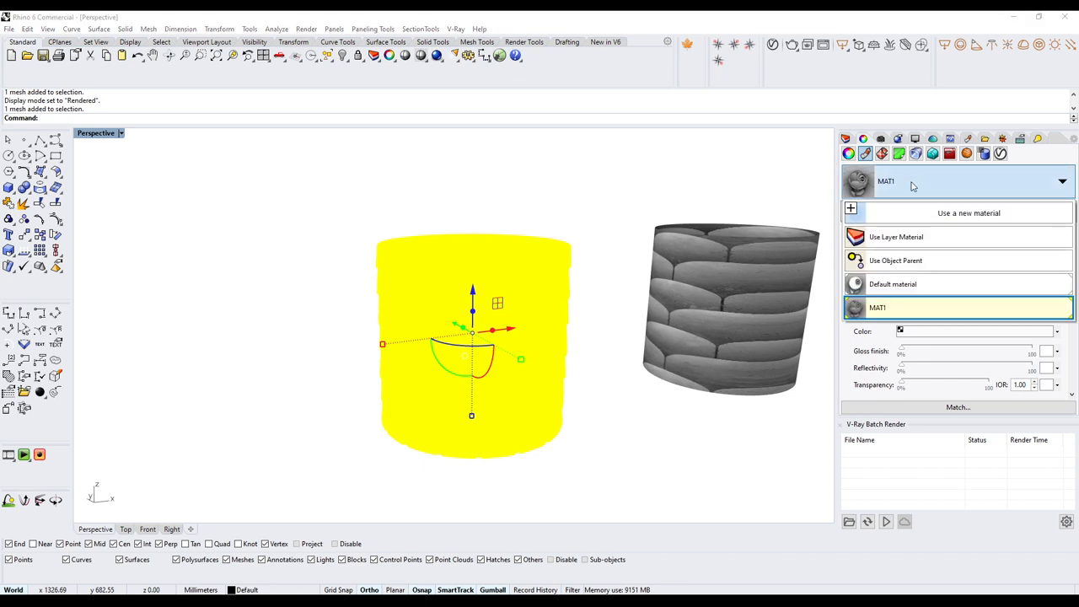
mouse_move(895, 240)
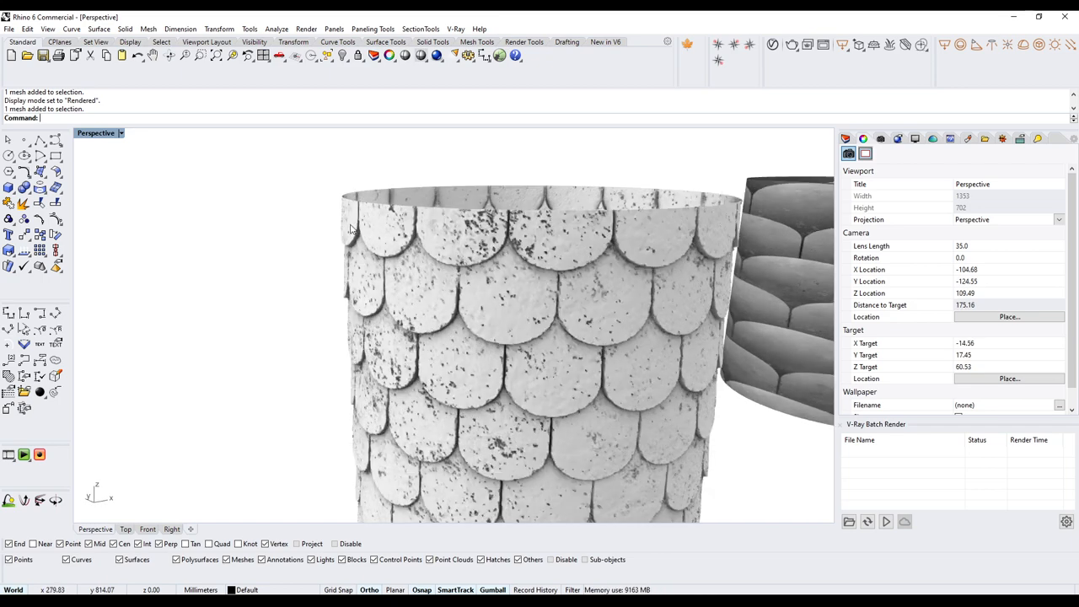
scroll("up", 3)
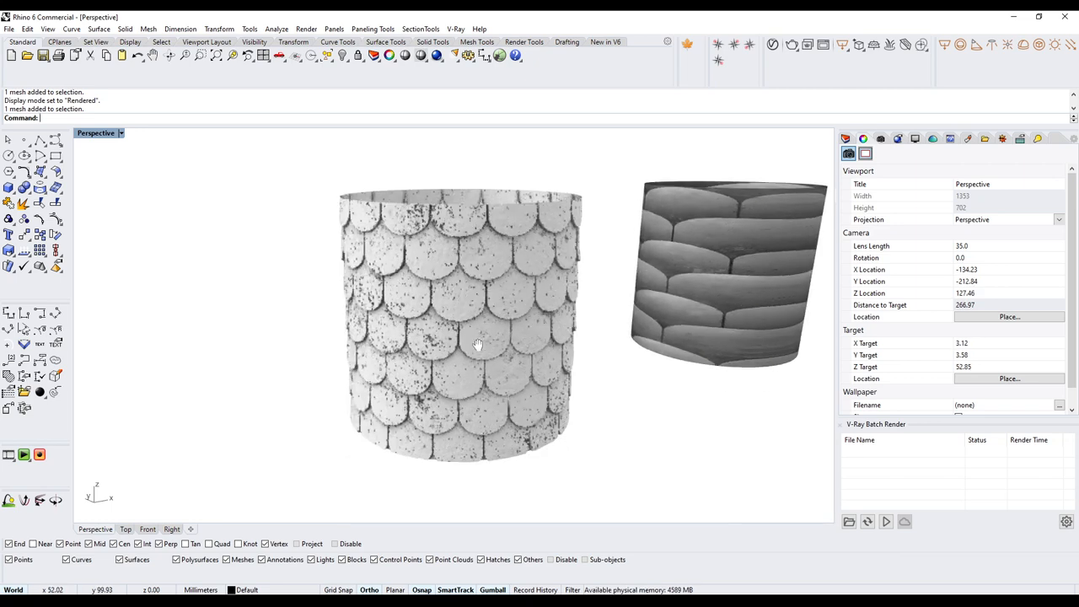
left_click_drag(478, 343, 471, 354)
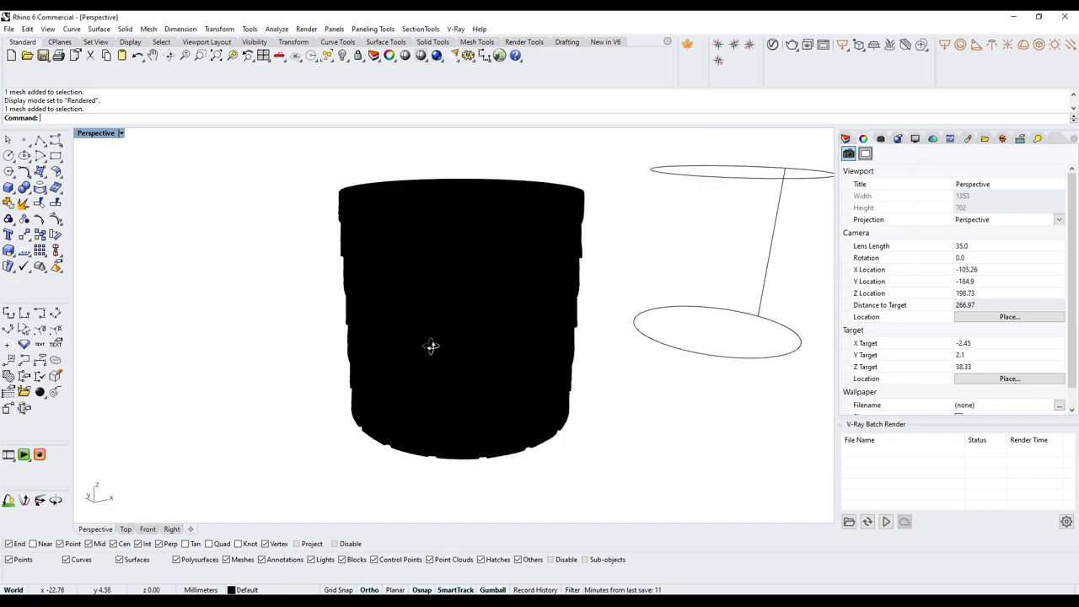
Step: Select the tiled mesh and ReduceMesh it by 70 percent to 274150 faces
left_click(462, 316)
type("ReduceMesh")
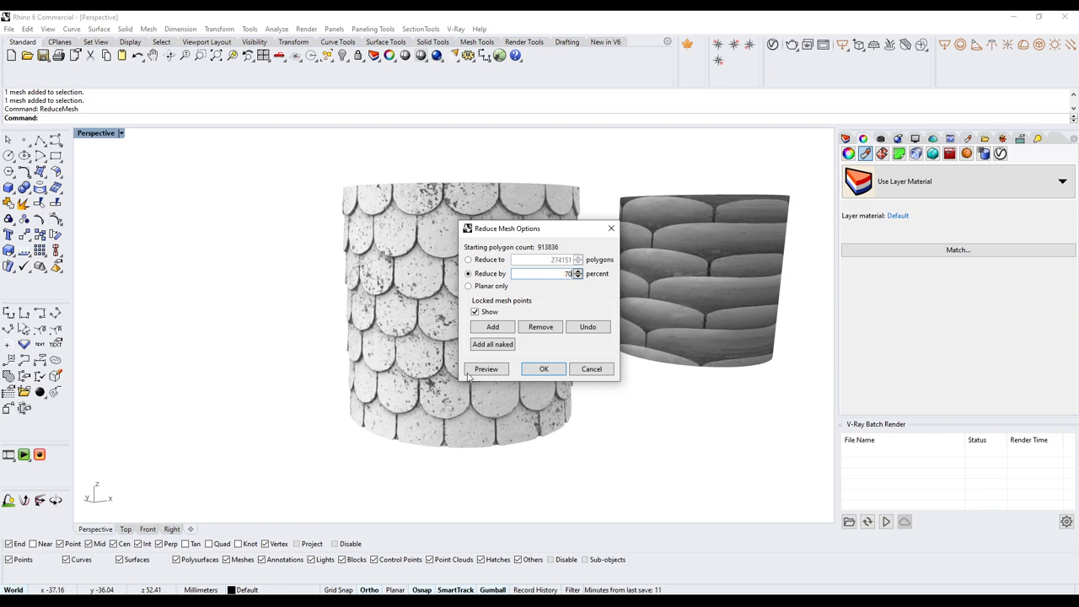
left_click(544, 369)
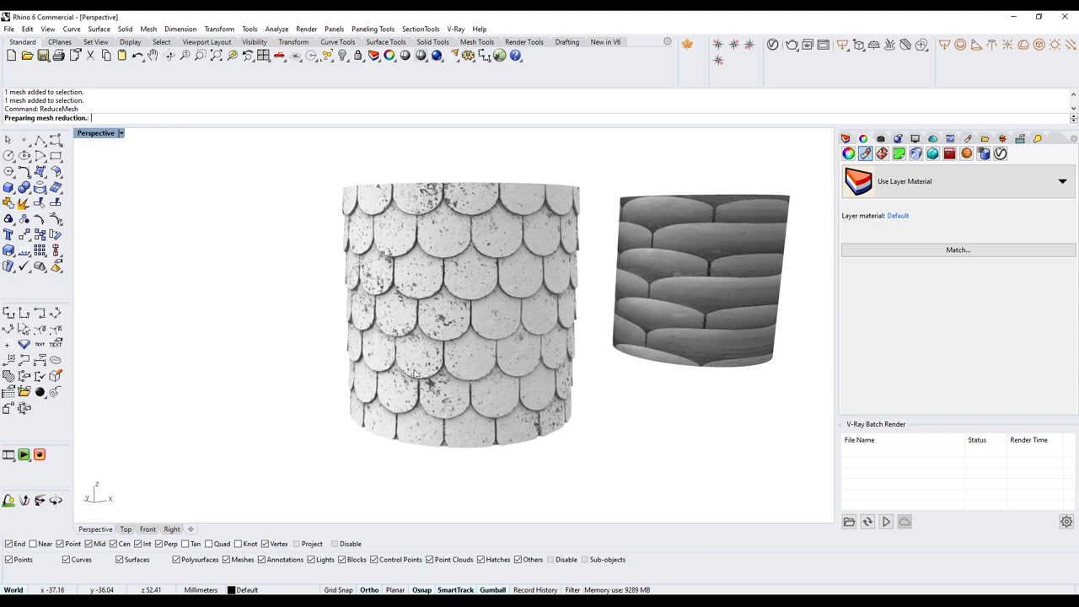
mouse_move(492, 289)
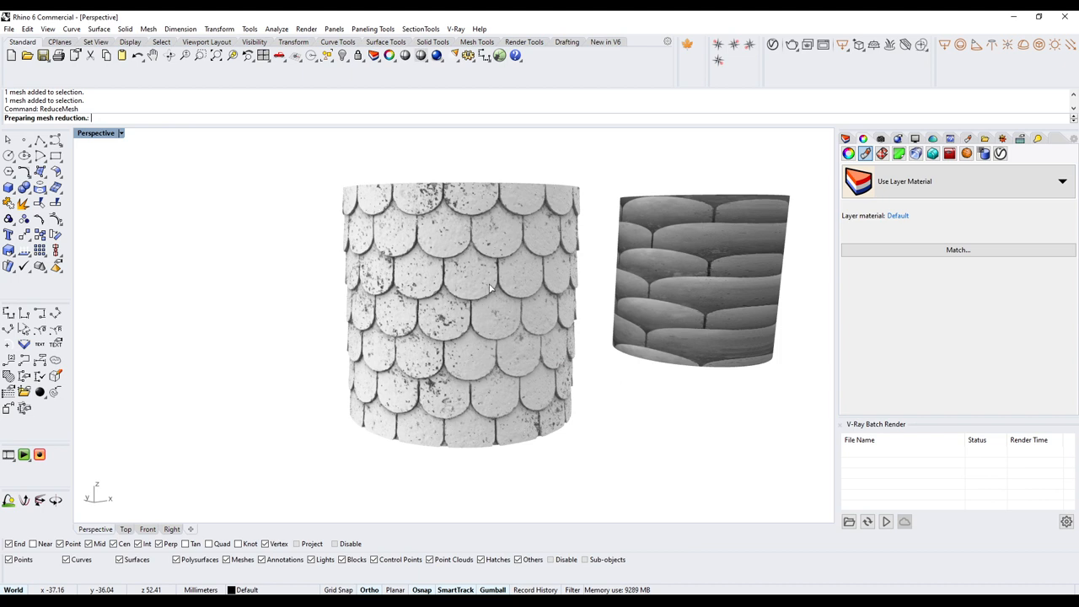
left_click(488, 285)
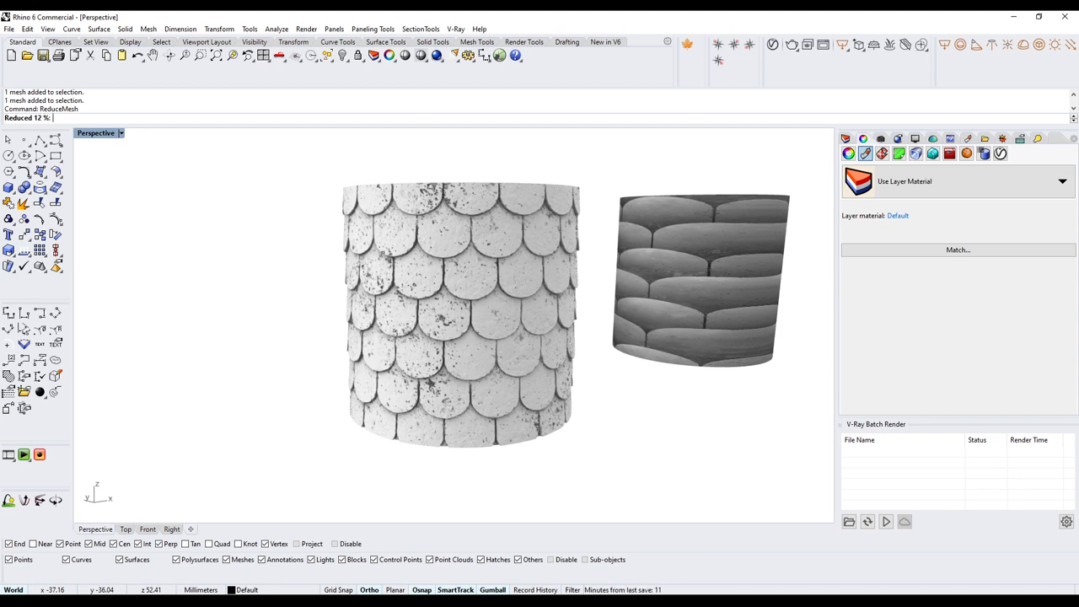
left_click(848, 153)
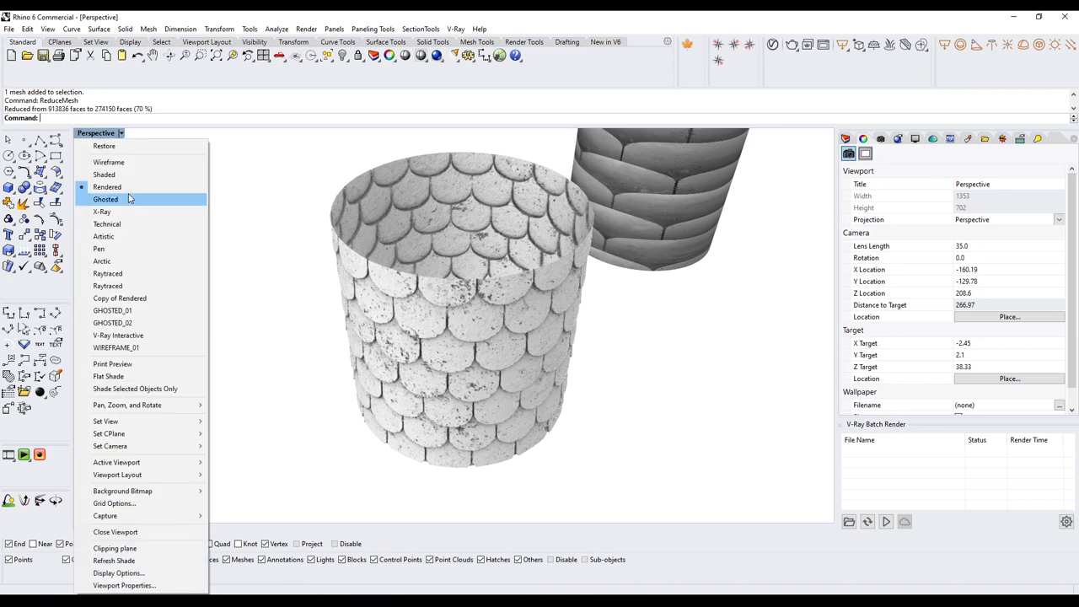
Step: Switch the viewport through Wireframe to Shaded and untick Mesh Wires
left_click(104, 175)
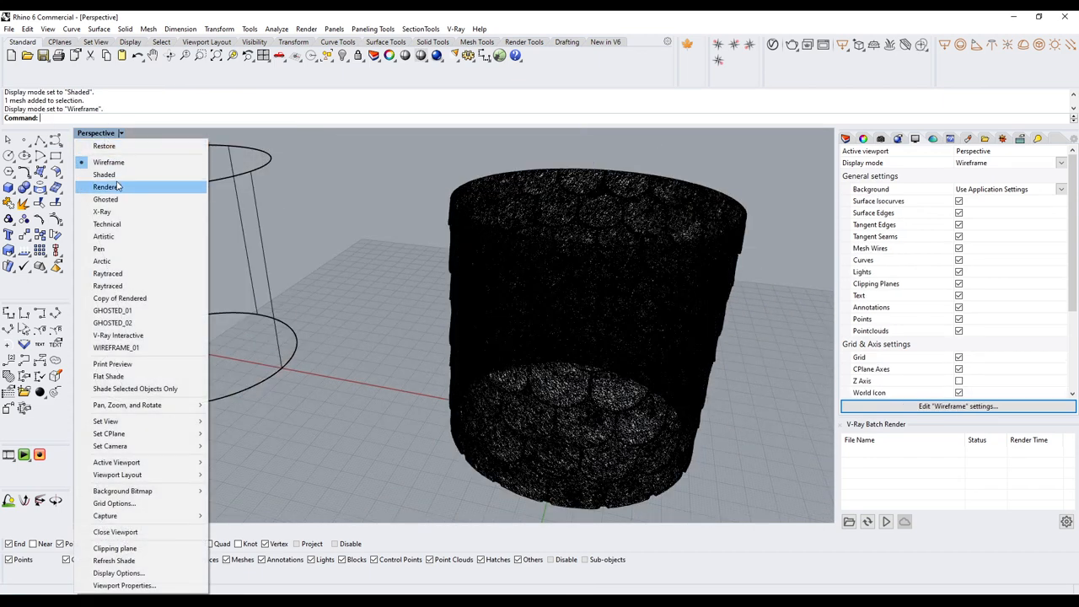
left_click(104, 174)
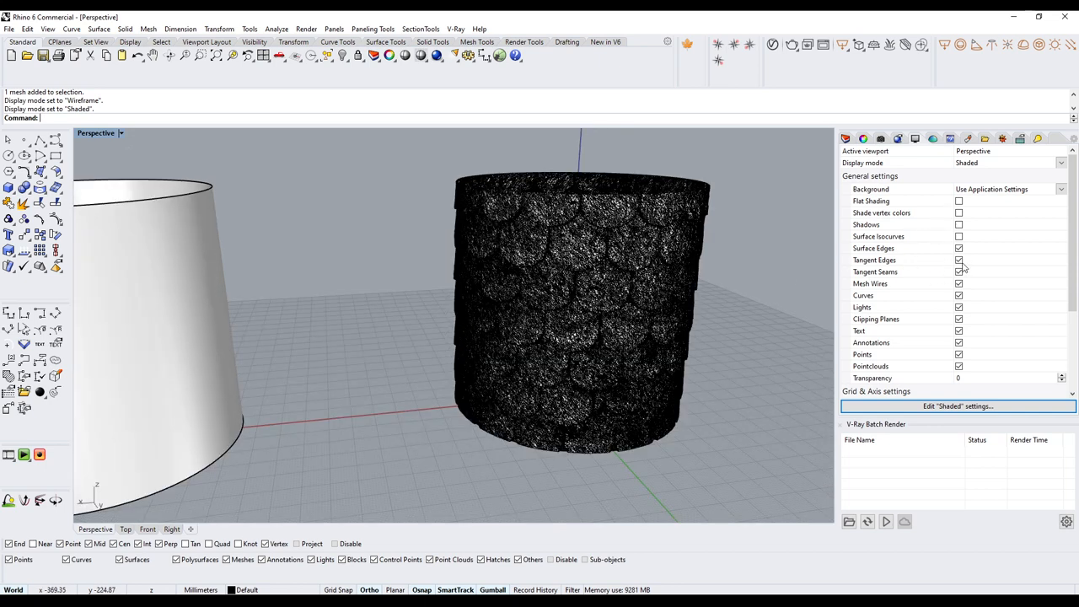
left_click(959, 272)
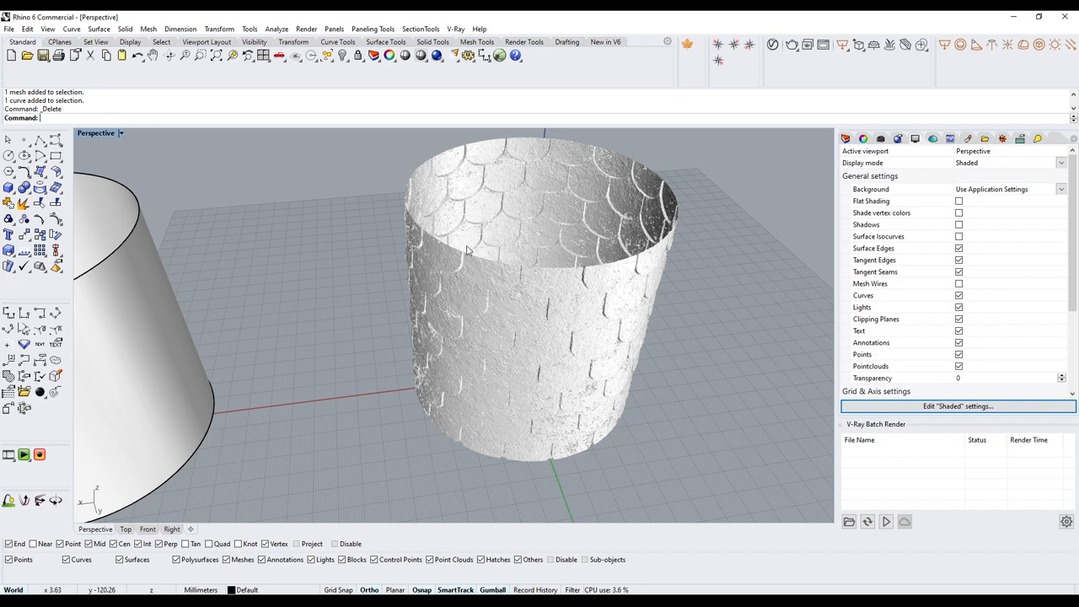
Step: Duplicate the mesh's open rim as curves and fill it with a planar mesh
type("DupMeshHoleBoundary")
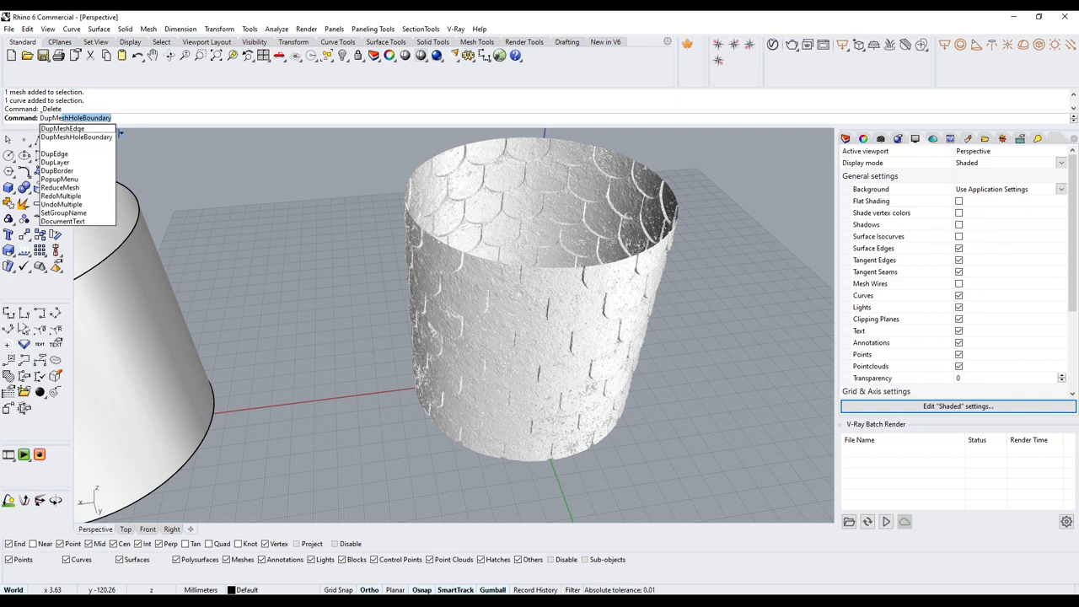
left_click(76, 136)
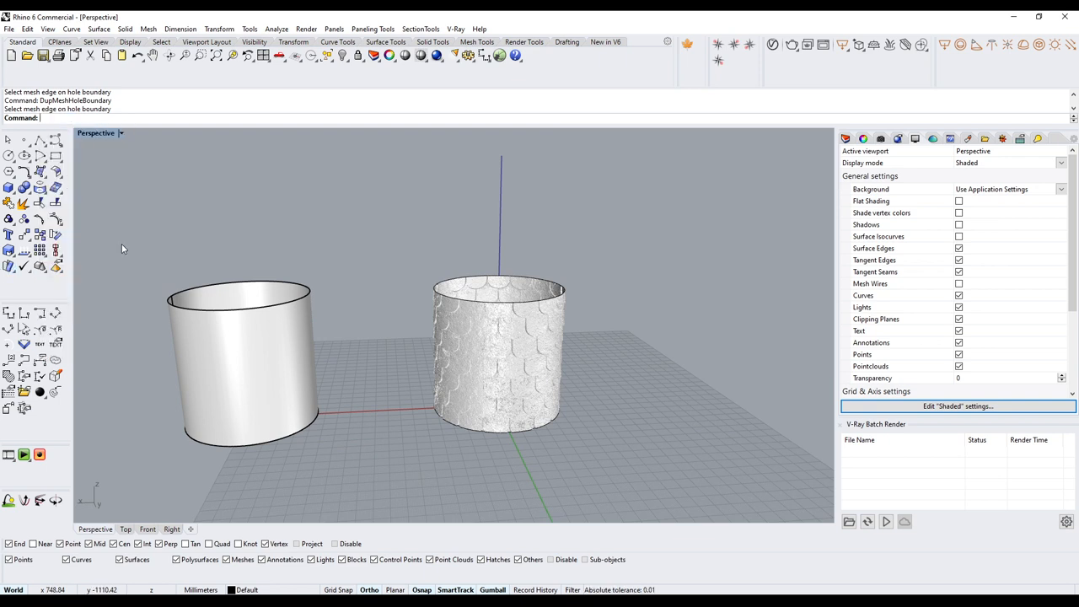
type("PlanarSrf")
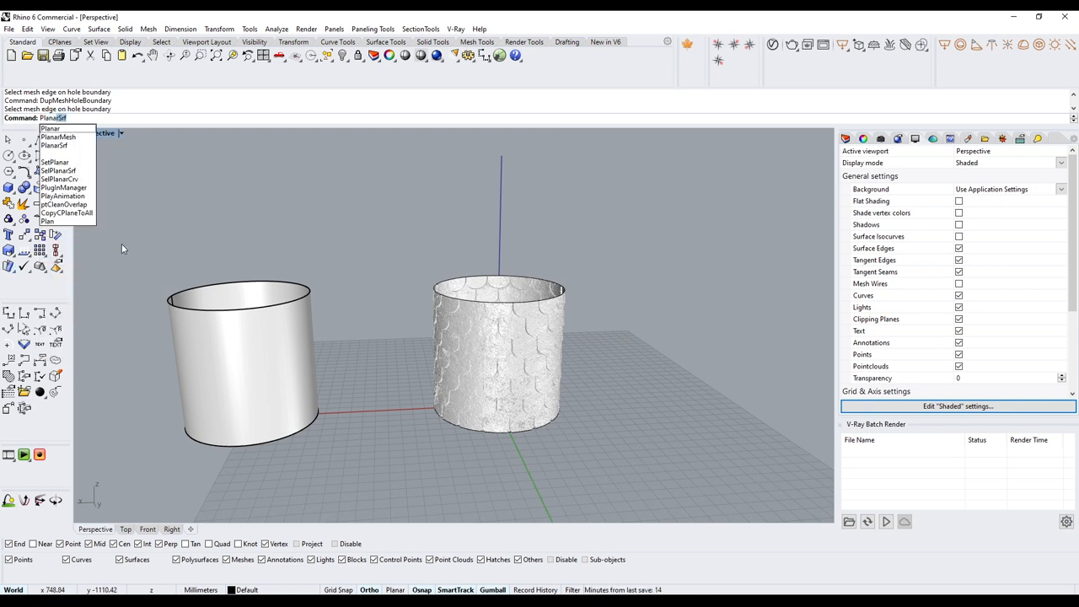
mouse_move(76, 136)
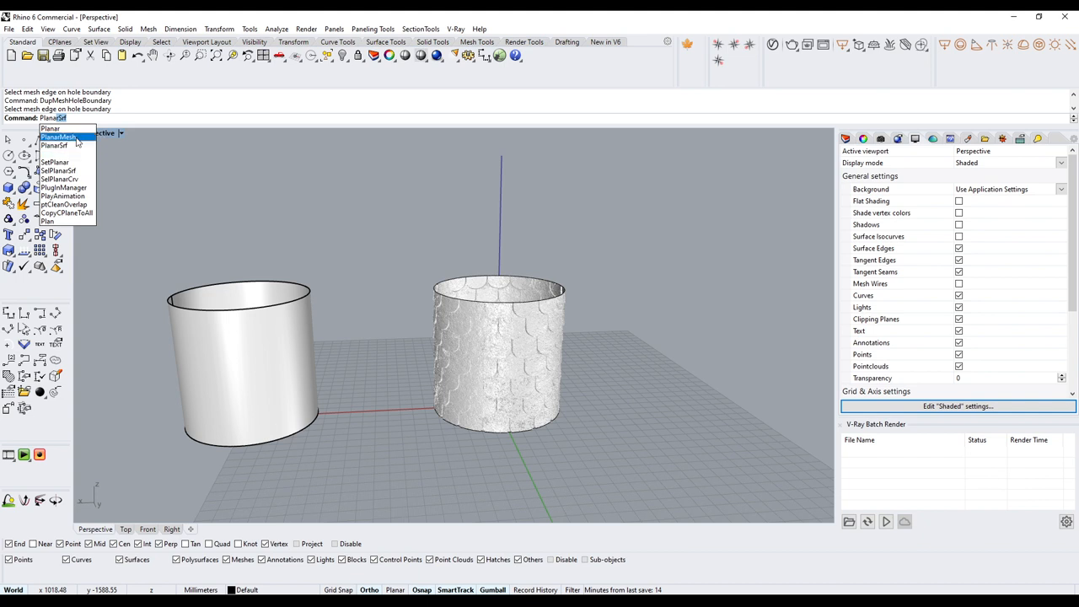
left_click(57, 137)
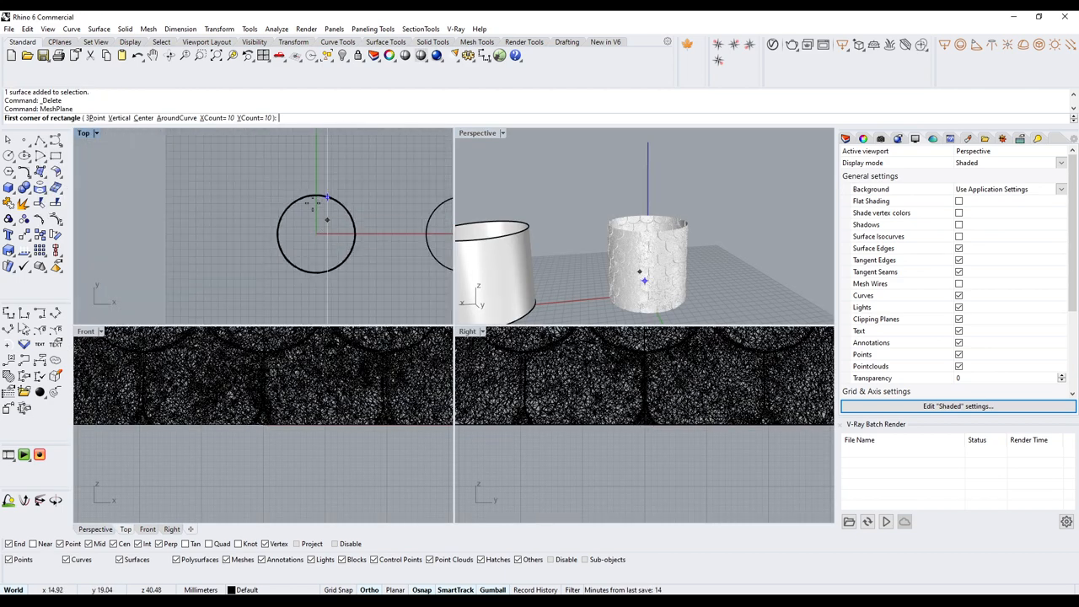
Step: Draw a mesh plane in Top view, position it from the side view, then maximize Perspective
left_click(232, 171)
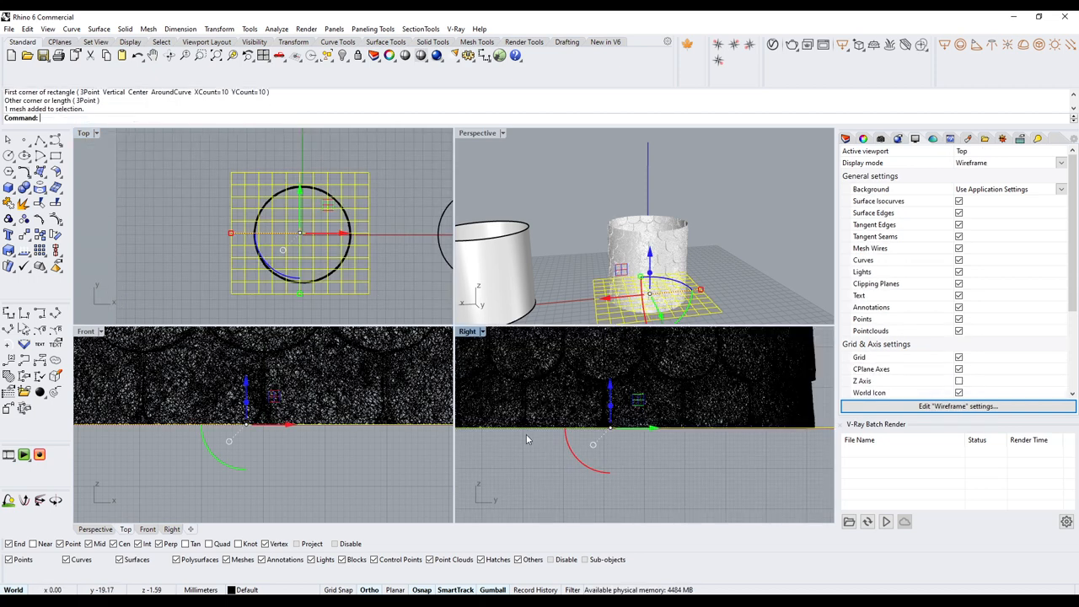
left_click(632, 471)
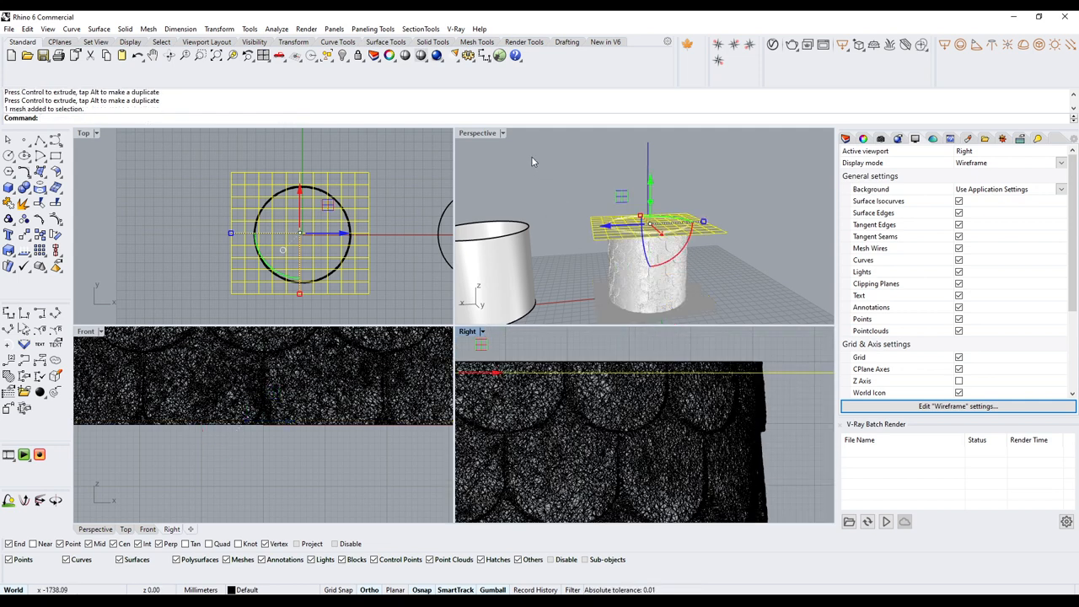
double_click(477, 132)
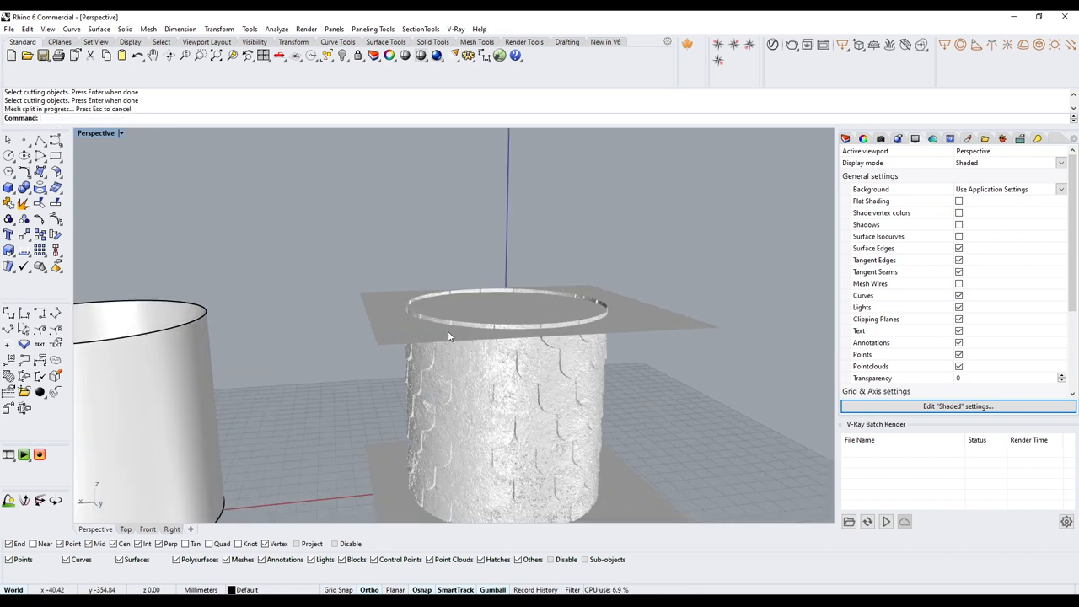
Step: Select and delete the thin ring cut off above the cutting plane
left_click(506, 303)
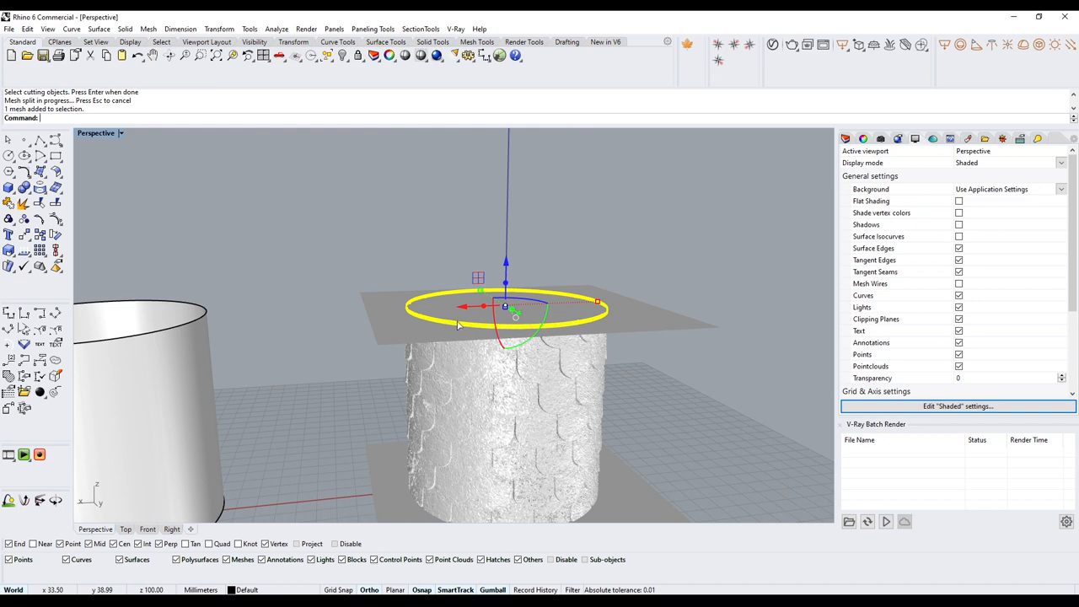
key("Delete")
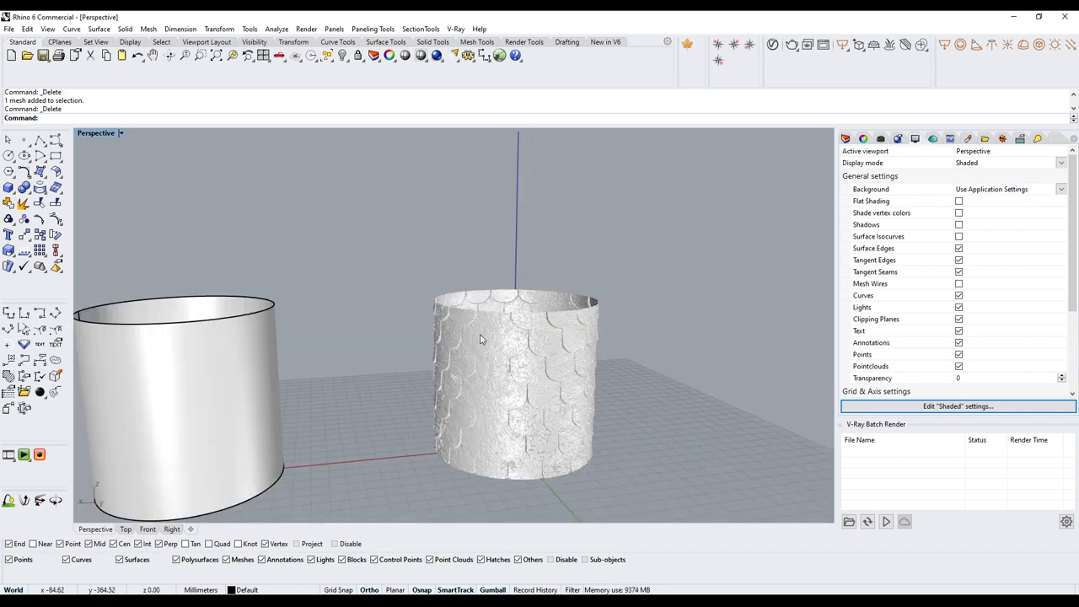
mouse_move(497, 347)
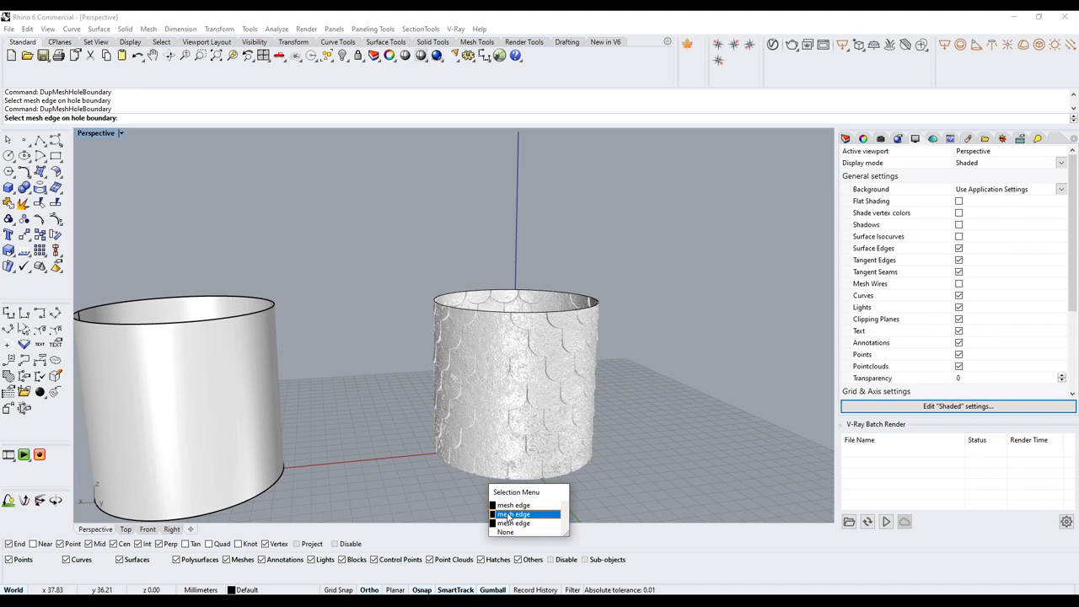
Step: Fill the open rim boundary with a planar mesh cap, then select the top rim curve
left_click(514, 515)
type("PlanarMesh")
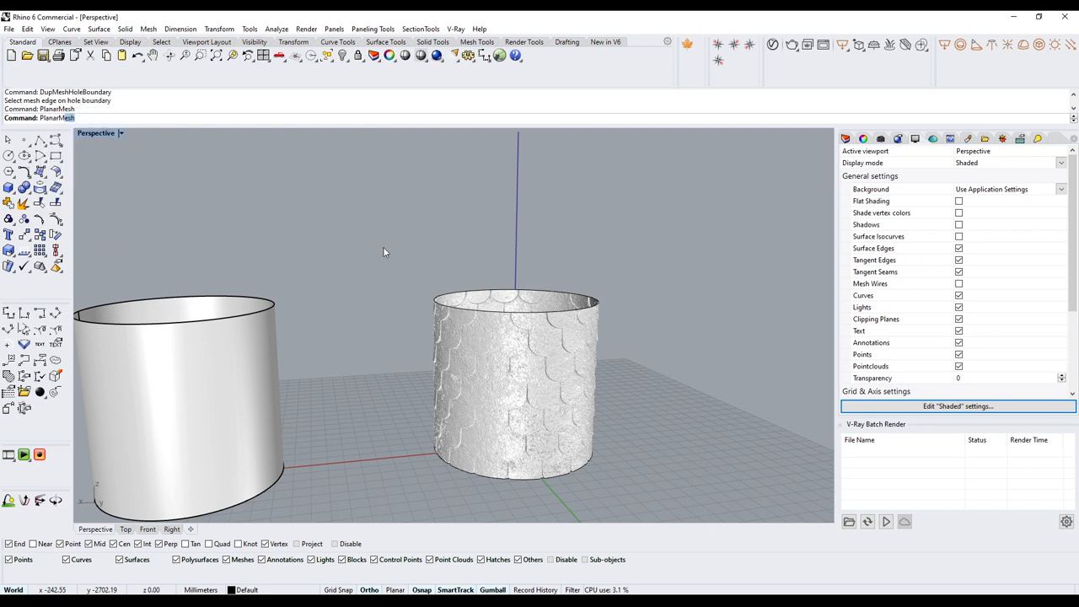
left_click(516, 301)
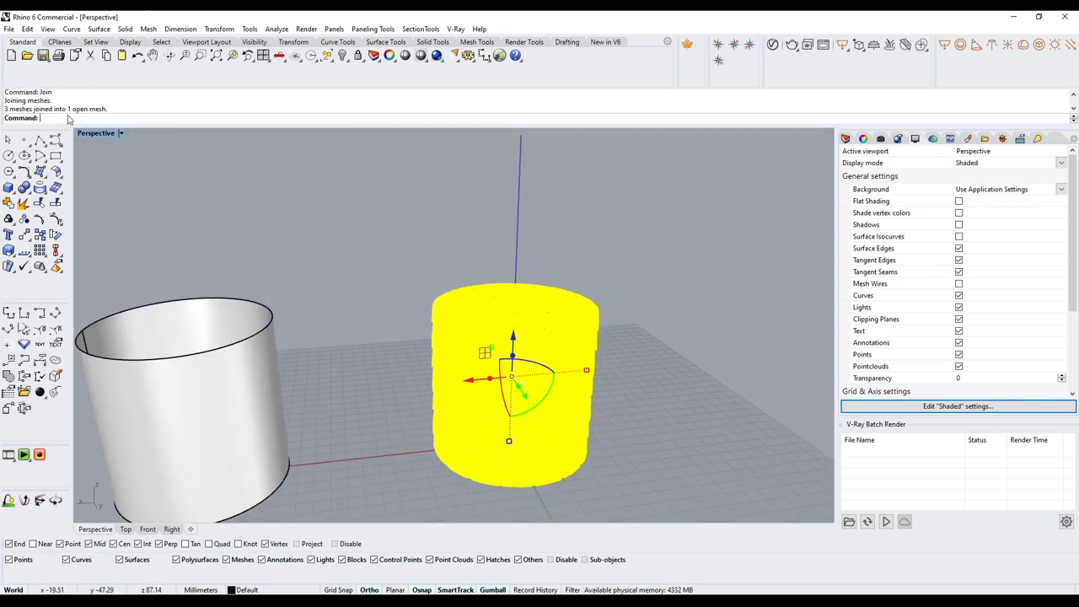
left_click(371, 219)
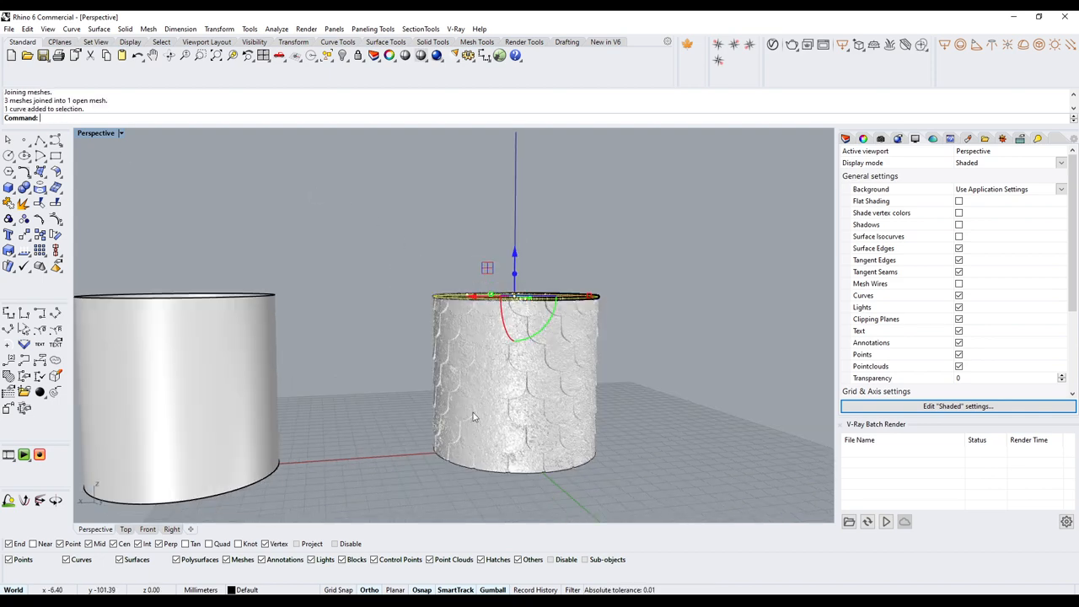
Step: Delete the rim curve, draw a new cylinder from Top view, and fillet its edges
key("Delete")
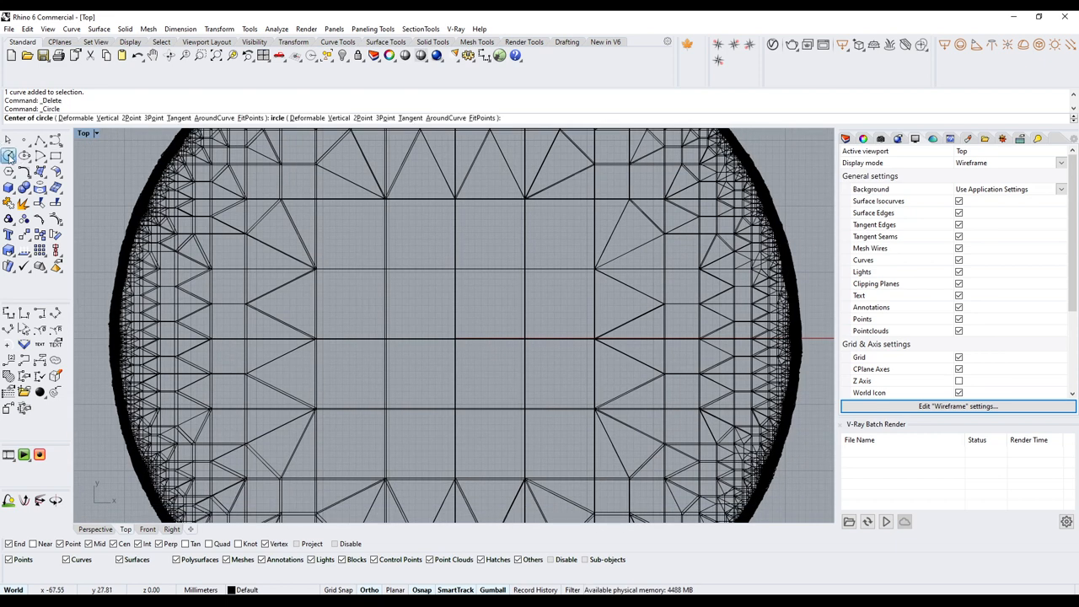
mouse_move(441, 314)
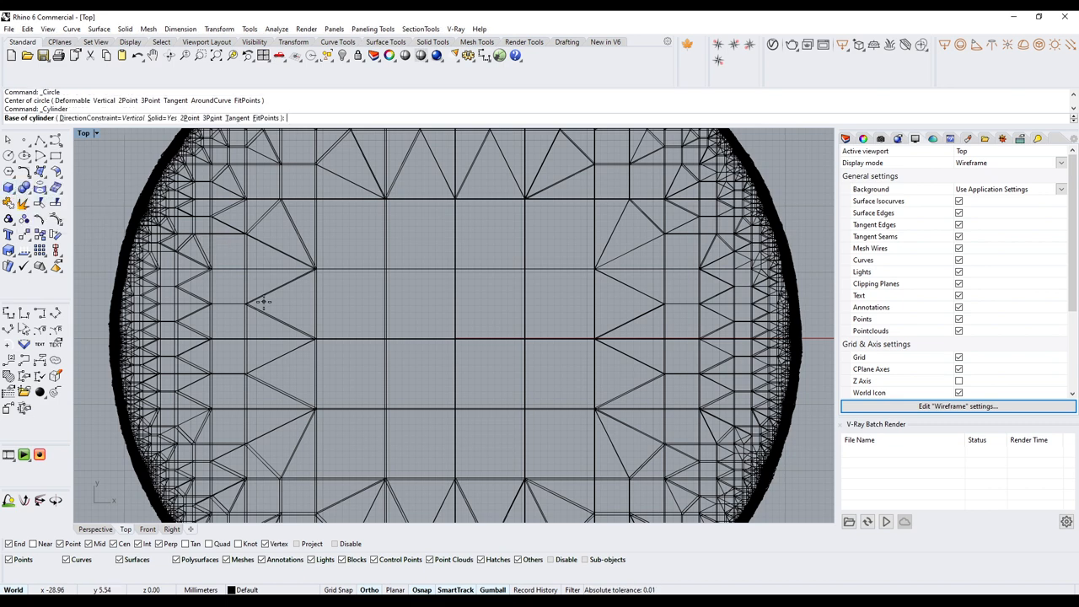
left_click(456, 338)
type("FilletEdge")
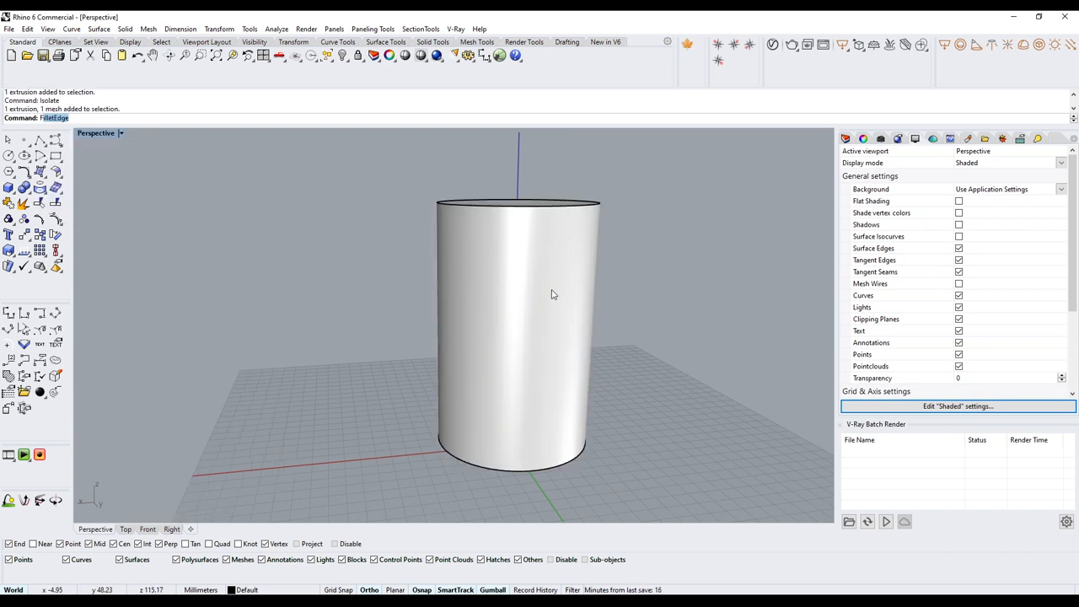
key("Return")
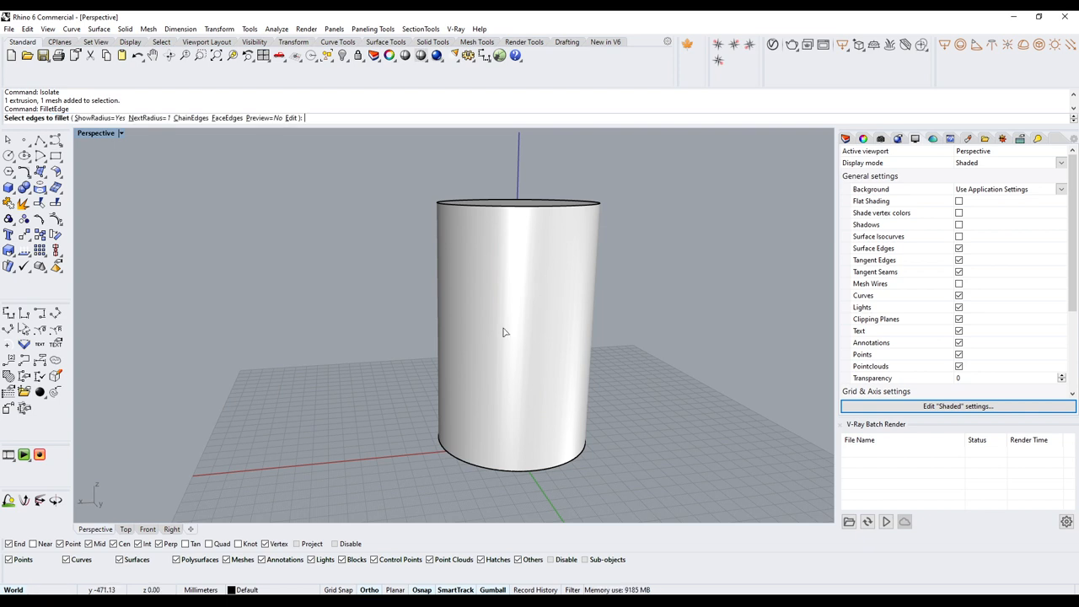
left_click_drag(505, 332, 453, 458)
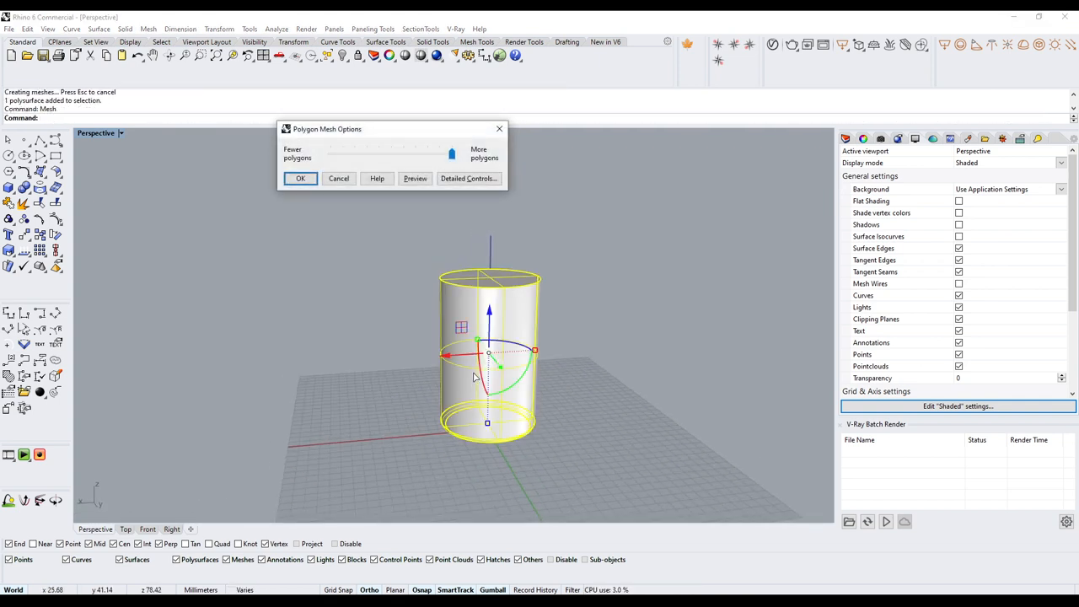
Step: Mesh the cylinder, undo the subtraction, meshing and fillet, and select the plain cylinder
left_click(301, 178)
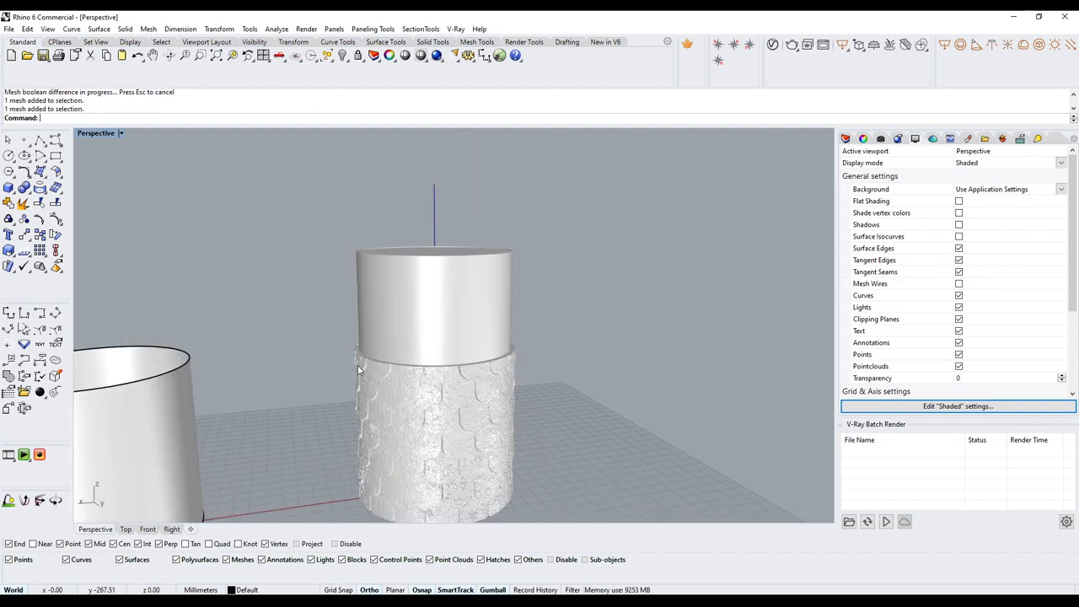
key("ctrl+z")
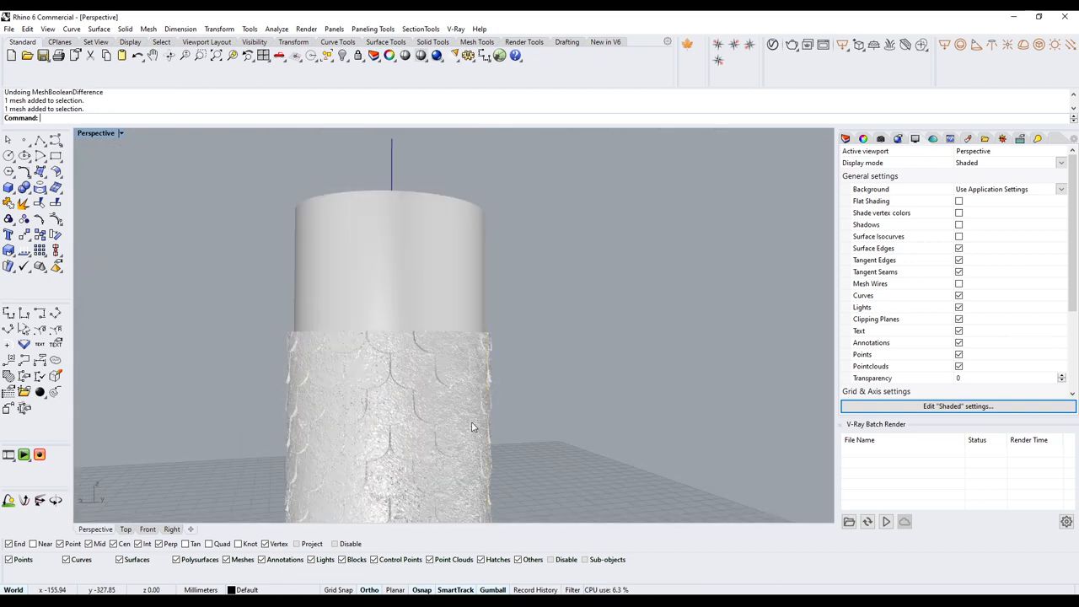
key("ctrl+z")
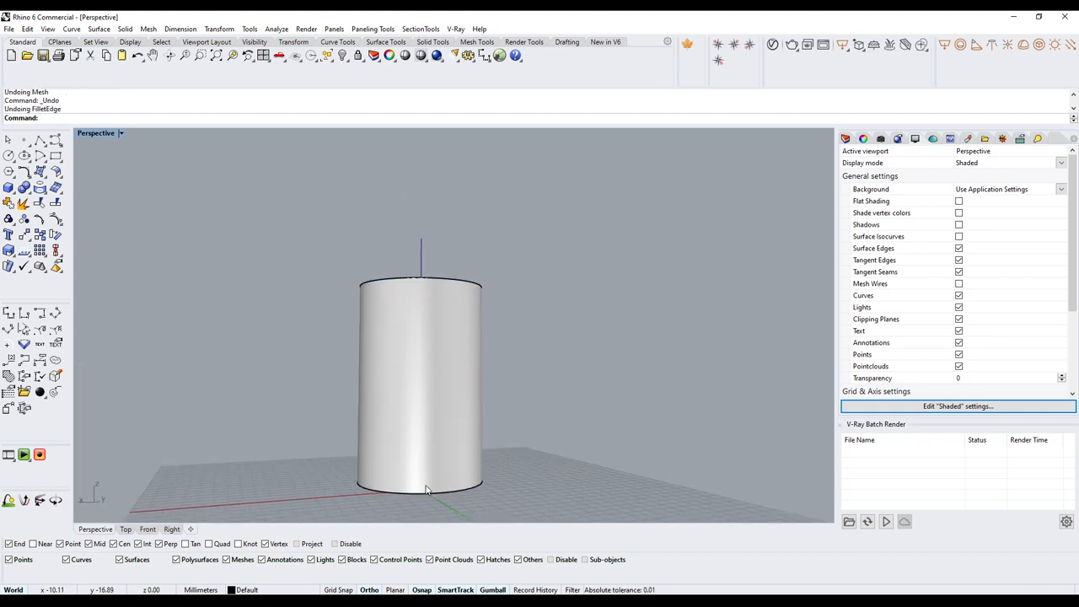
left_click(421, 388)
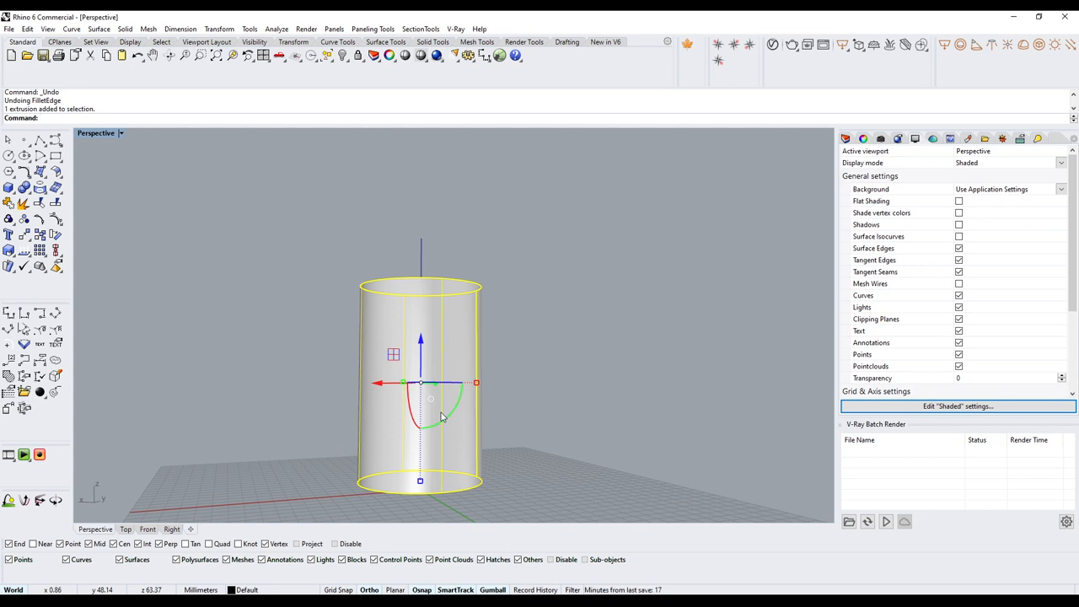
Step: Mesh the cylinder, try a mesh boolean difference, undo it, and delete the cutter
type("M")
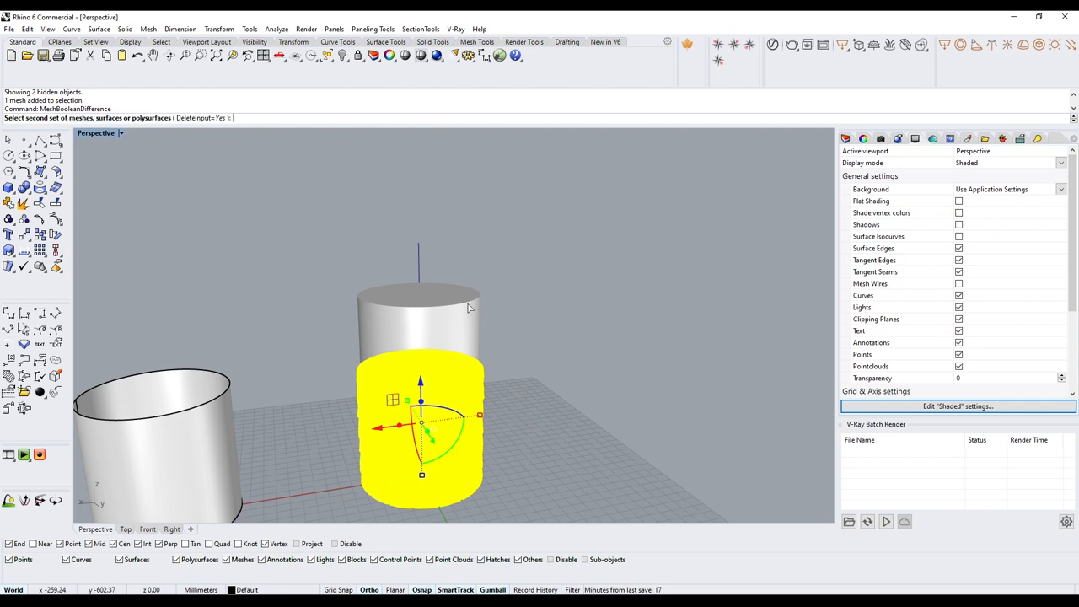
left_click(468, 301)
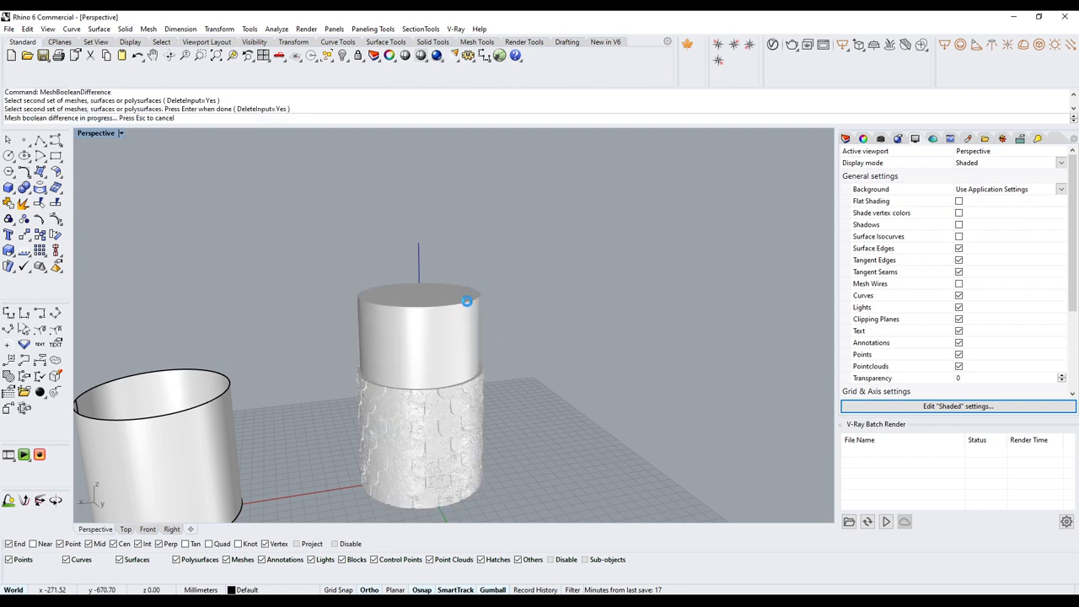
left_click(467, 302)
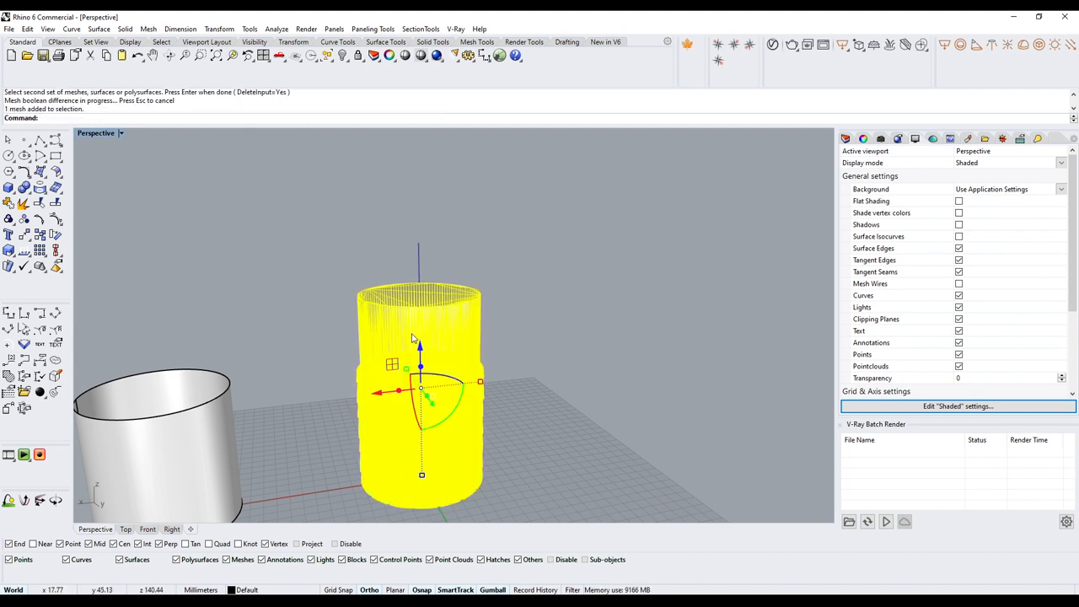
key("ctrl+z")
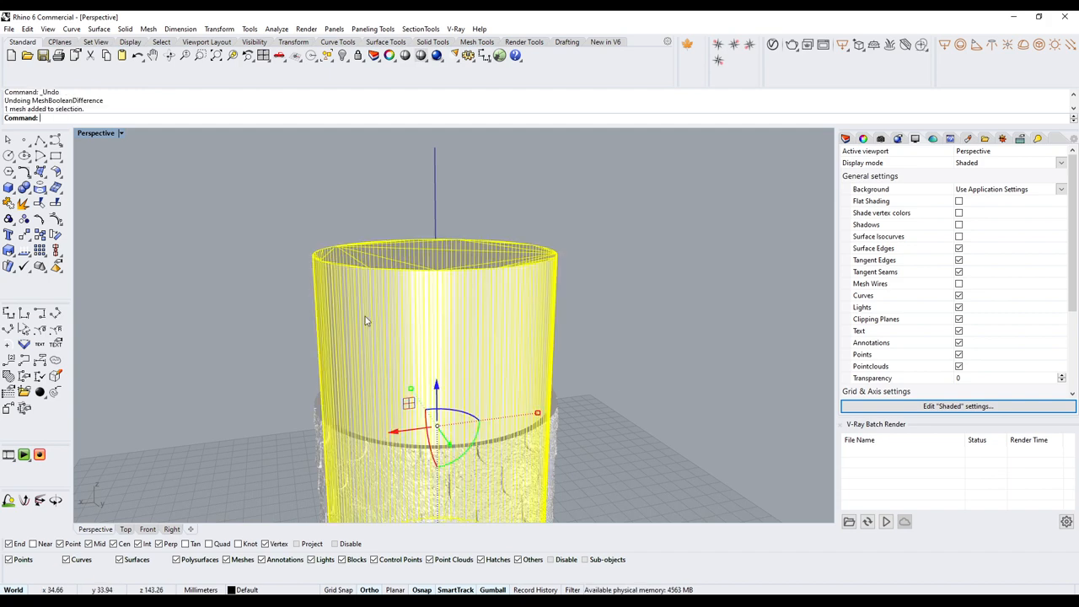
key("Delete")
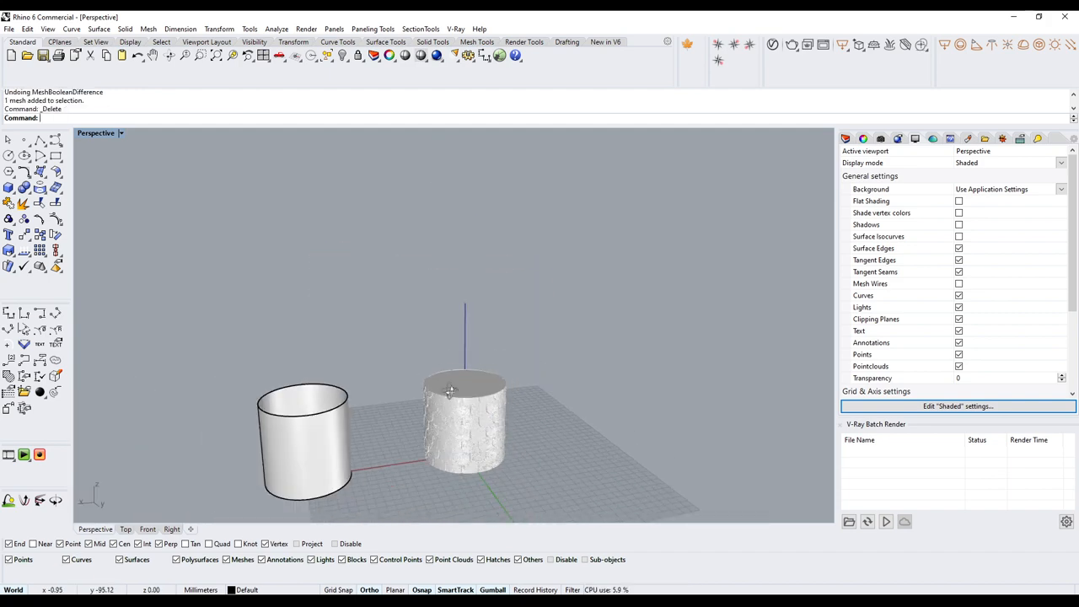
Step: Orbit the Perspective view to inspect the remaining tiled mesh from another angle
left_click_drag(446, 392, 472, 371)
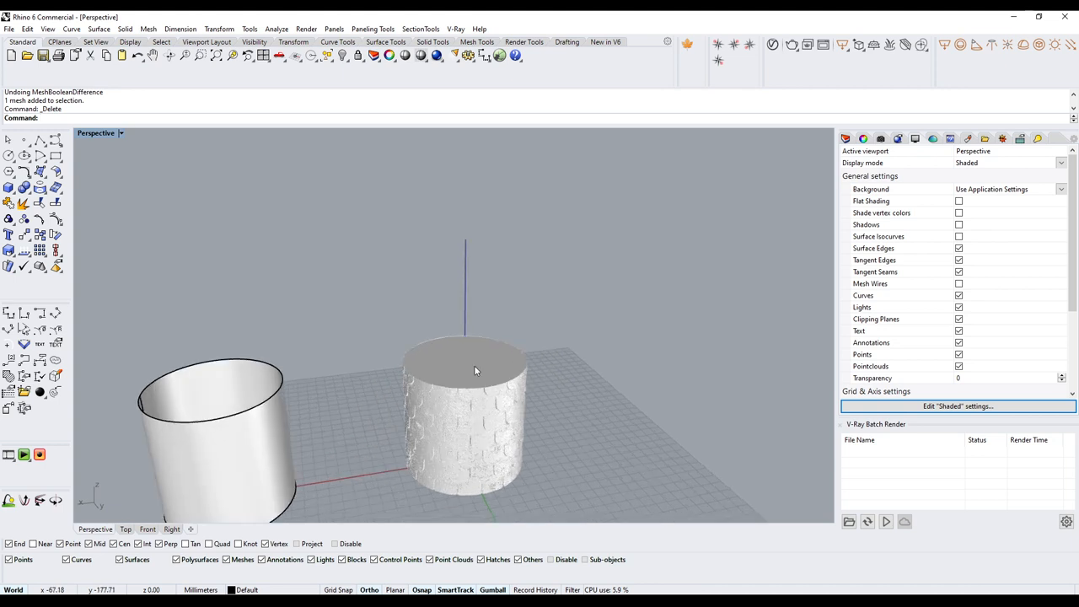
left_click_drag(476, 371, 483, 398)
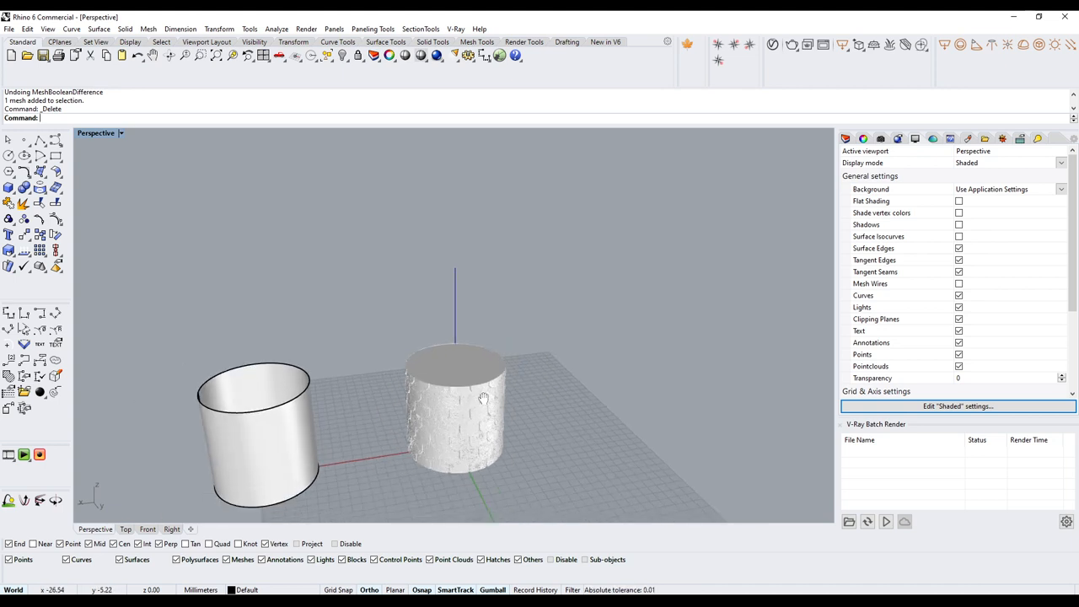
left_click(455, 405)
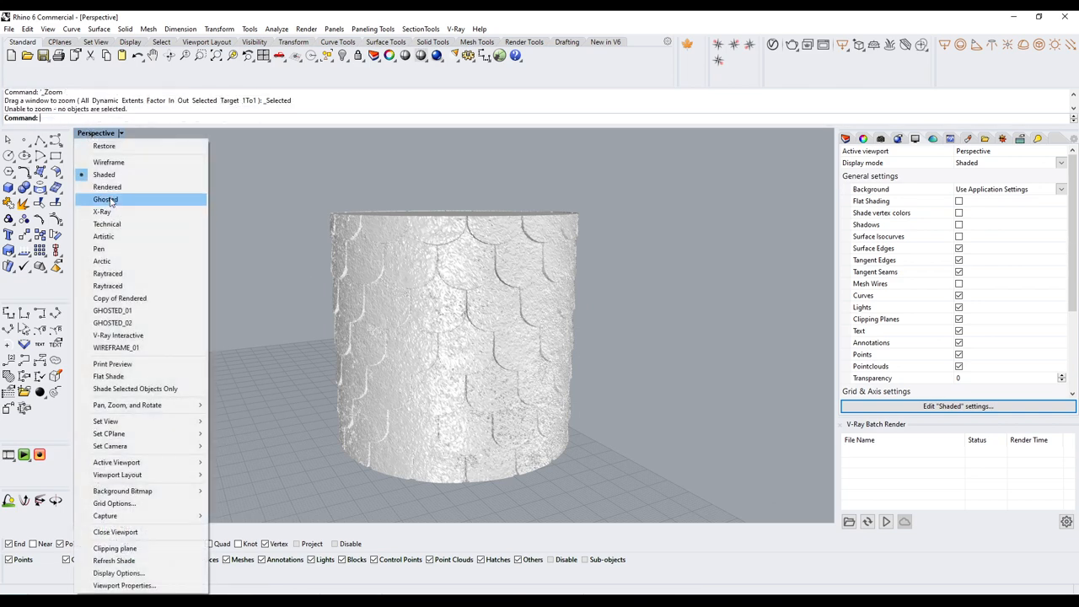
Step: Set the Perspective viewport to Rendered display and launch a V-Ray render
left_click(107, 186)
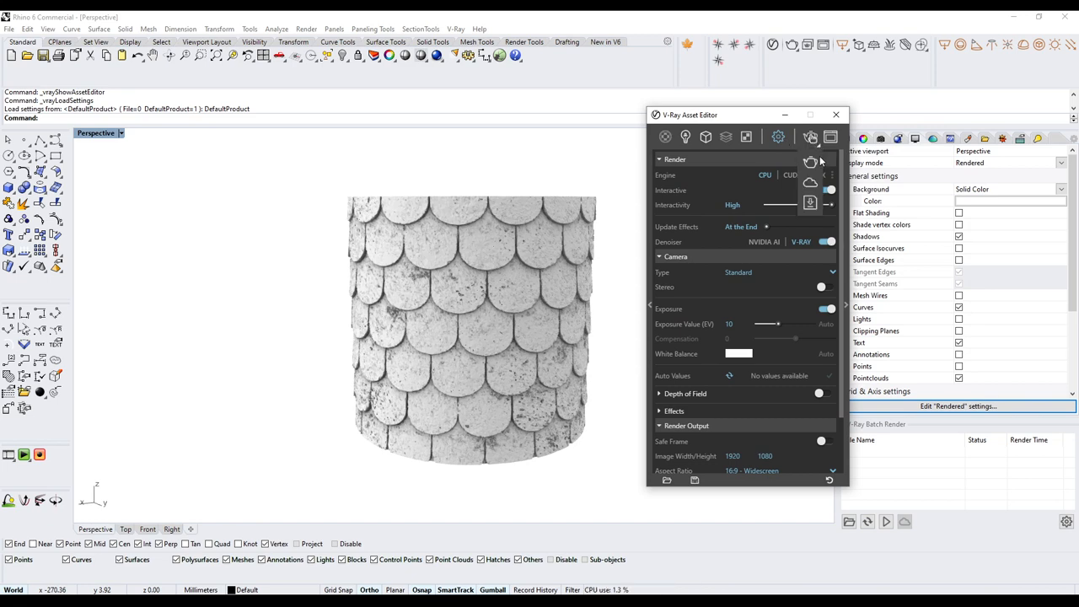
left_click(810, 162)
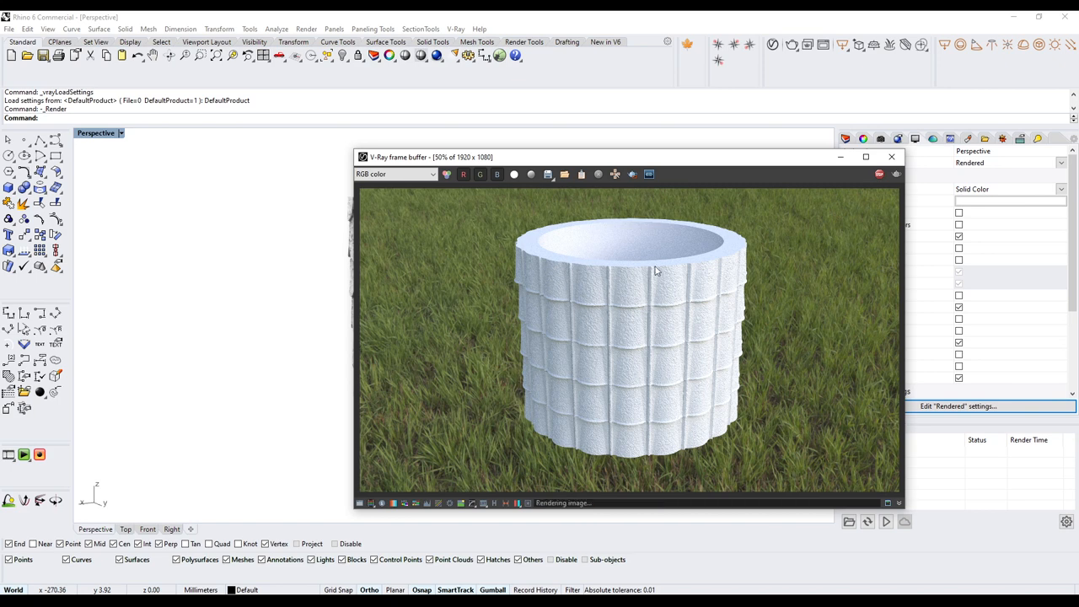
mouse_move(626, 163)
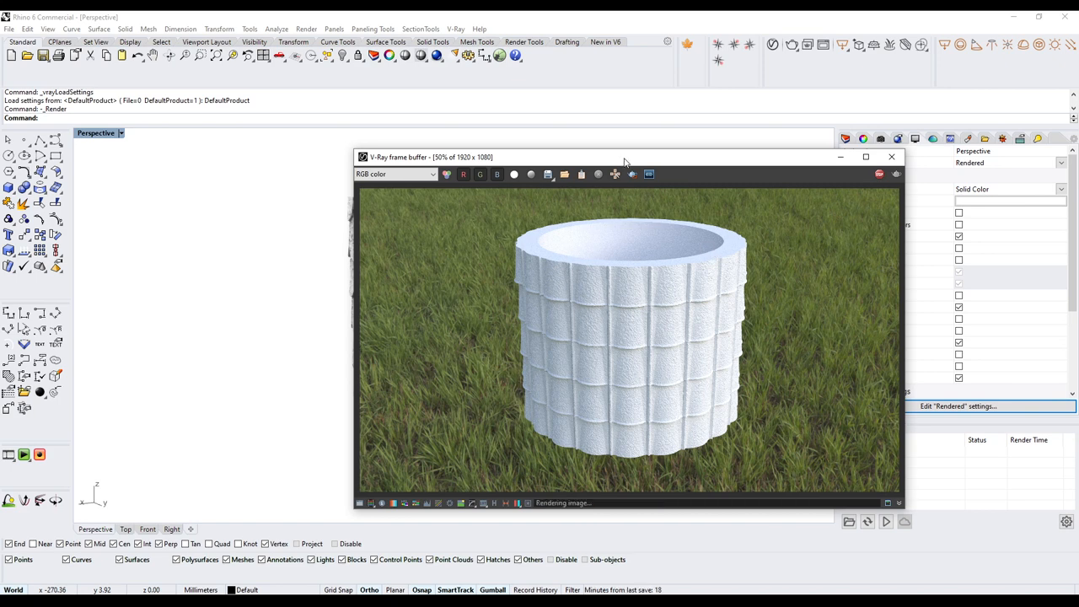
Step: Move the V-Ray frame buffer aside to view the finished grass-background render
left_click_drag(624, 156, 524, 120)
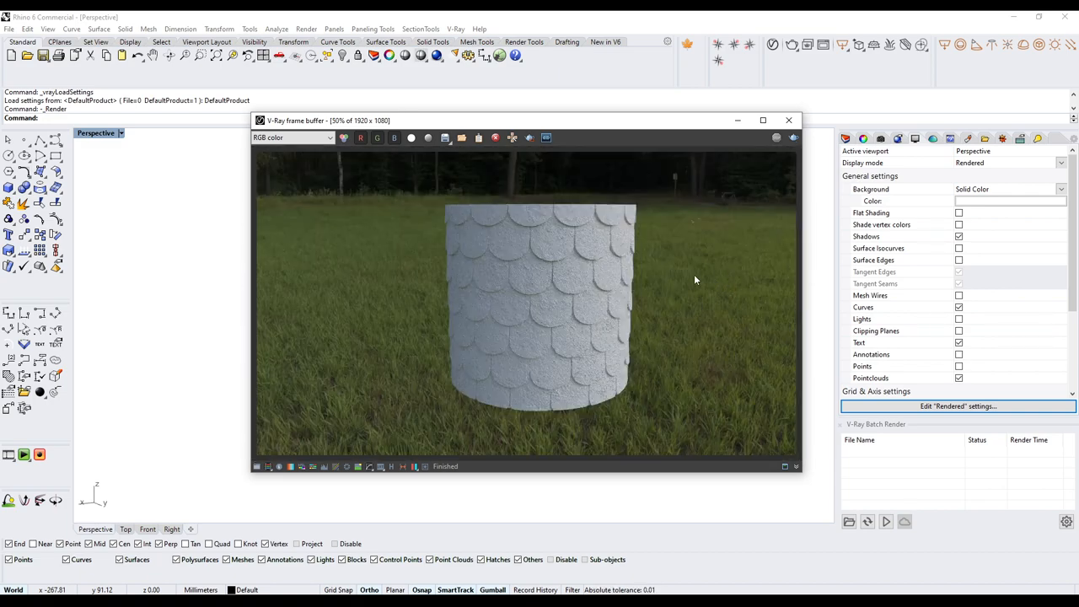
mouse_move(547, 400)
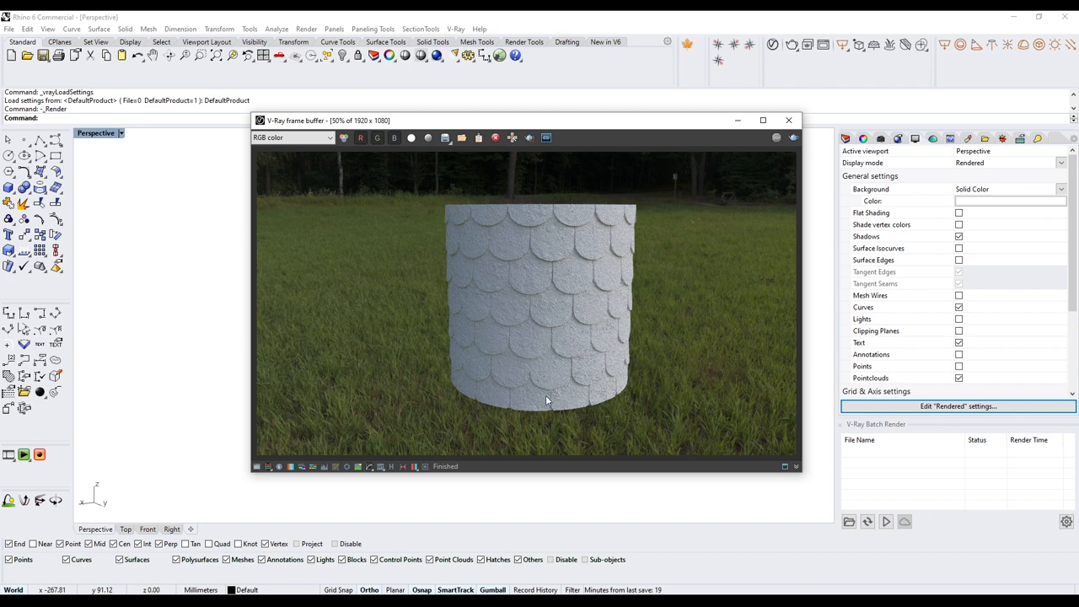
mouse_move(390, 247)
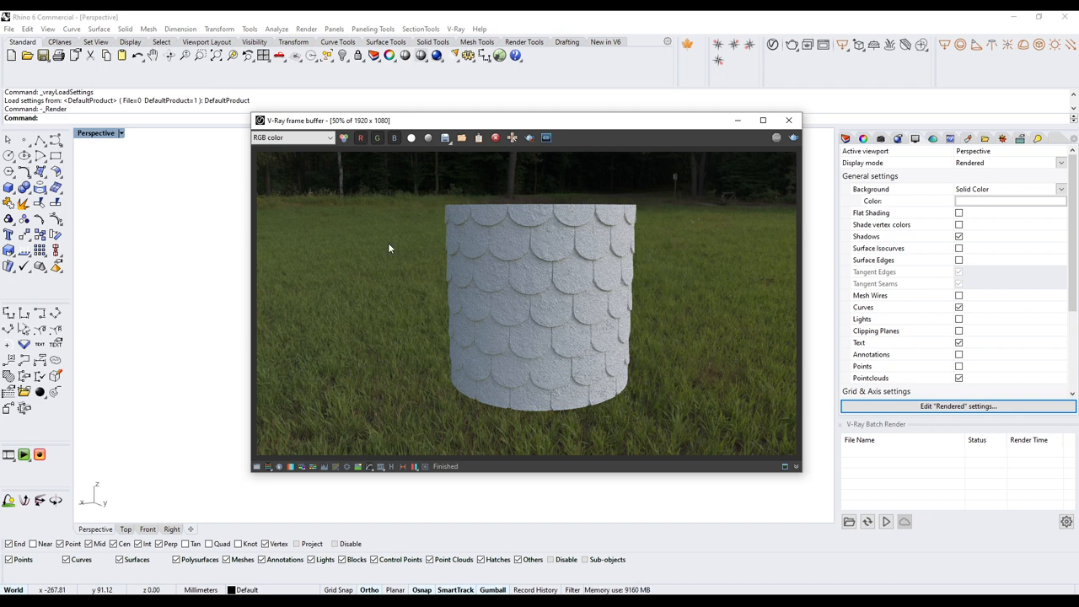
mouse_move(402, 369)
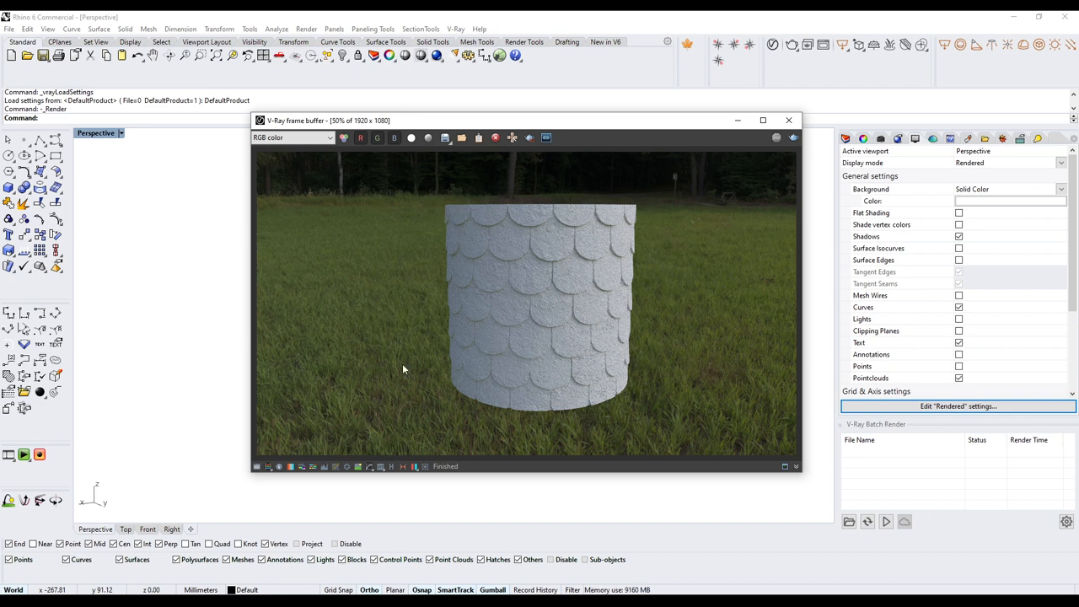
mouse_move(470, 248)
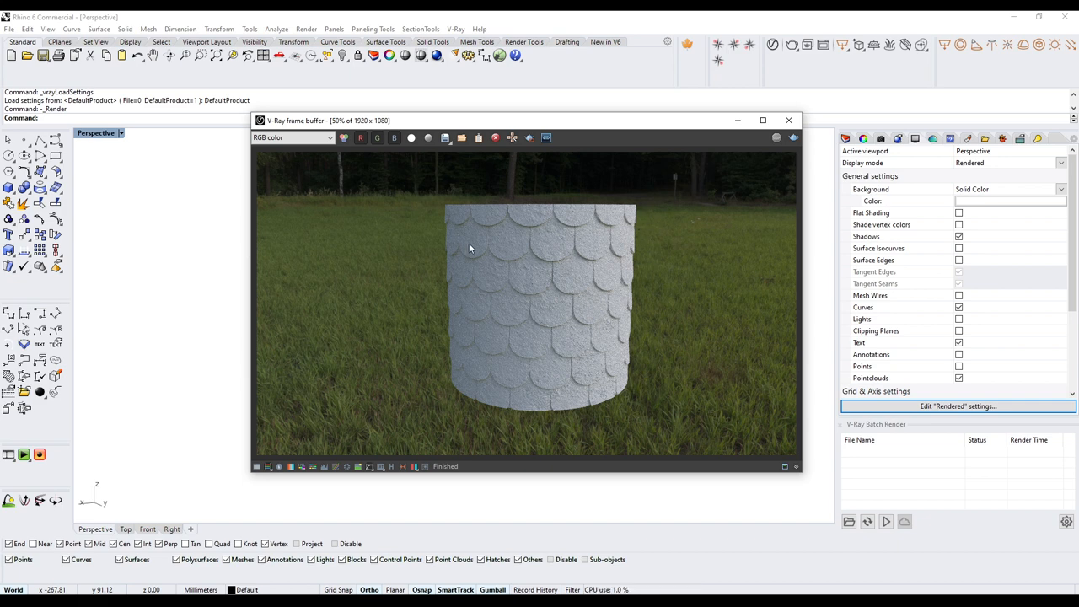
mouse_move(481, 252)
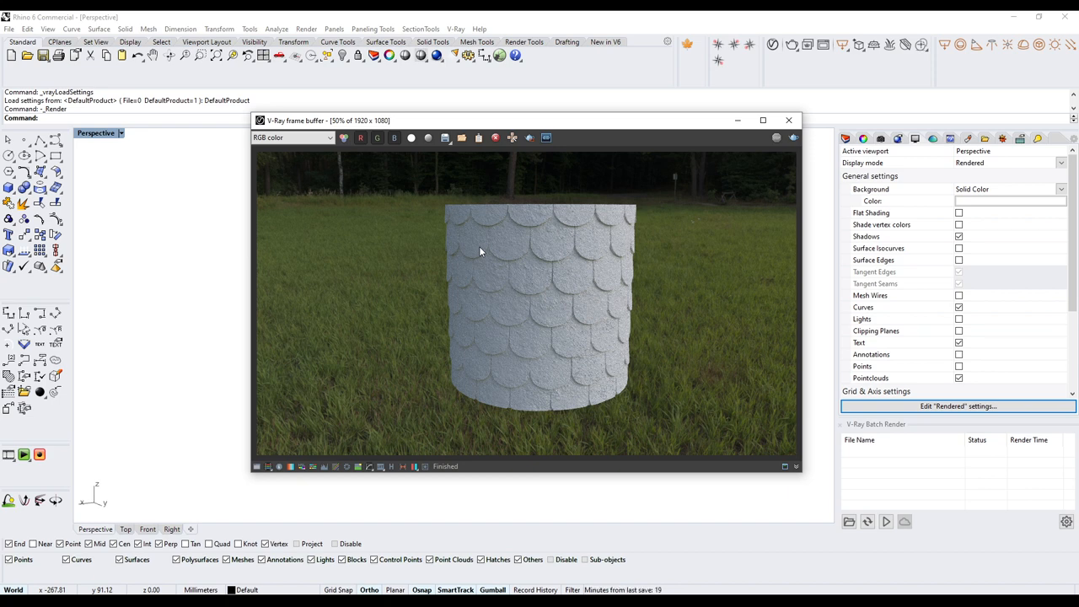
mouse_move(791, 324)
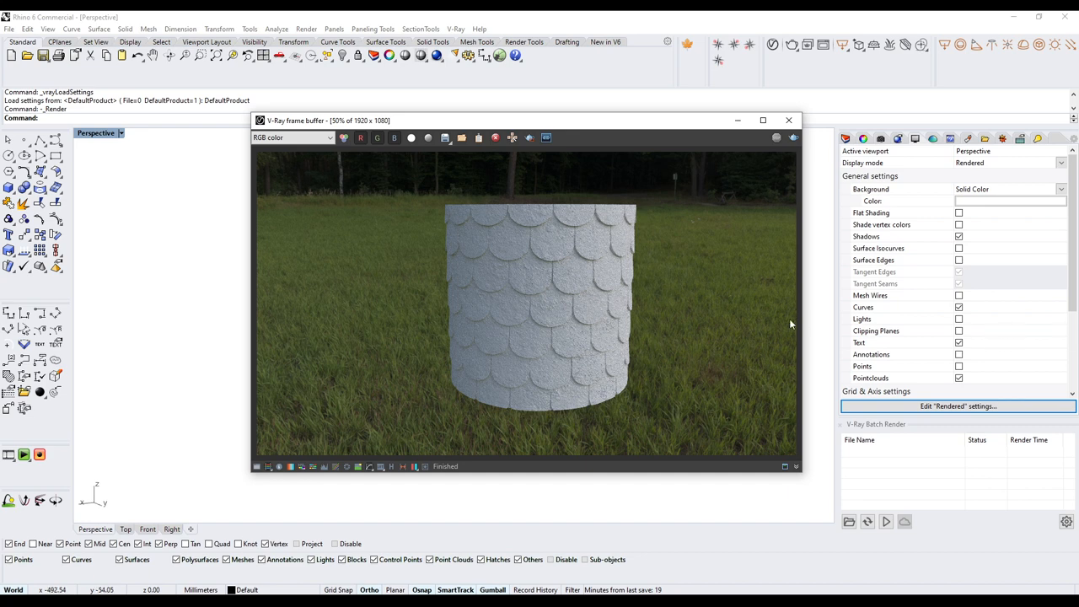
mouse_move(692, 299)
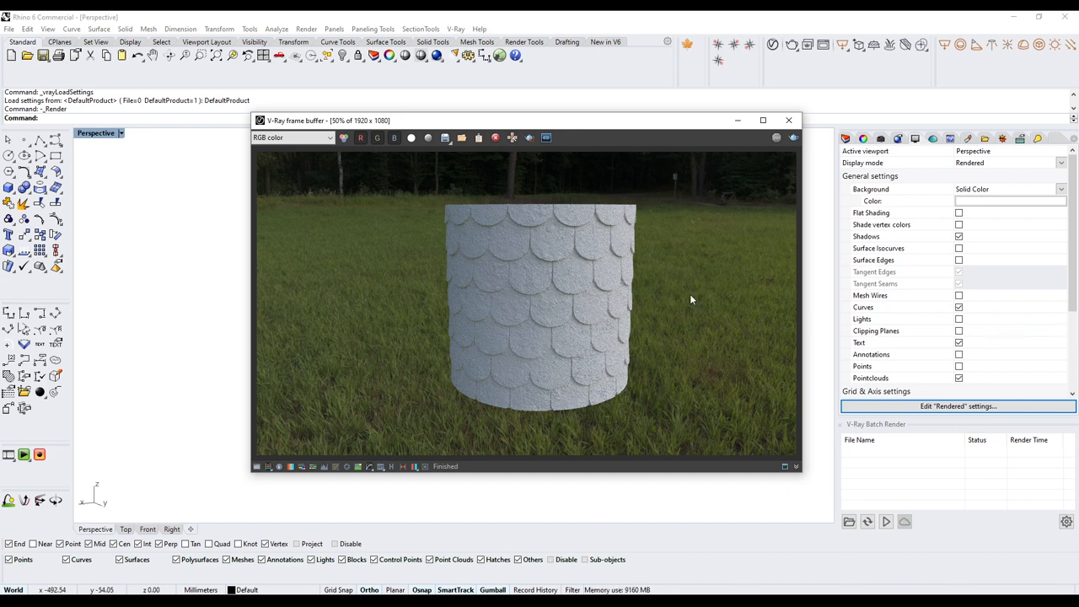